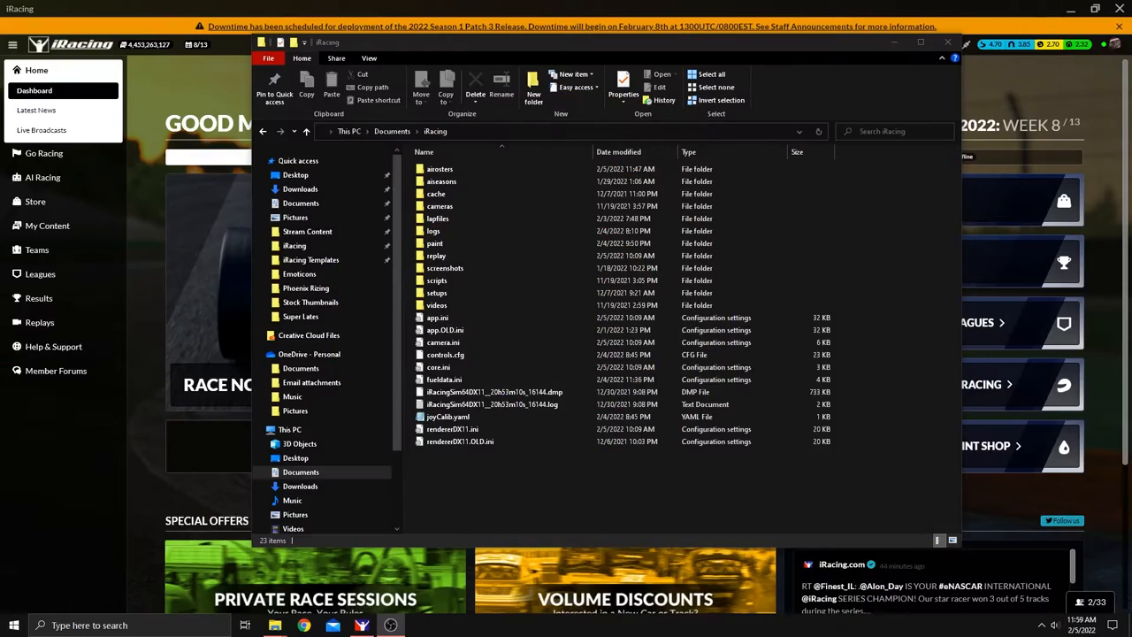
# Close File Explorer and switch to the Trading Paints showroom in the browser
pyautogui.click(948, 42)
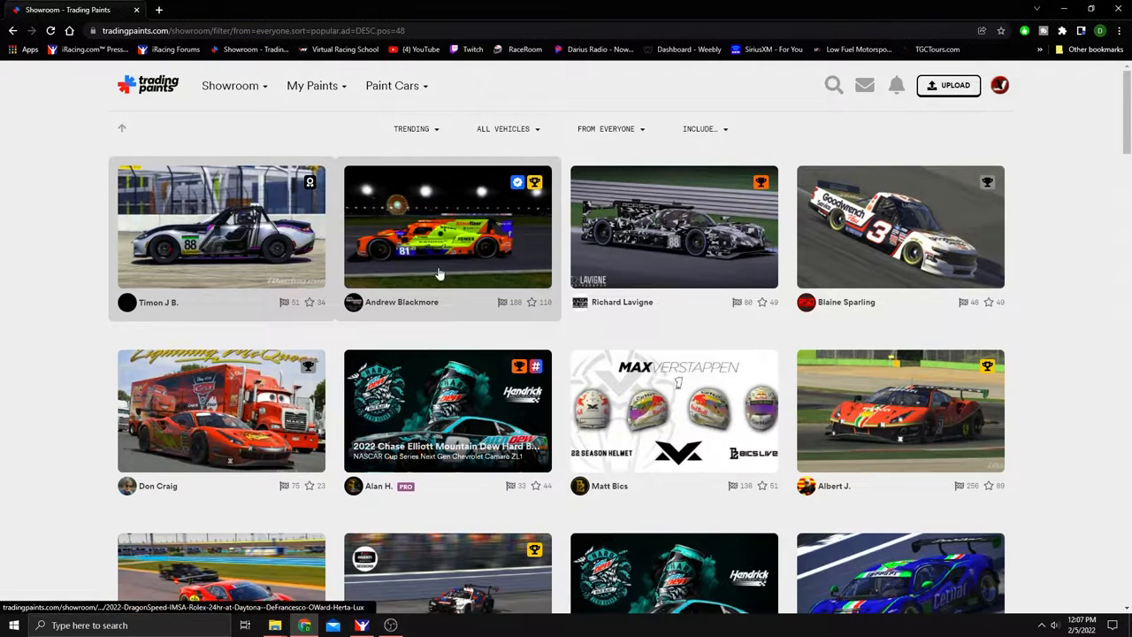
# Show only my own collections under Showroom > Collections
pyautogui.click(230, 85)
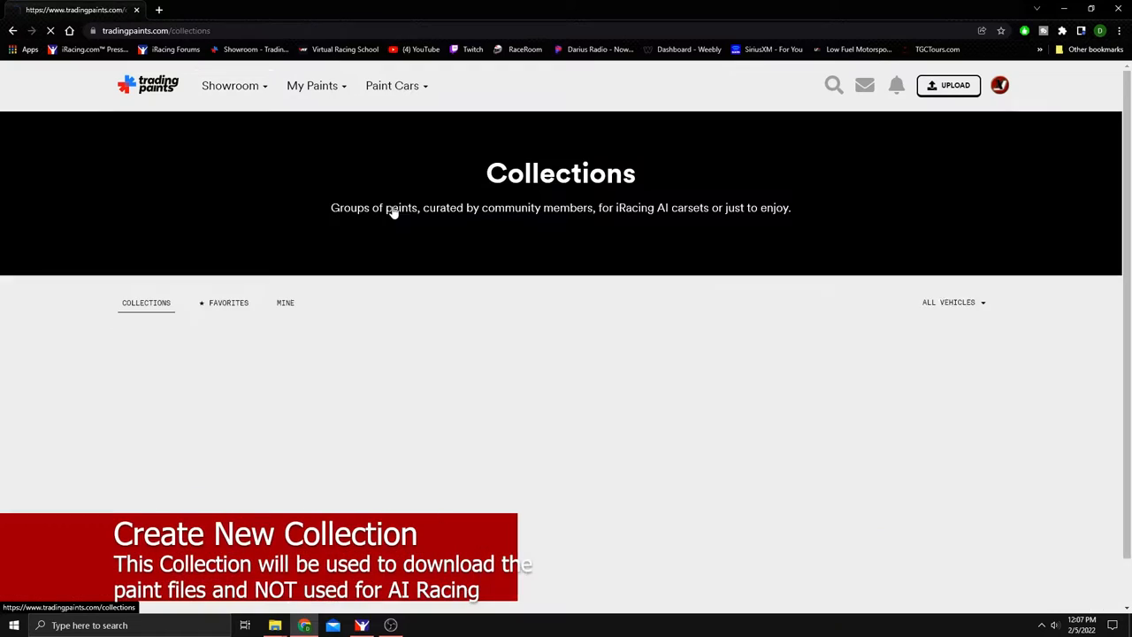
pyautogui.click(285, 306)
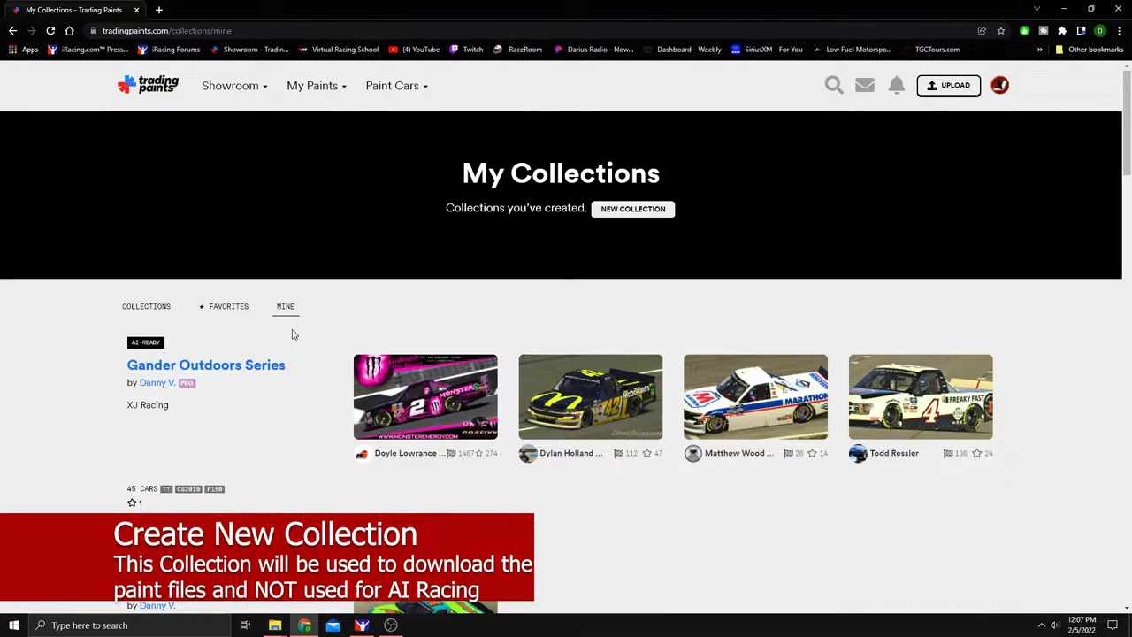
# Create the collection 'YouTube SuperLate Paint Collection', described 'YT', with Unlisted permissions
pyautogui.click(632, 208)
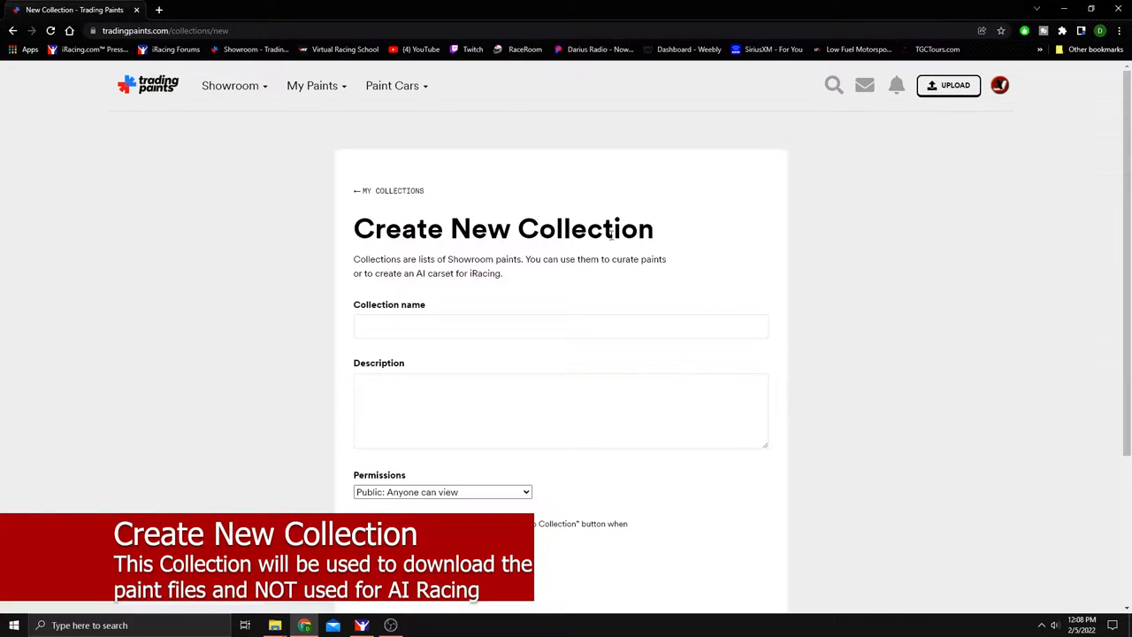
pyautogui.write('Yout')
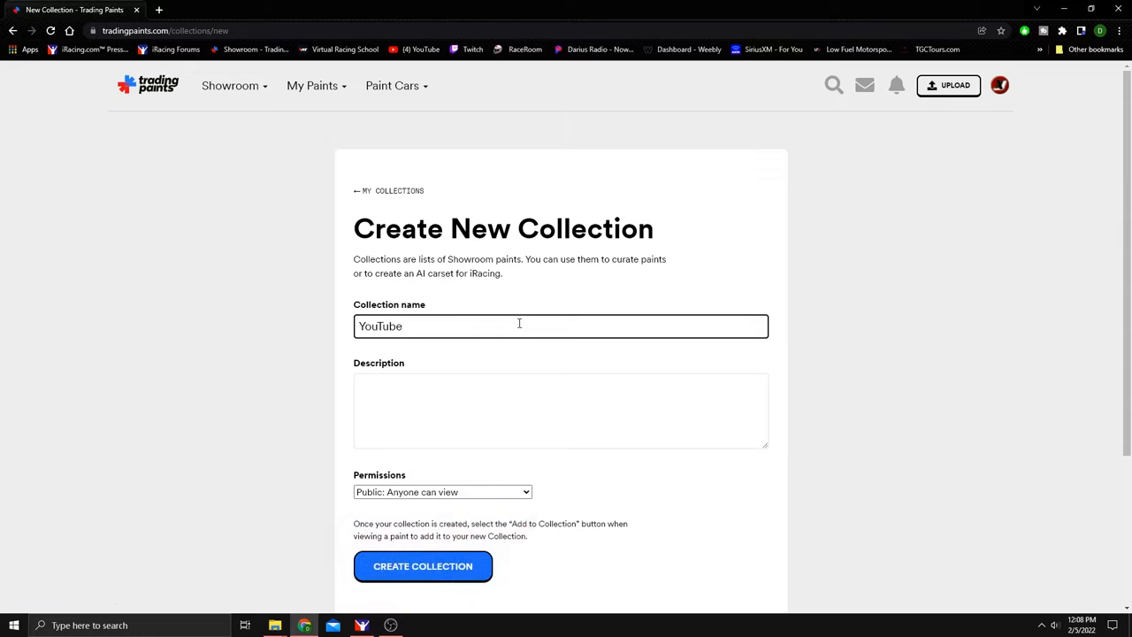
pyautogui.write('SuperLate Pai')
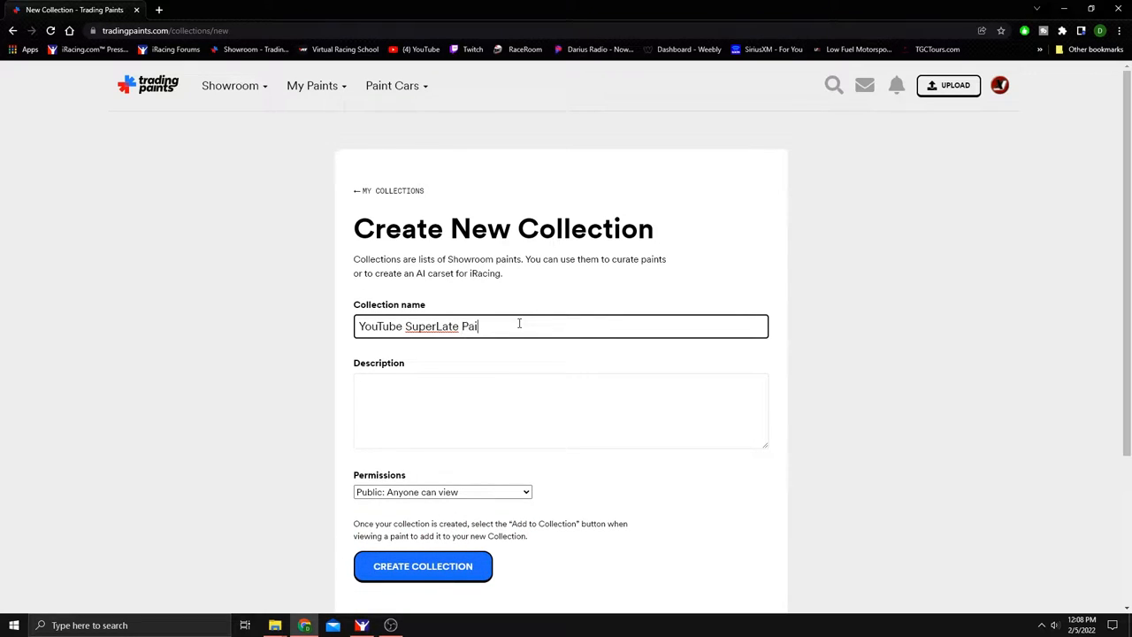
pyautogui.write('nt Collection')
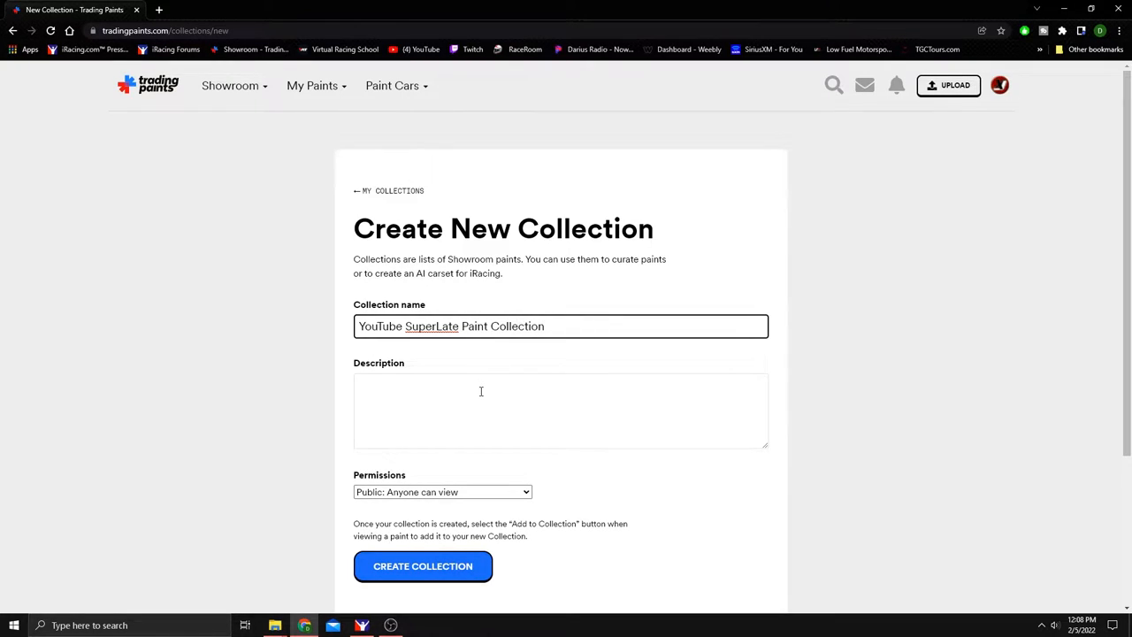
pyautogui.write('YT')
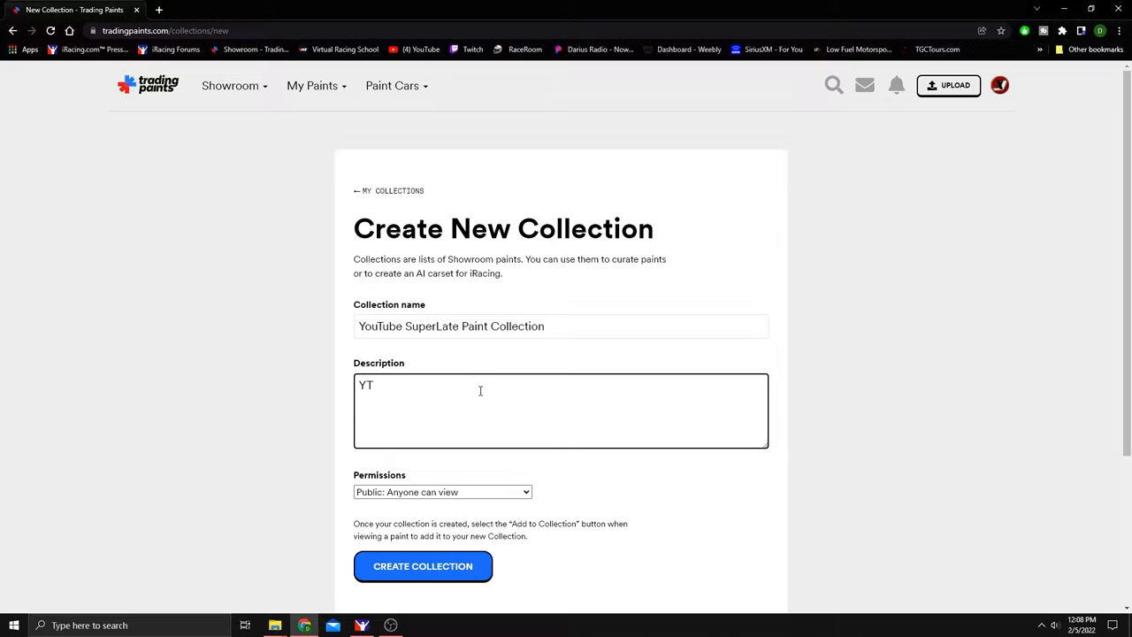
pyautogui.click(442, 492)
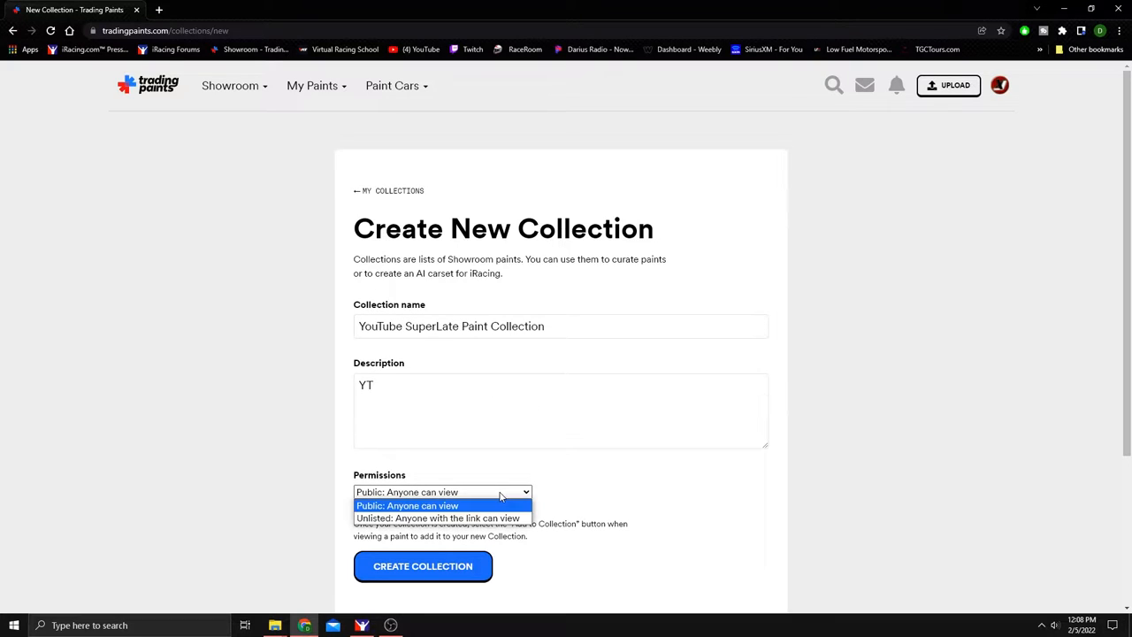
pyautogui.click(437, 518)
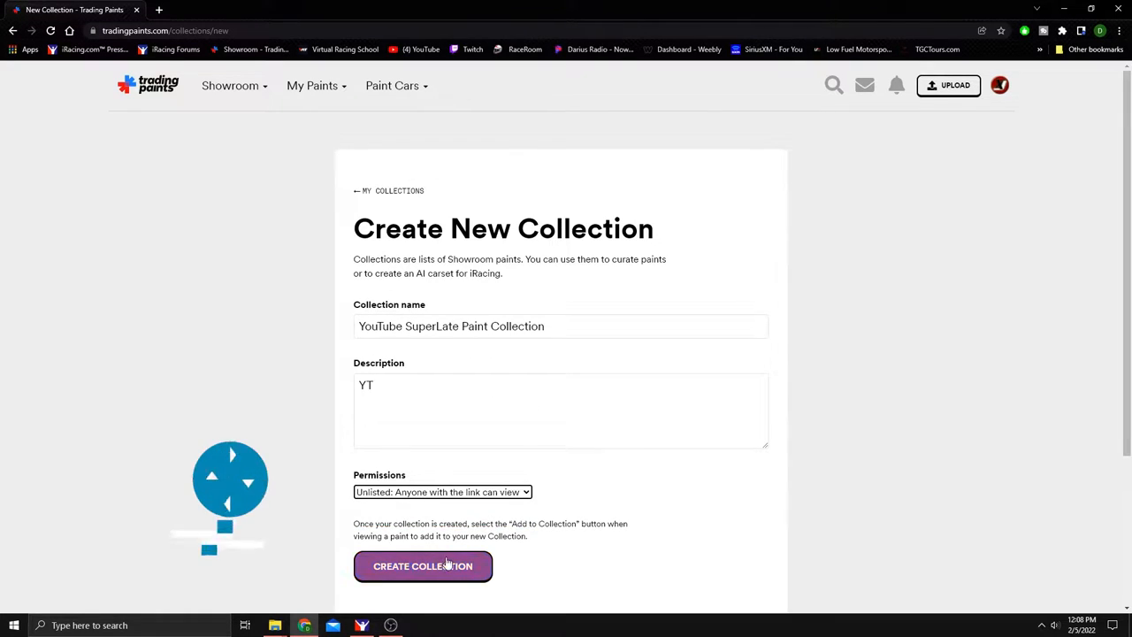
pyautogui.click(422, 566)
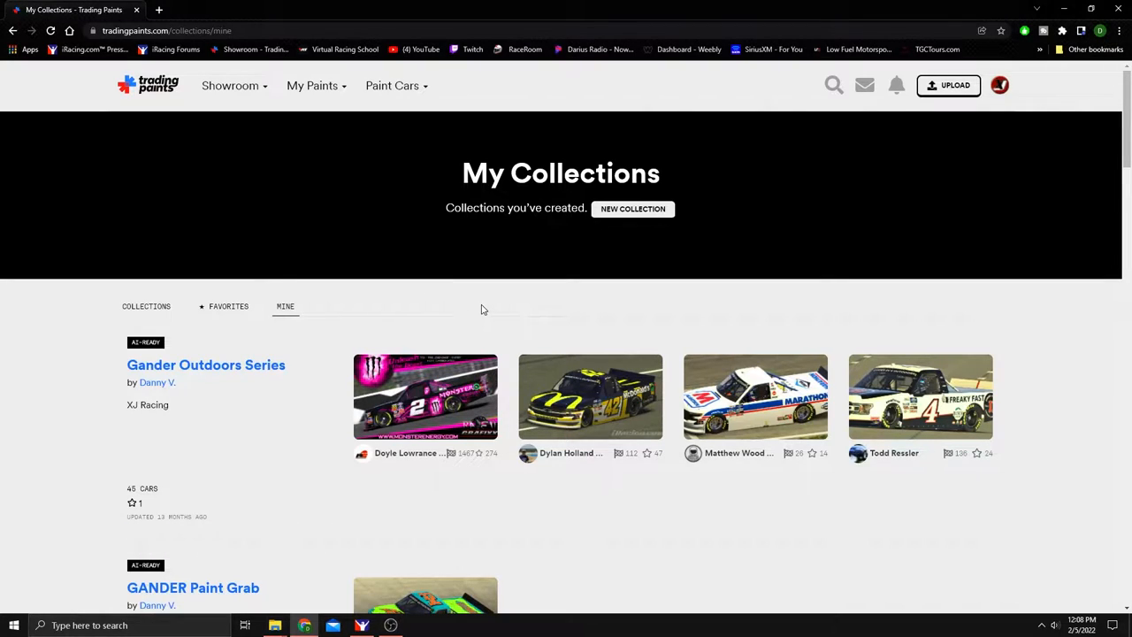
pyautogui.moveTo(358, 252)
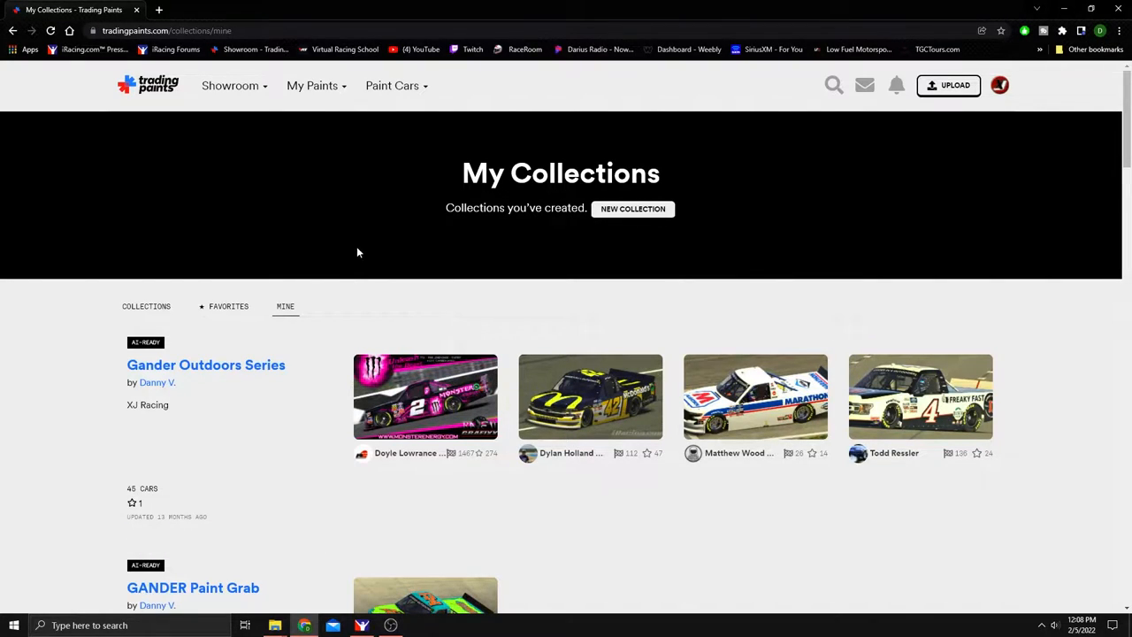
pyautogui.moveTo(259, 300)
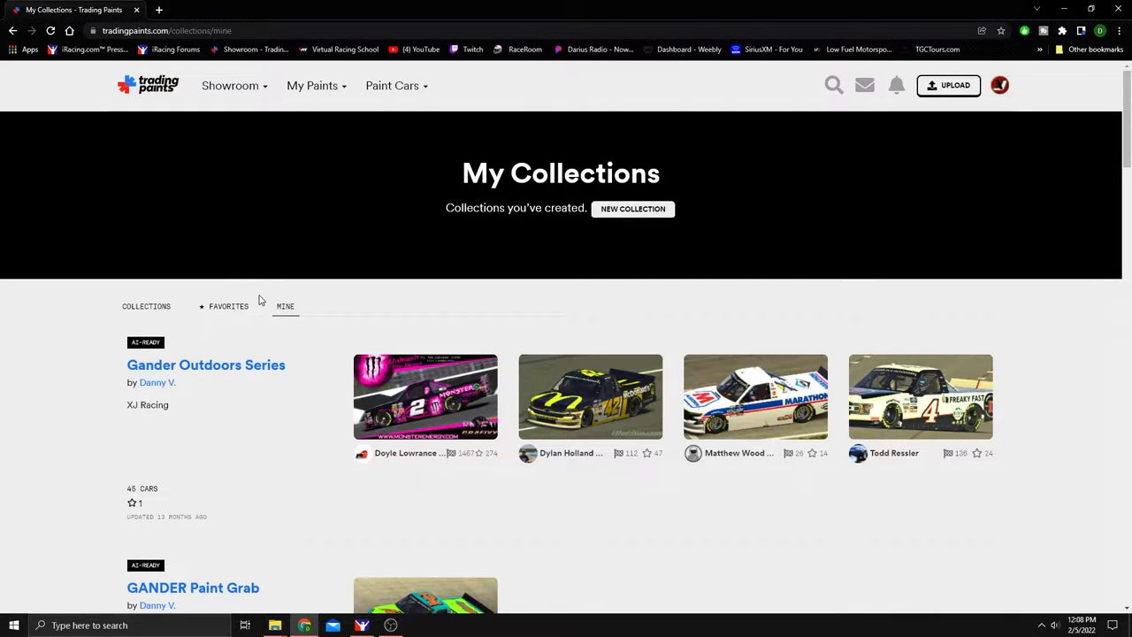
# Scroll through my collections, then return to the trending paints showroom
pyautogui.scroll(-3)
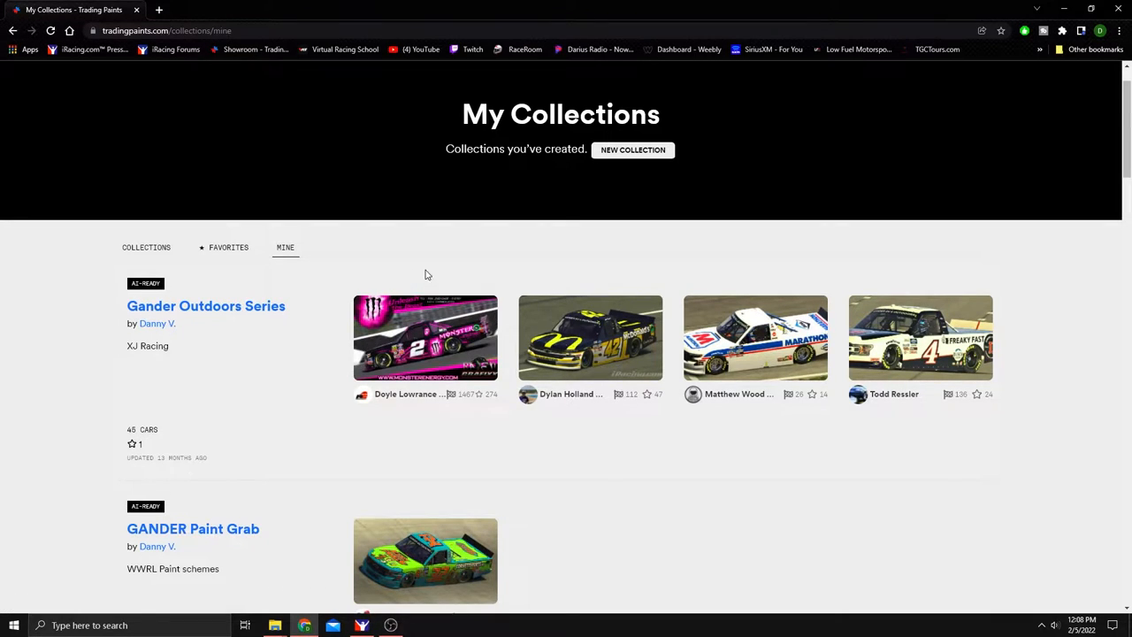
pyautogui.click(230, 84)
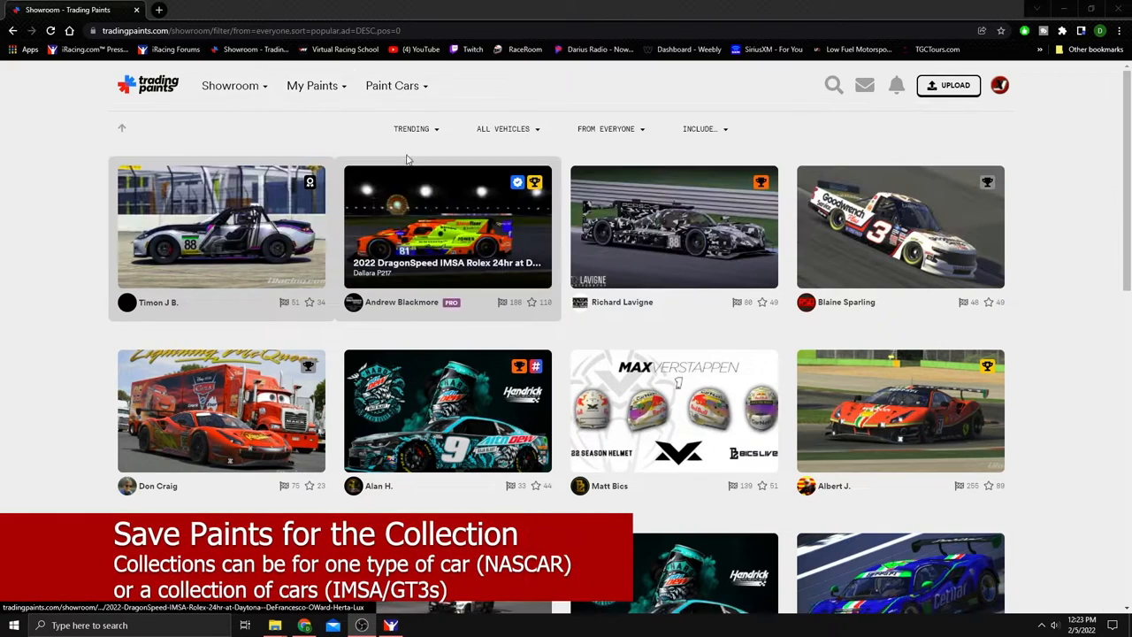
# Filter to Super Late Model and add Josh Berry's Icebreaker ride paint to the collection
pyautogui.click(504, 129)
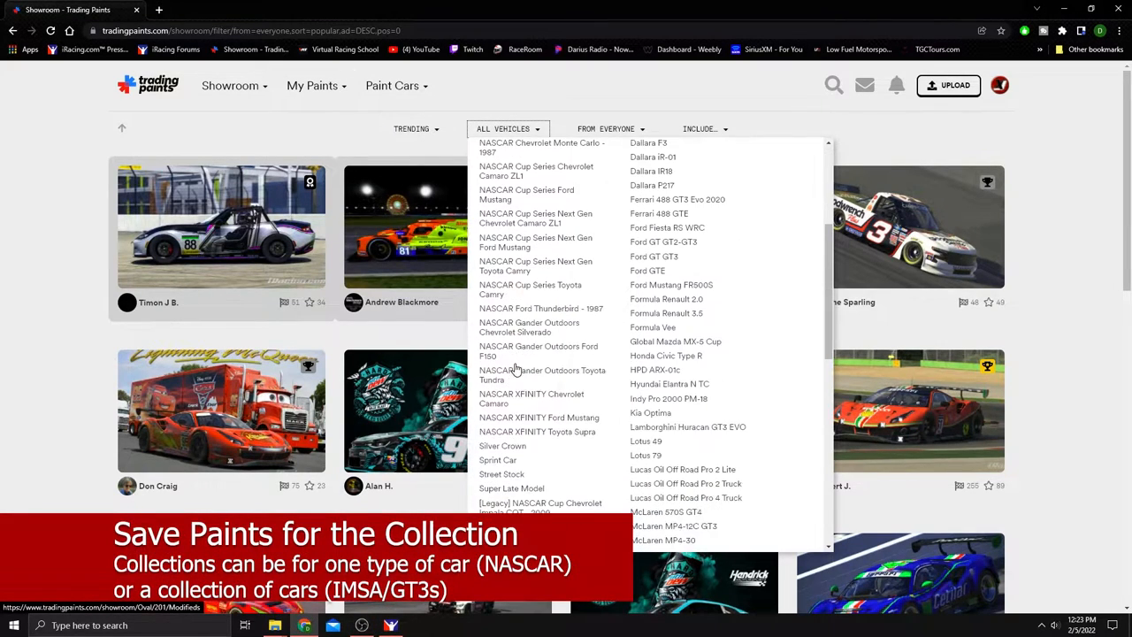
pyautogui.click(511, 488)
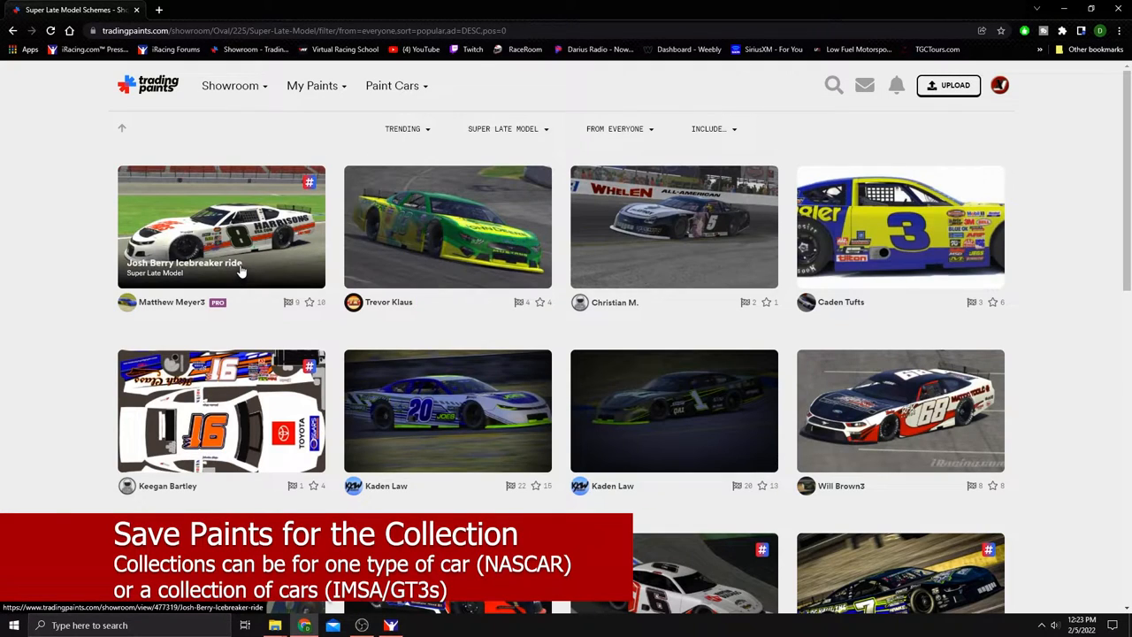
pyautogui.moveTo(329, 177)
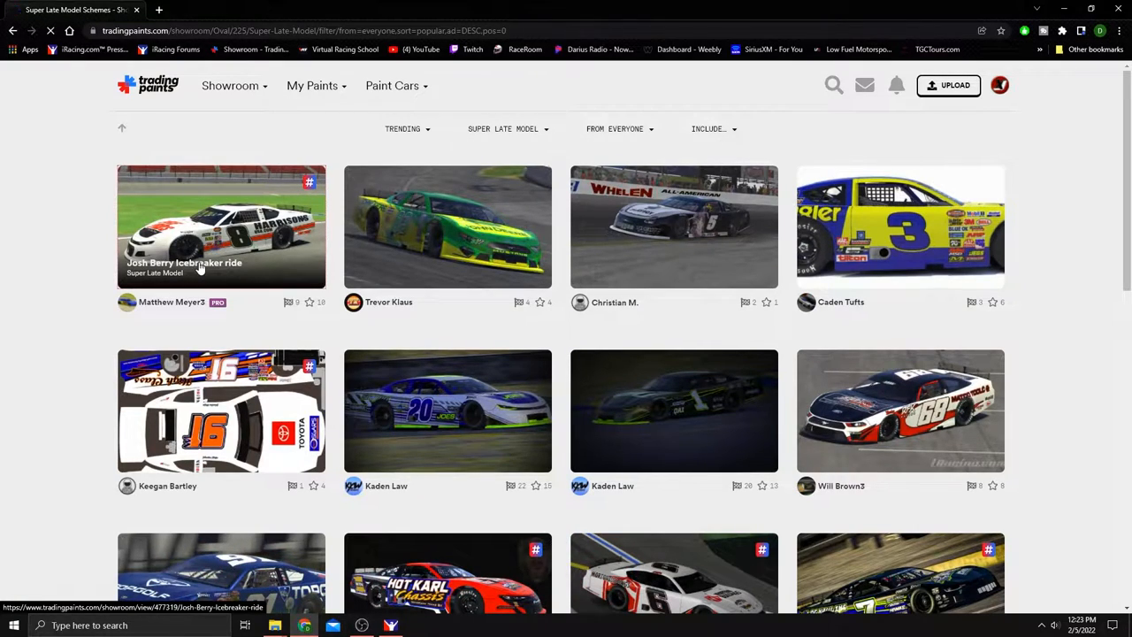
pyautogui.click(221, 226)
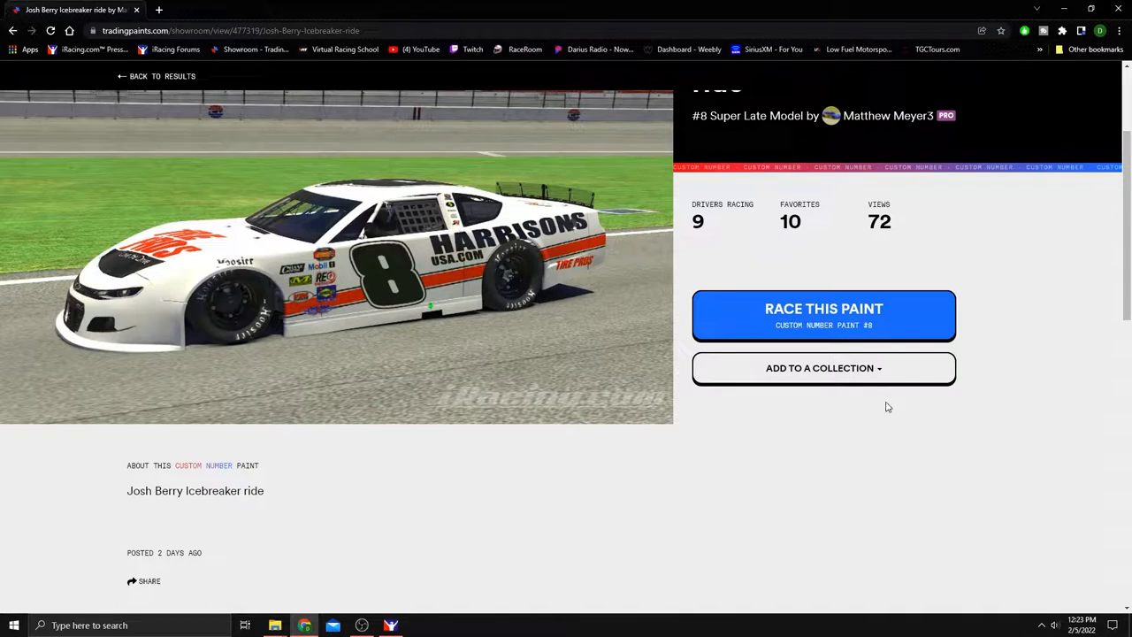
pyautogui.click(823, 368)
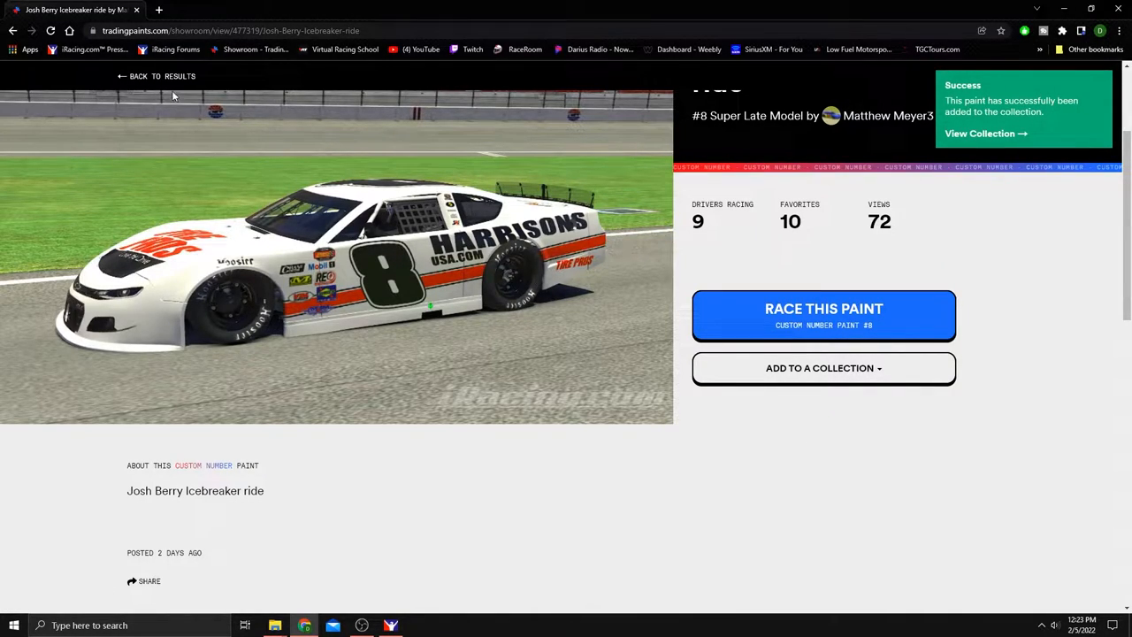
pyautogui.click(158, 76)
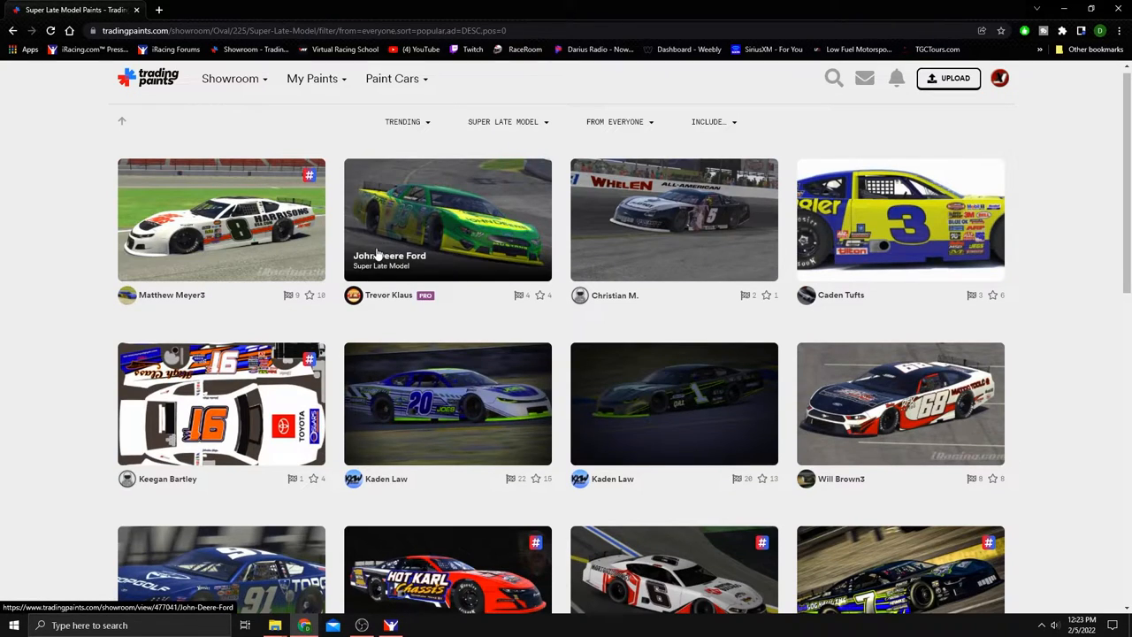
# Add the John Deere Ford paint to the collection, then go to my collections
pyautogui.click(448, 219)
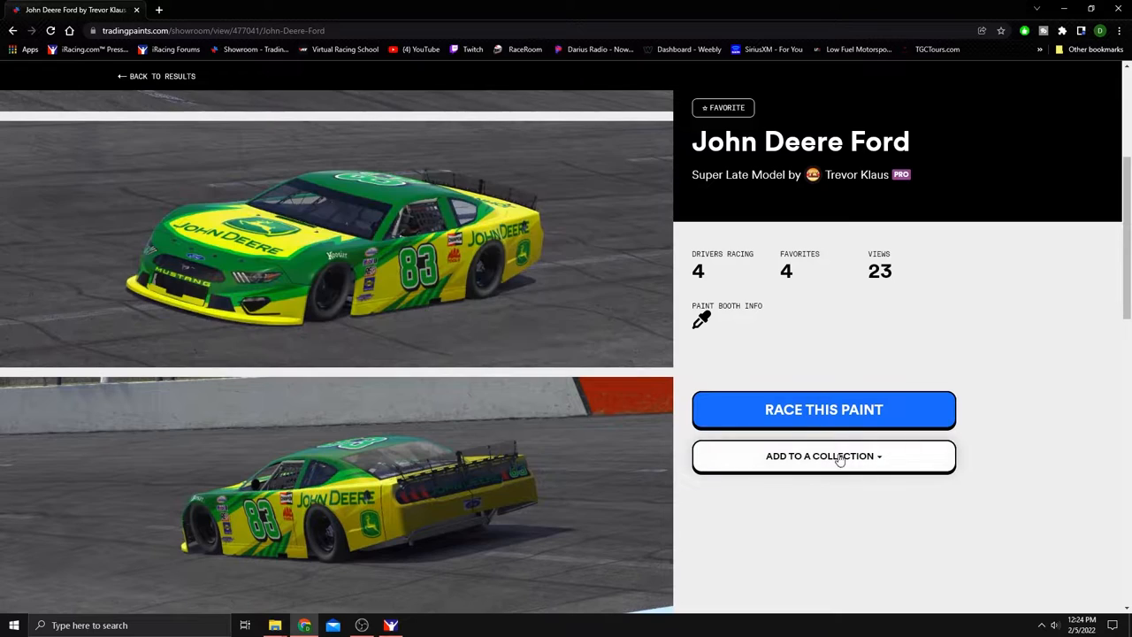
pyautogui.click(823, 455)
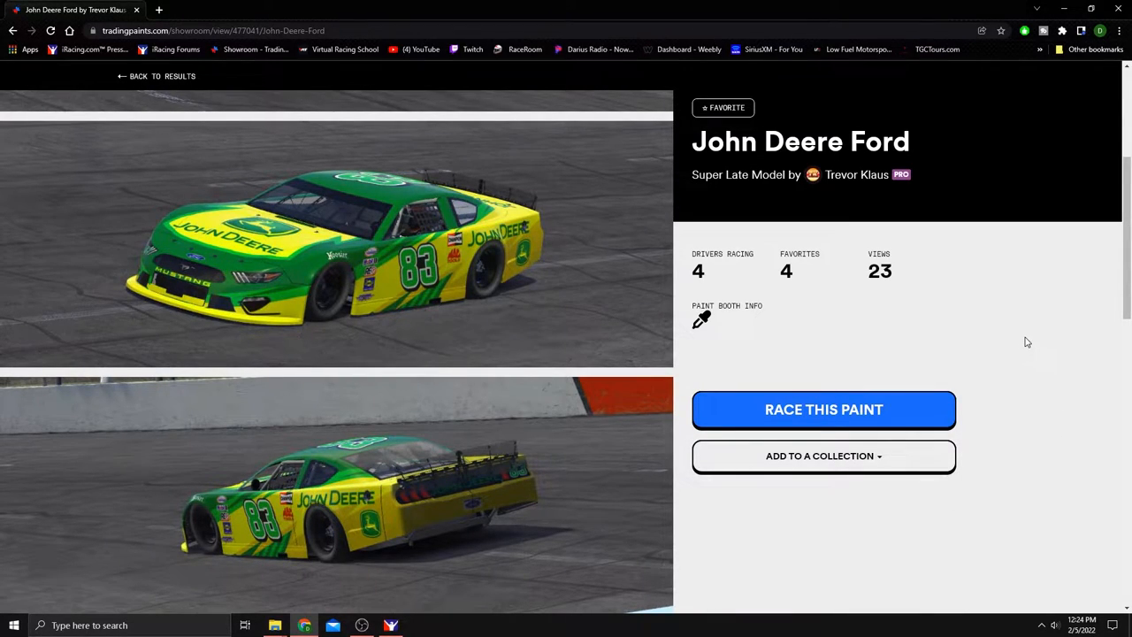
pyautogui.click(824, 455)
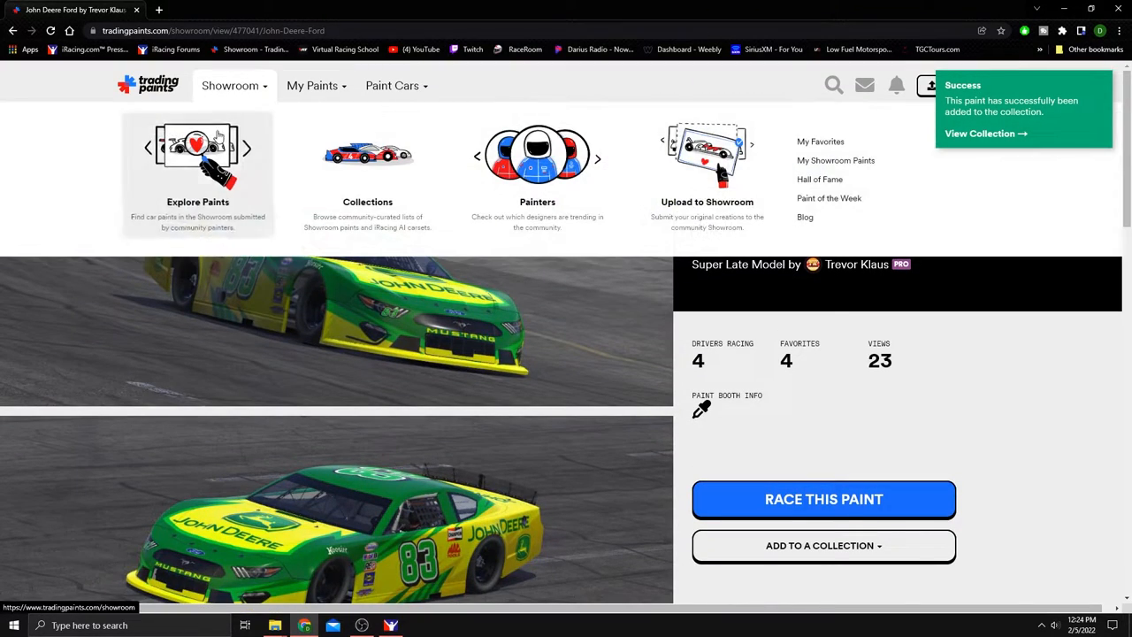
pyautogui.click(367, 177)
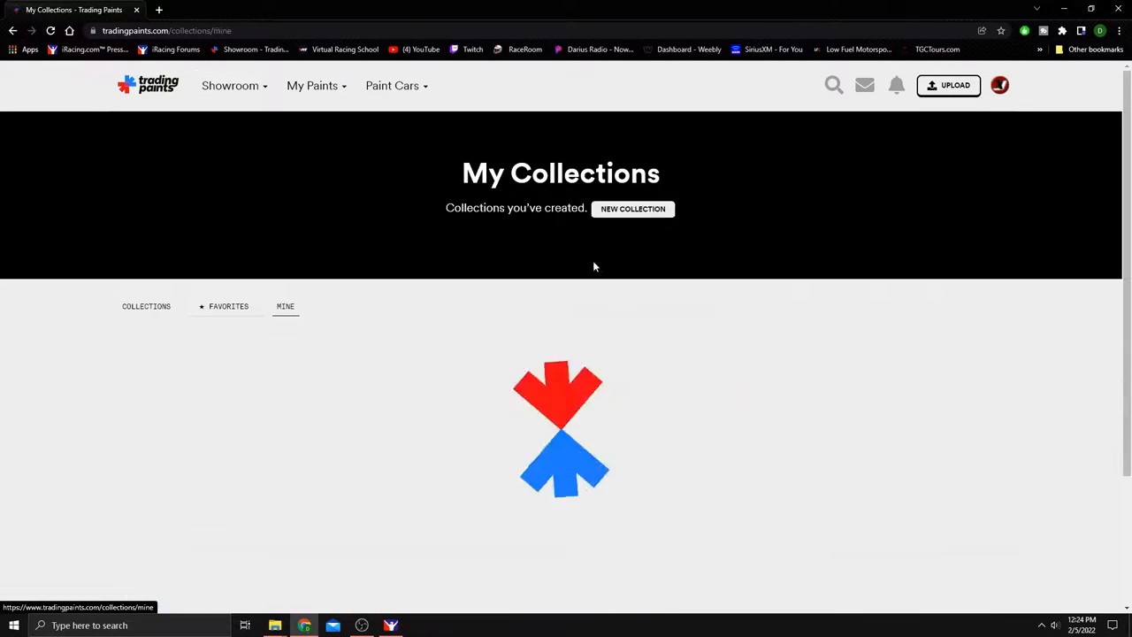
# Open the YouTube SuperLate collection's edit page listing its two paints
pyautogui.scroll(-3)
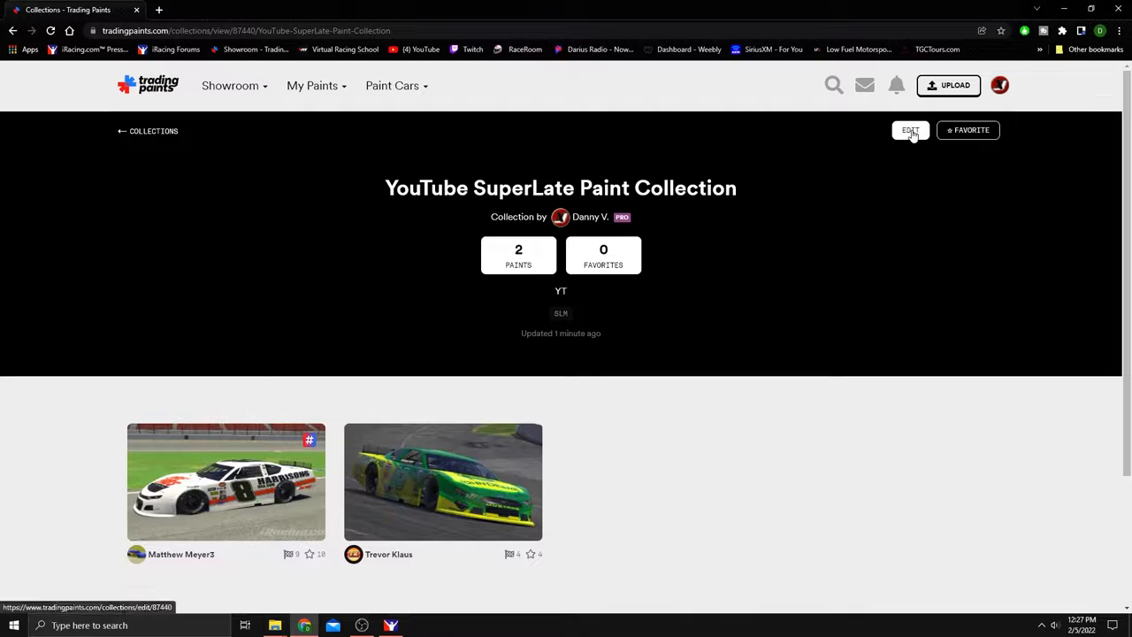
pyautogui.click(910, 130)
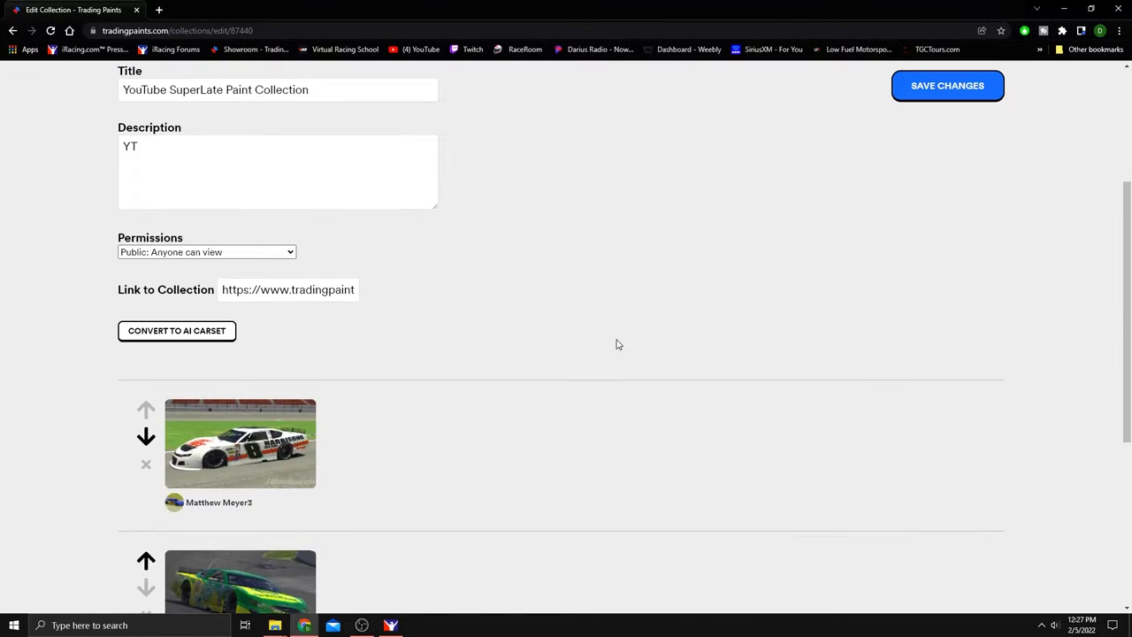
pyautogui.scroll(-3)
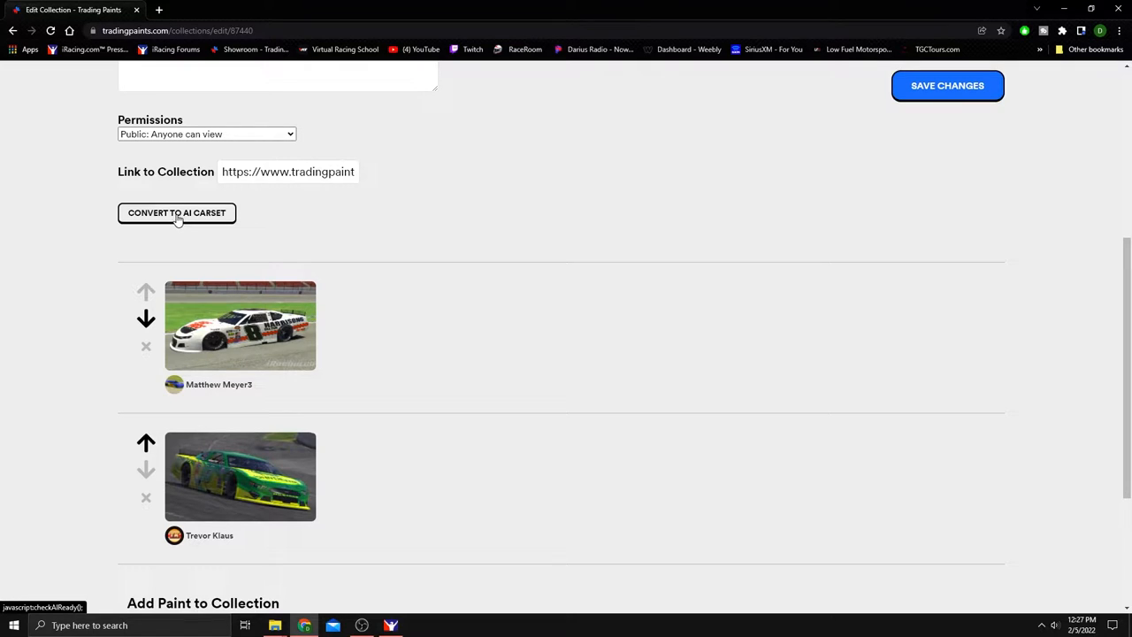
# Enable the AI carset option, review both drivers, and save the collection changes
pyautogui.click(176, 212)
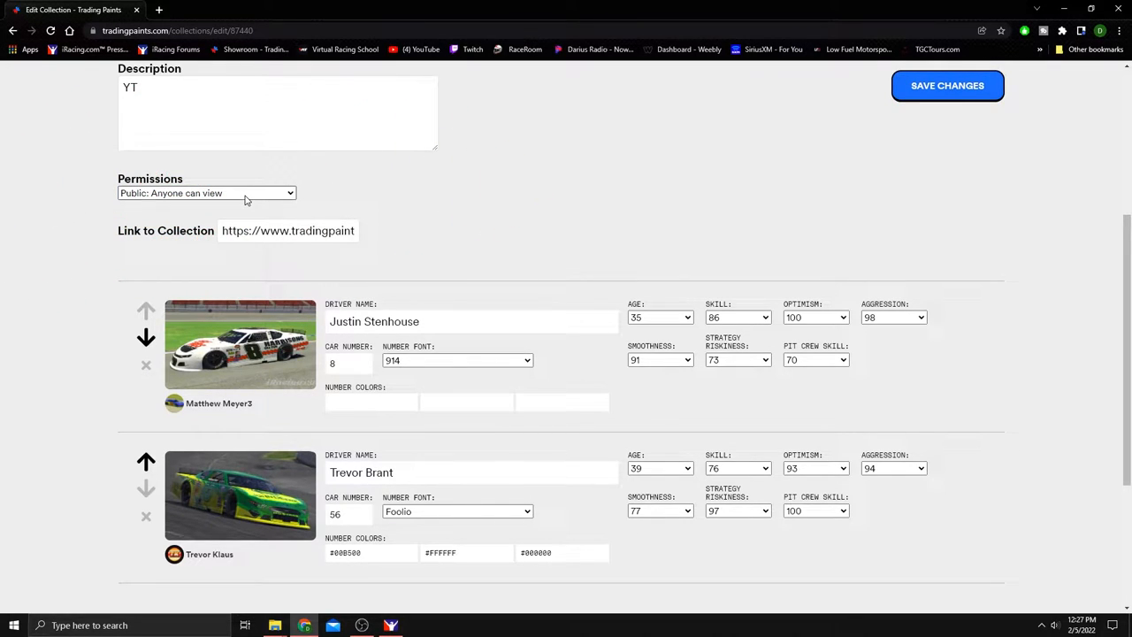
pyautogui.click(206, 192)
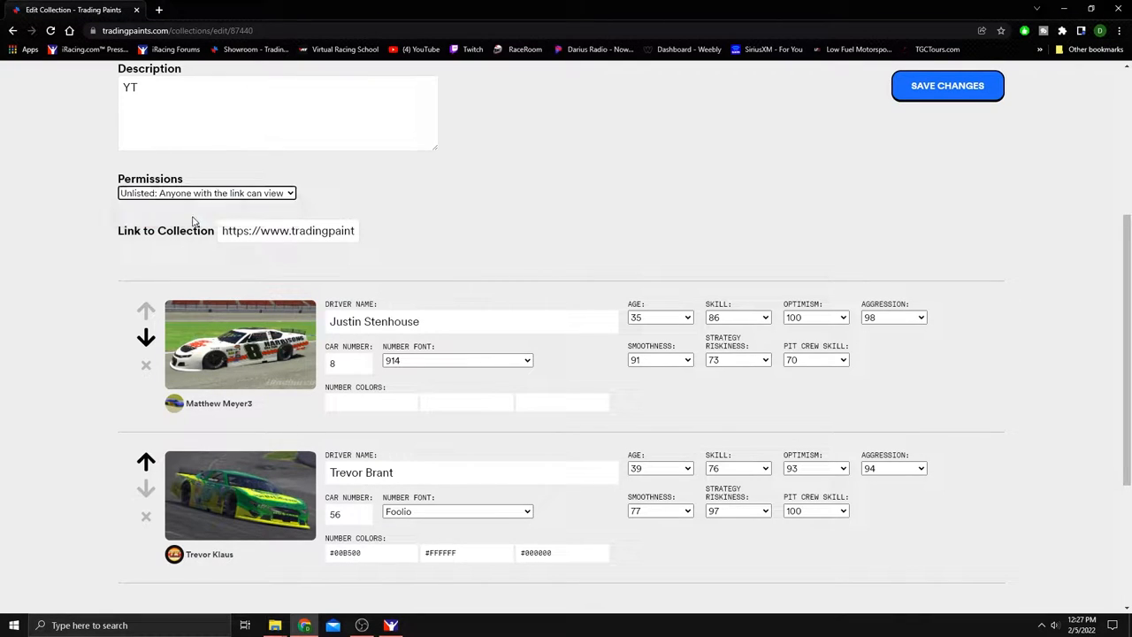
pyautogui.scroll(-3)
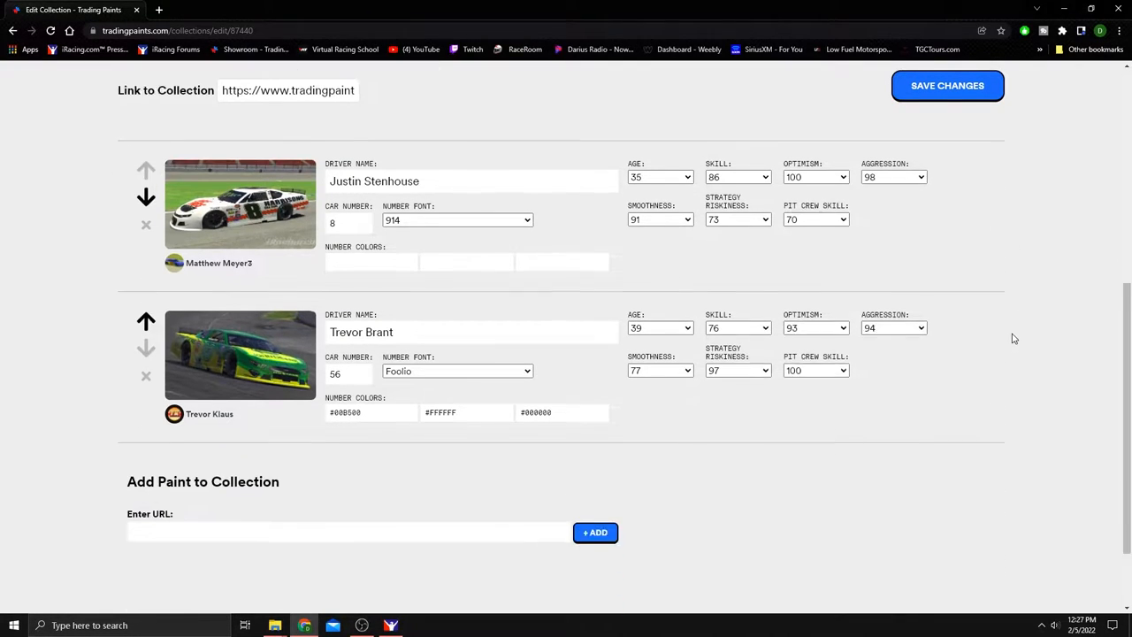
pyautogui.scroll(3)
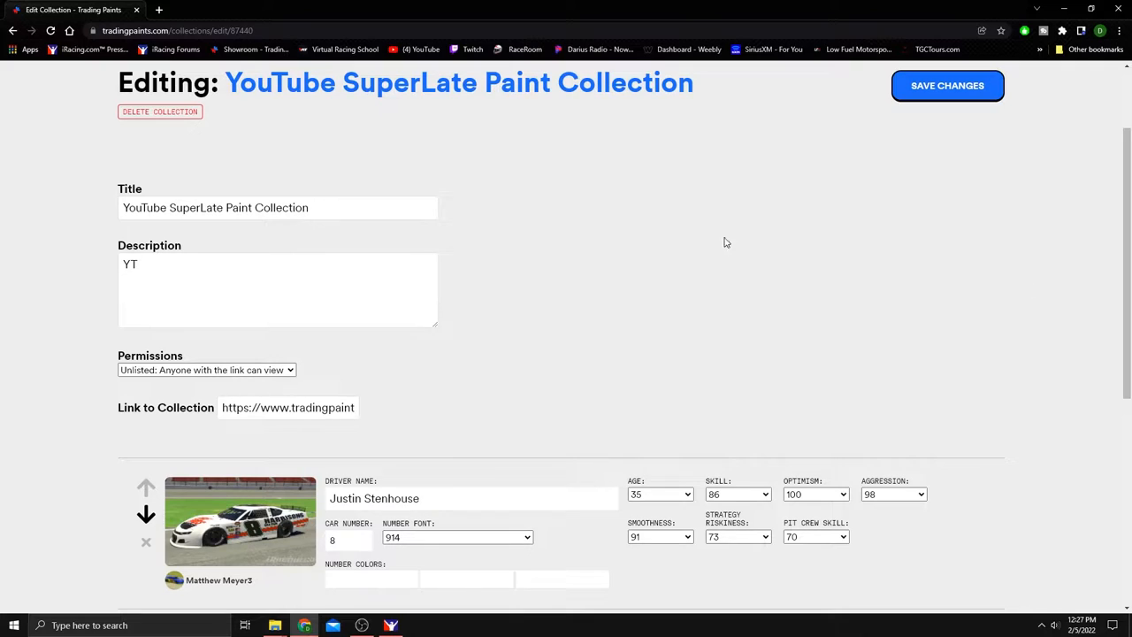
pyautogui.scroll(-3)
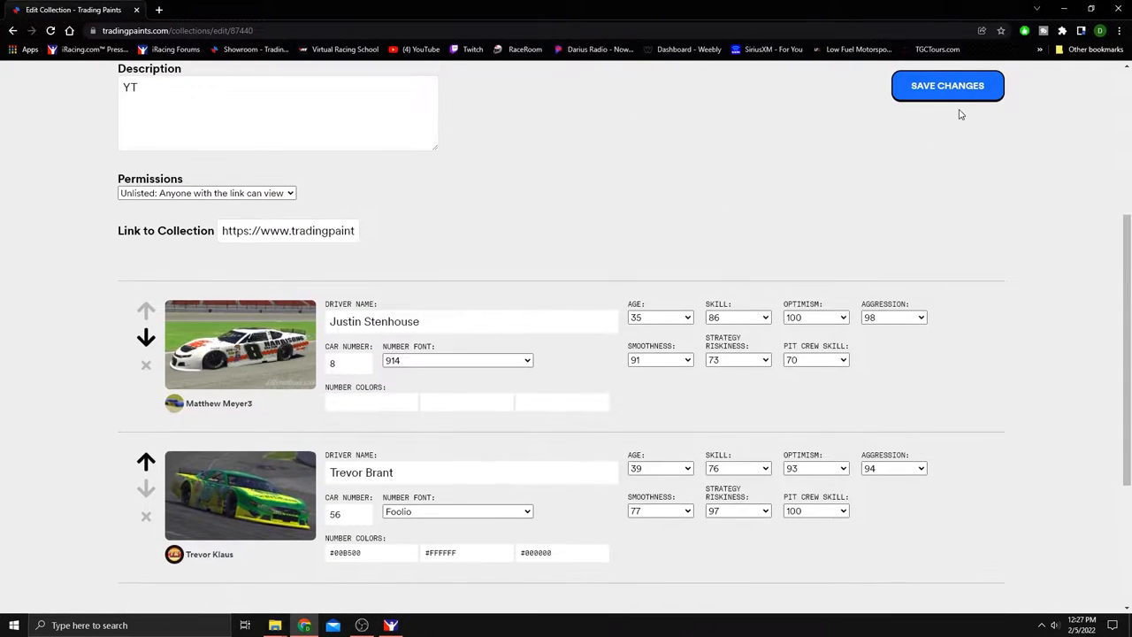
pyautogui.moveTo(308, 369)
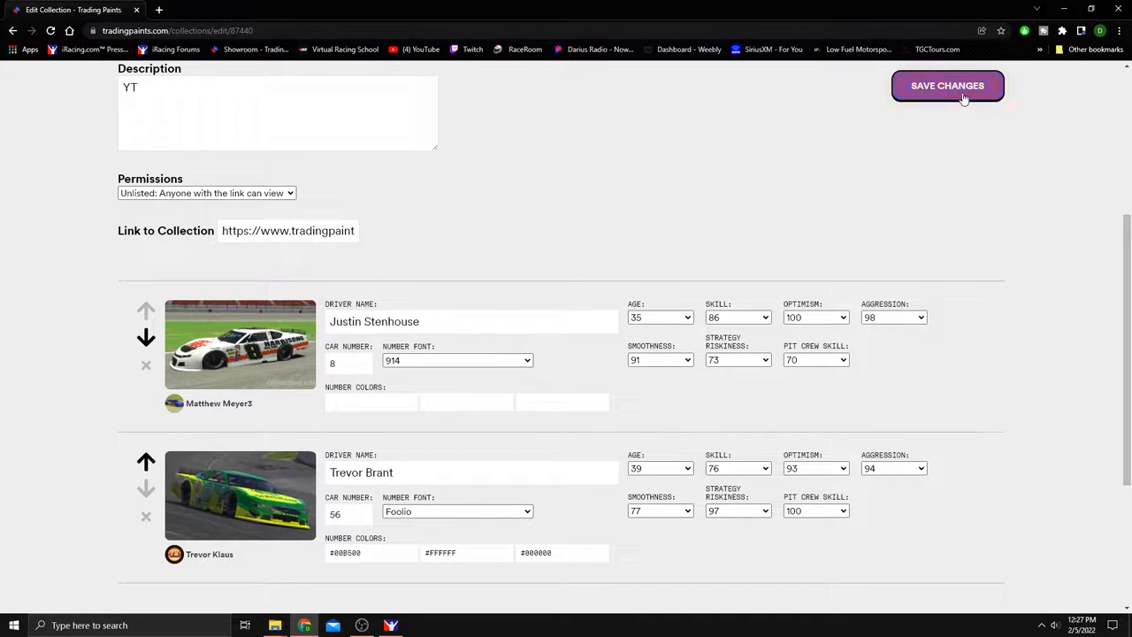
pyautogui.click(947, 85)
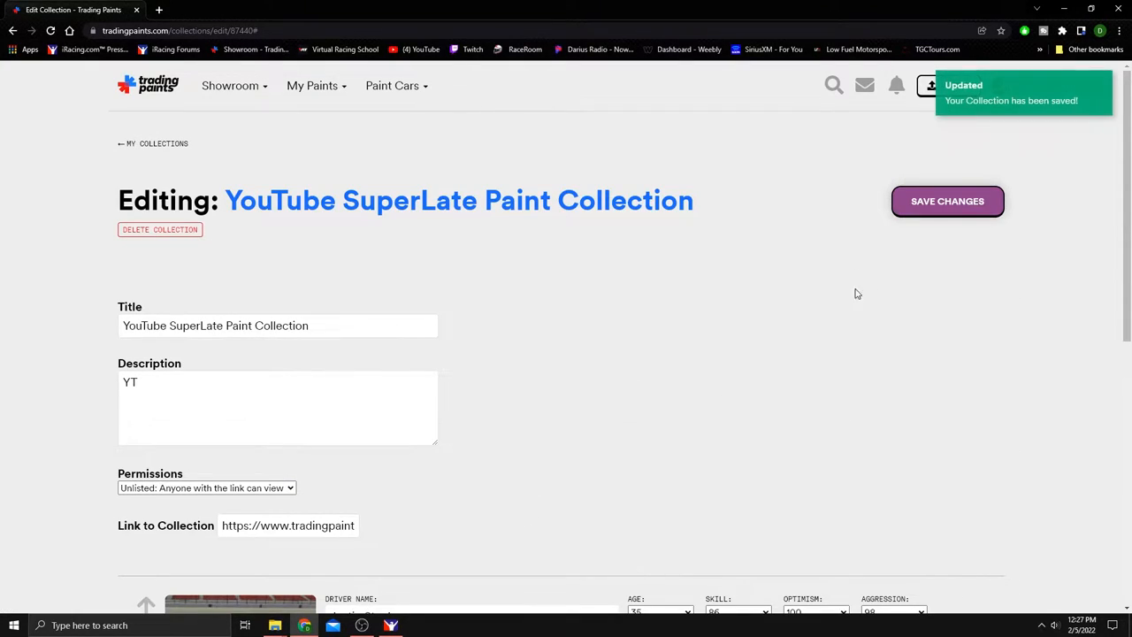
pyautogui.scroll(-3)
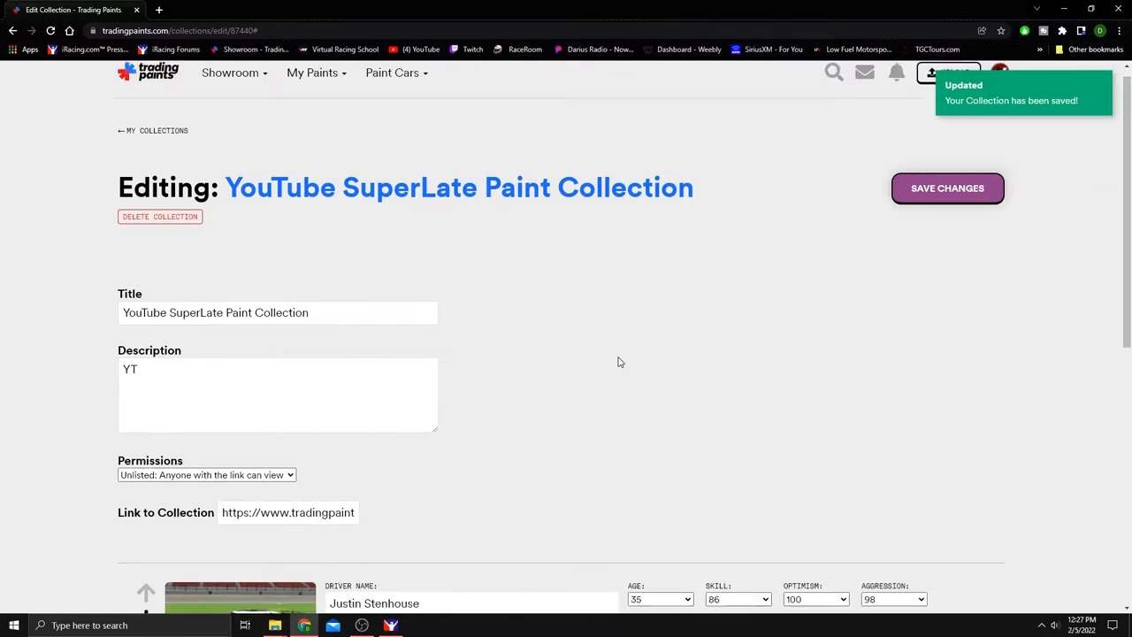
pyautogui.scroll(-3)
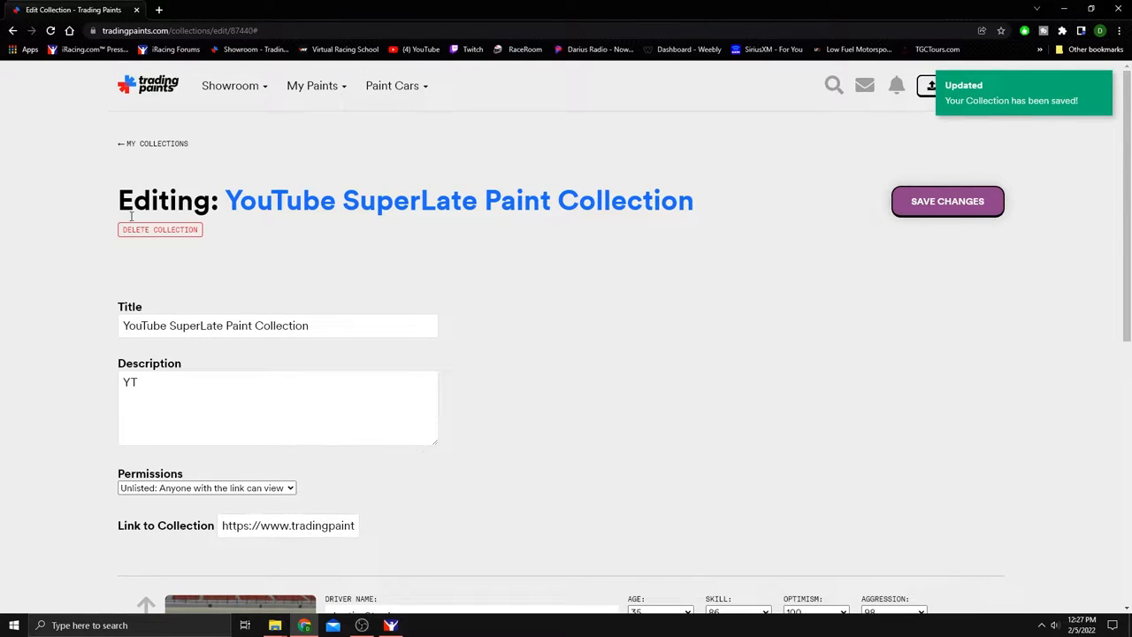
# Leave the edit page, open YouTube SuperLate Paint Collection, and mark it Favorite
pyautogui.click(153, 143)
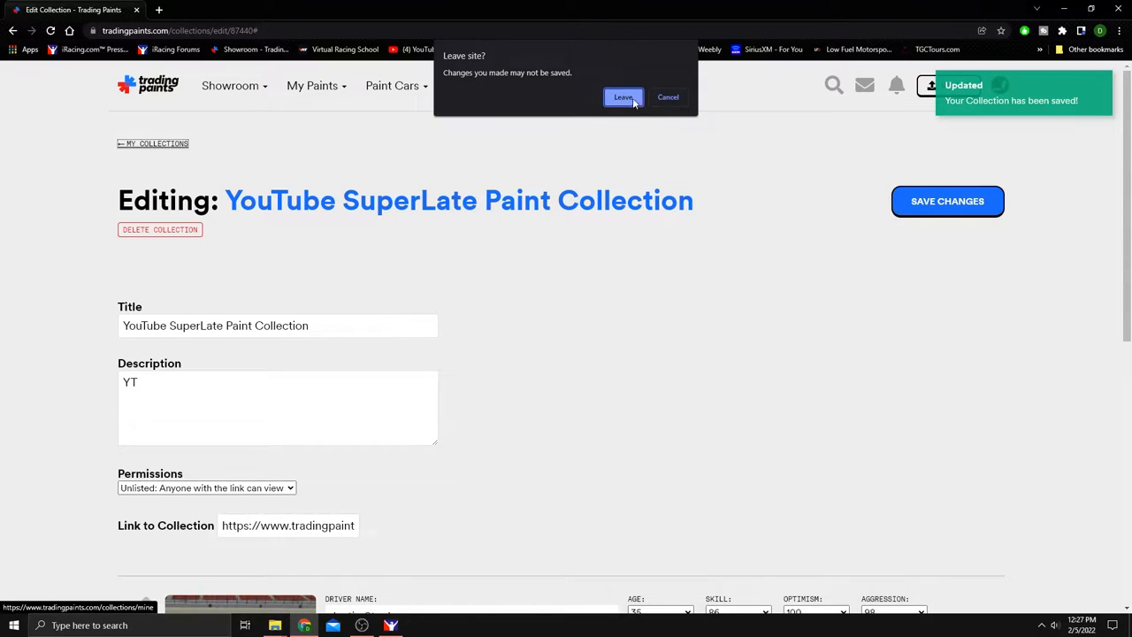
pyautogui.click(623, 97)
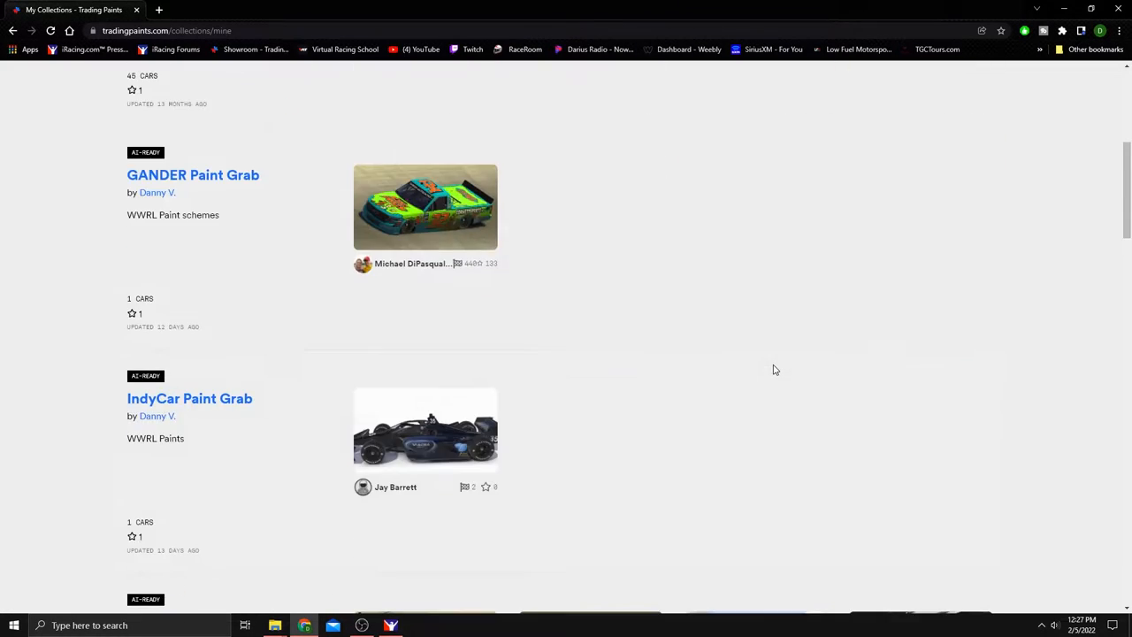
pyautogui.scroll(-3)
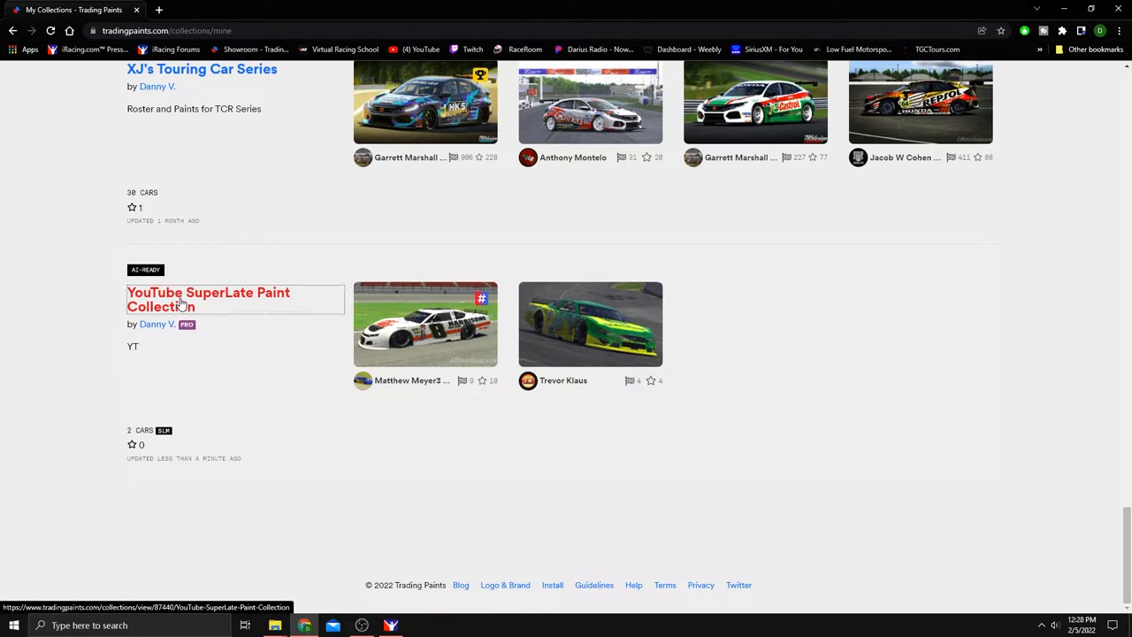
pyautogui.click(208, 299)
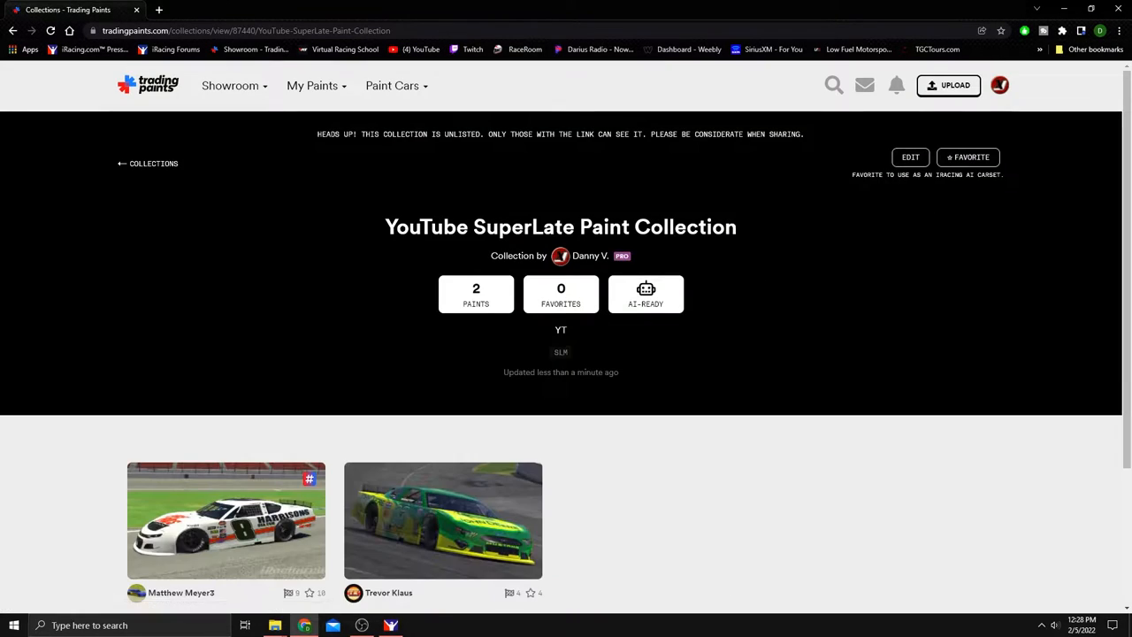
pyautogui.click(968, 157)
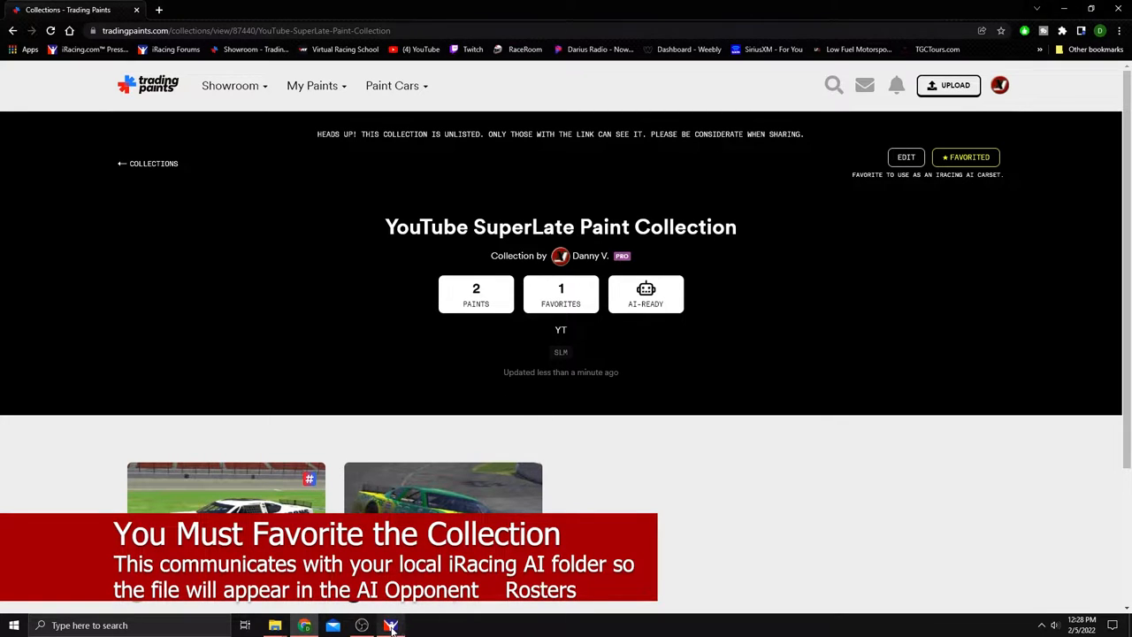
# Switch to iRacing and scroll opponent rosters down to the YouTube SuperLate roster
pyautogui.click(390, 625)
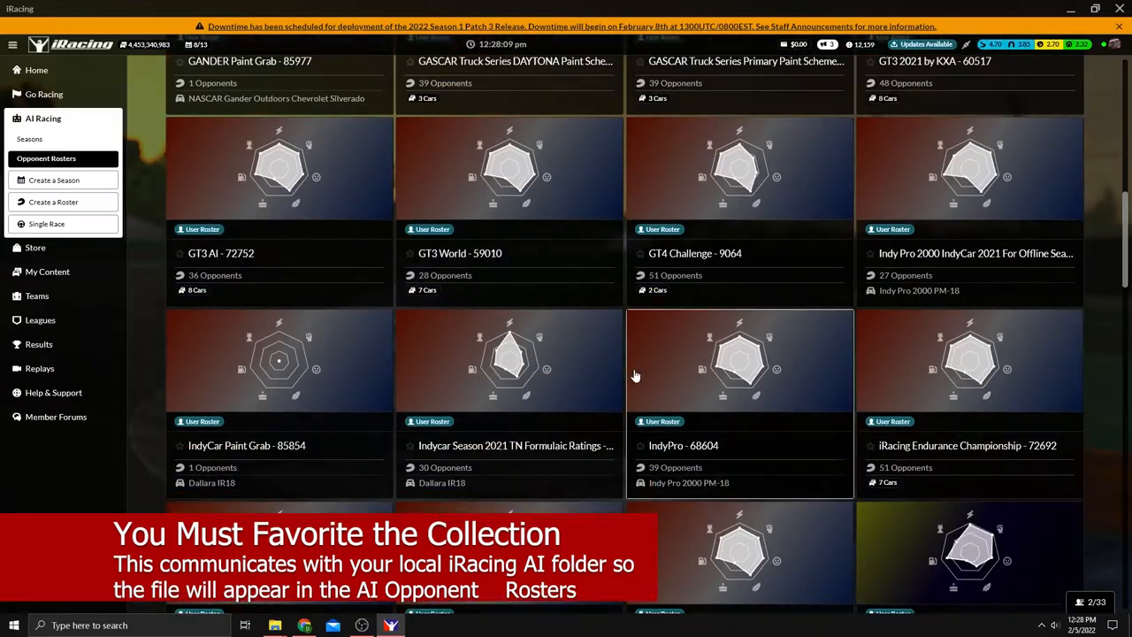
pyautogui.scroll(-3)
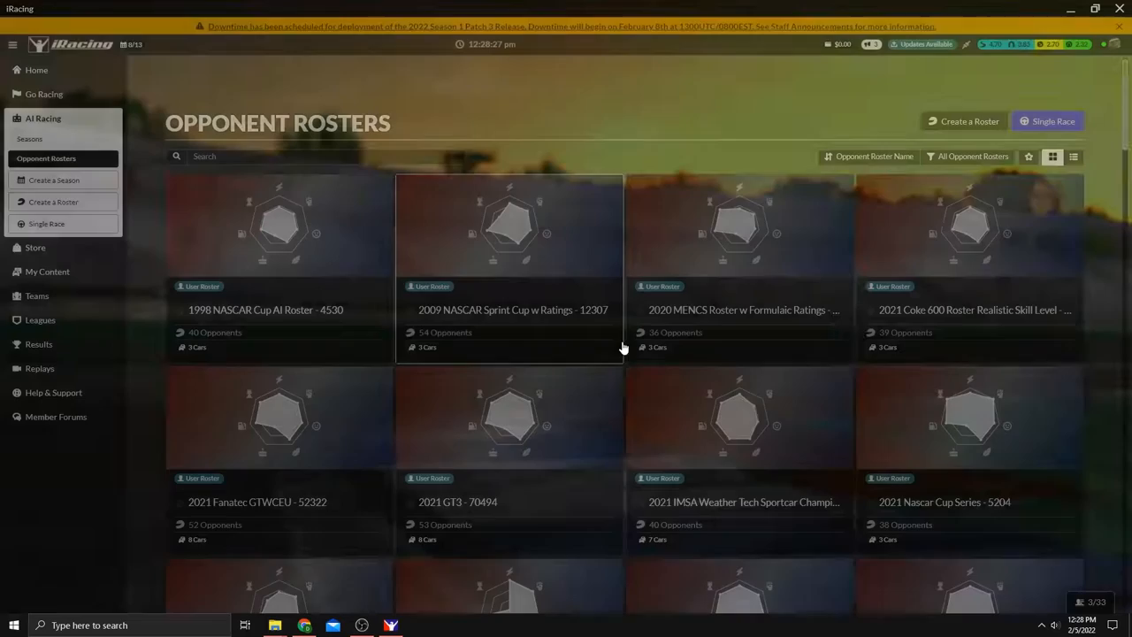
pyautogui.scroll(-3)
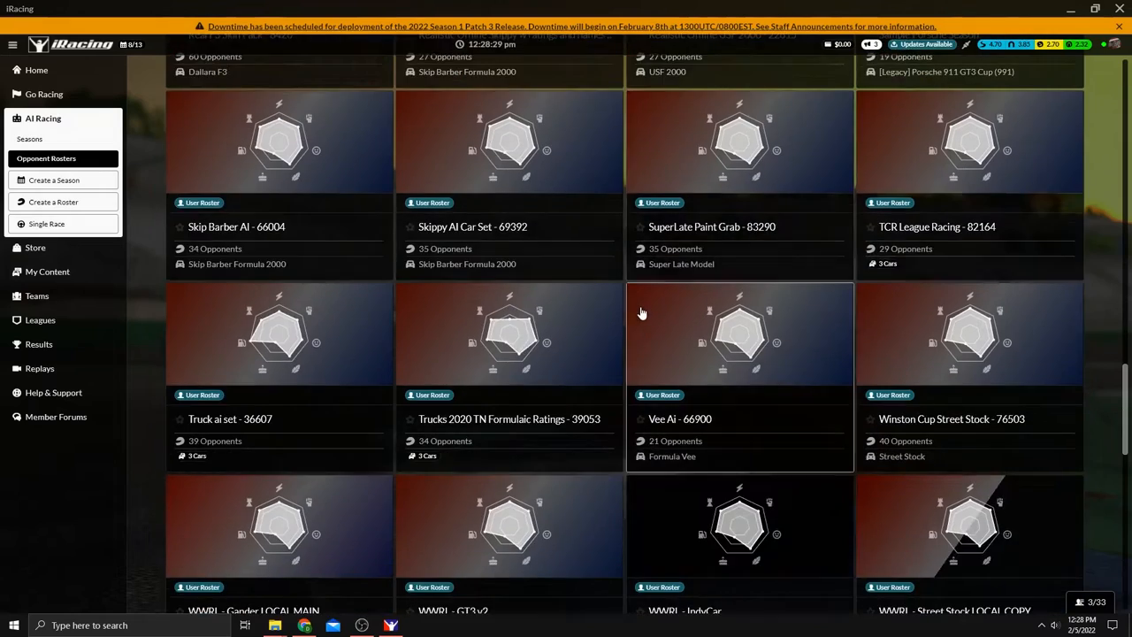
pyautogui.scroll(-3)
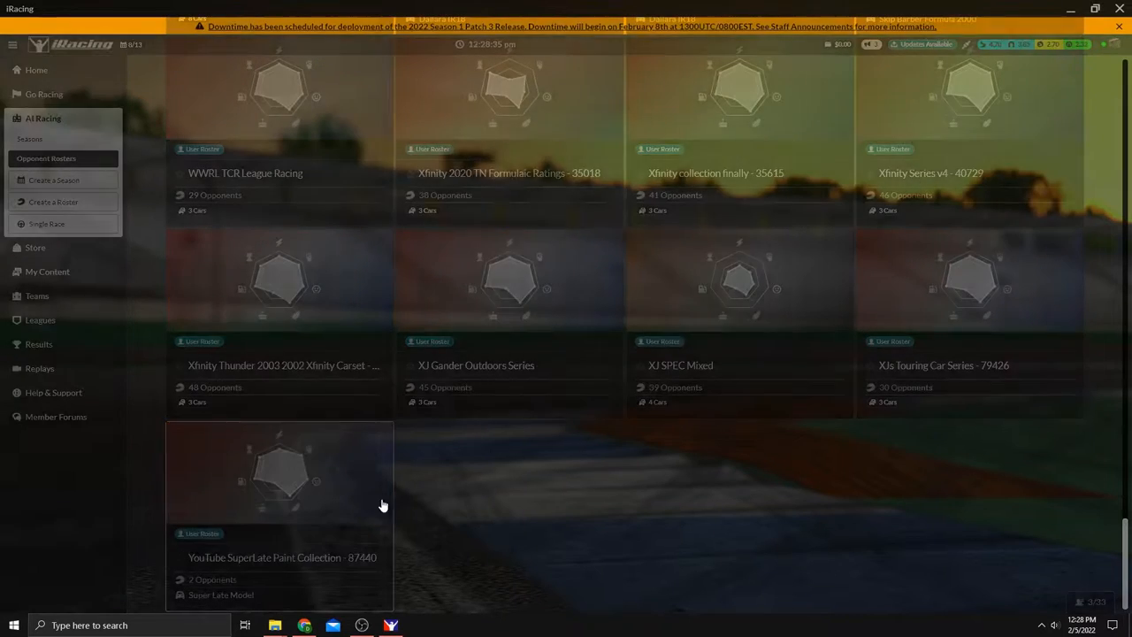
pyautogui.click(279, 478)
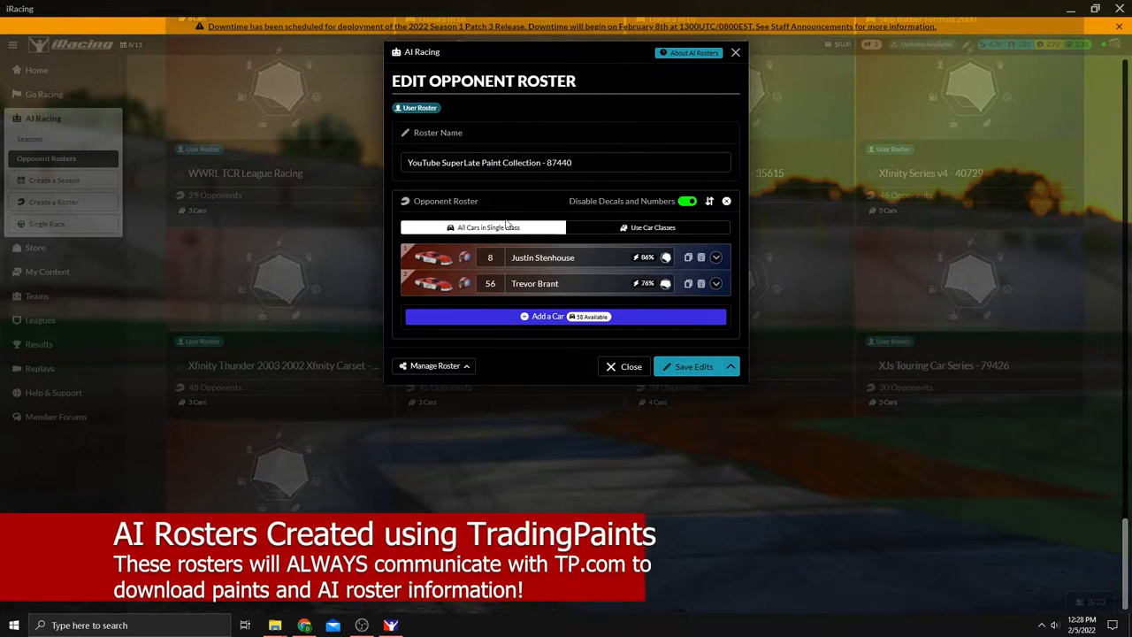
pyautogui.moveTo(688, 256)
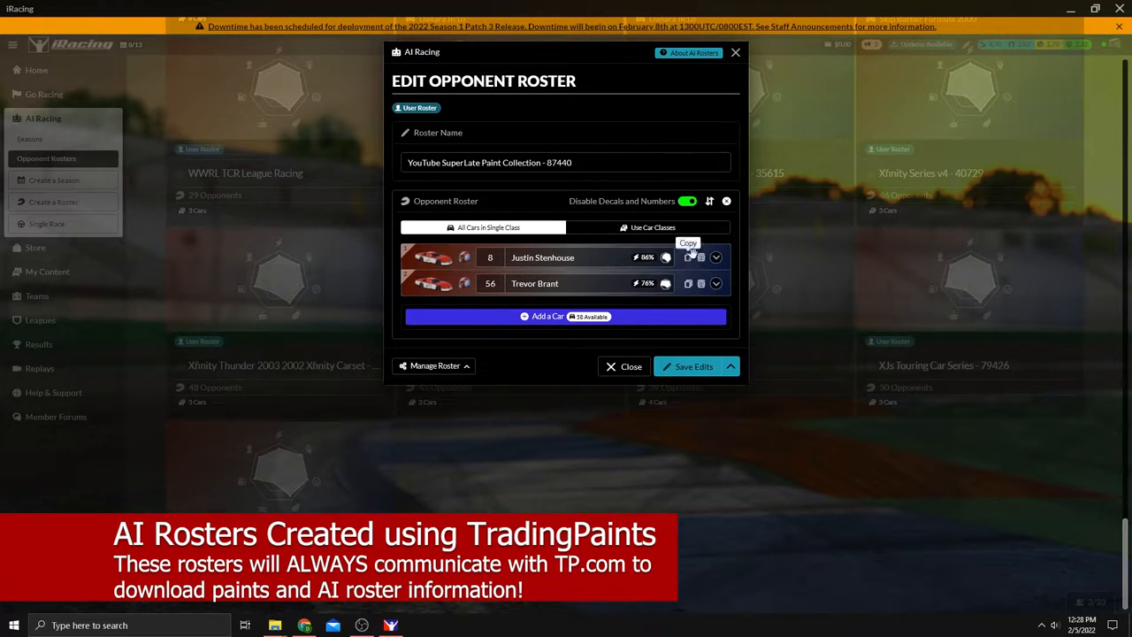
pyautogui.click(715, 257)
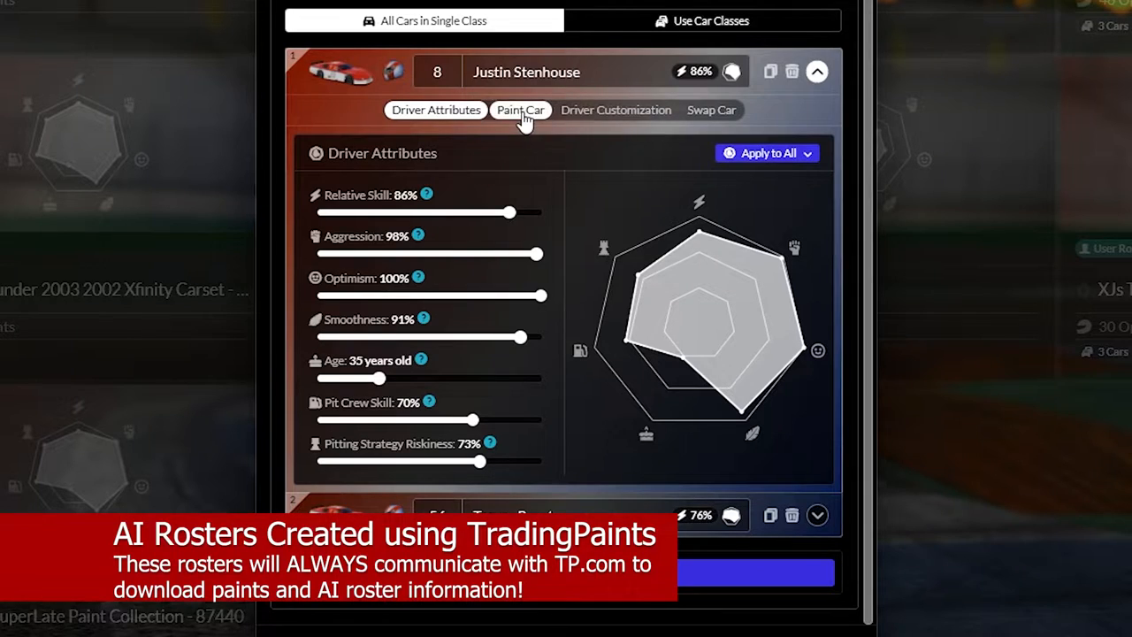
pyautogui.click(520, 110)
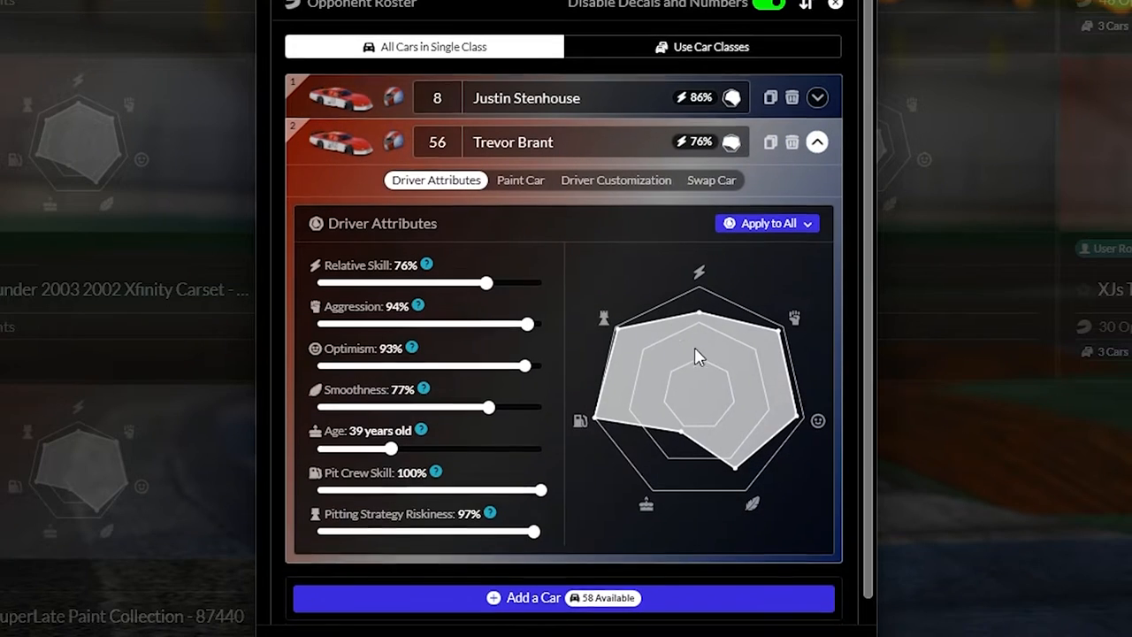
pyautogui.click(520, 180)
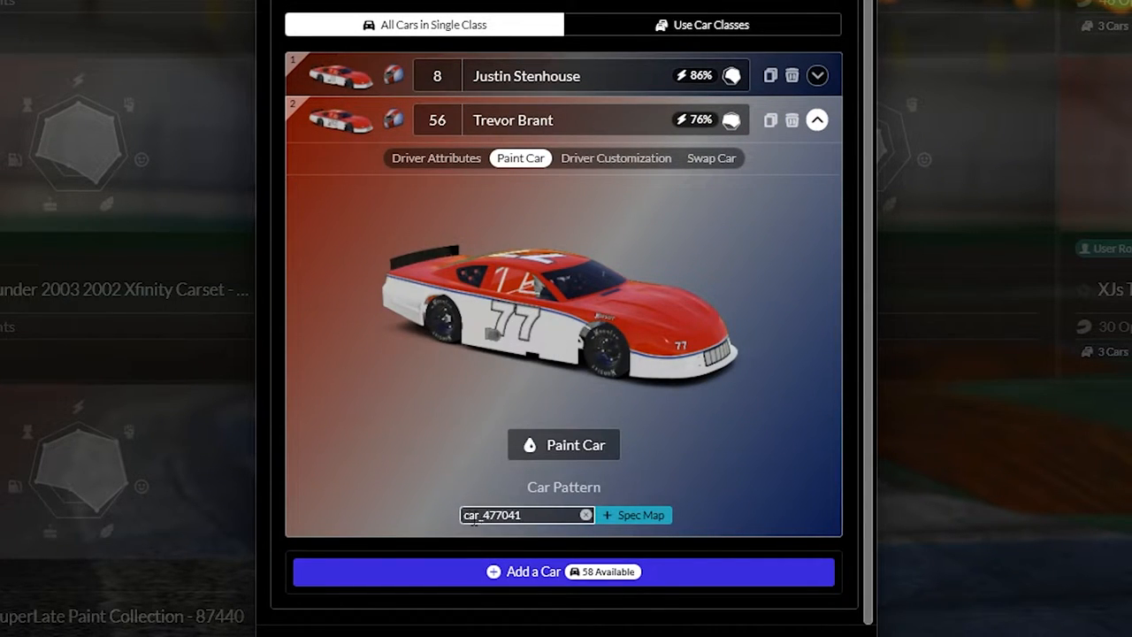
pyautogui.moveTo(777, 287)
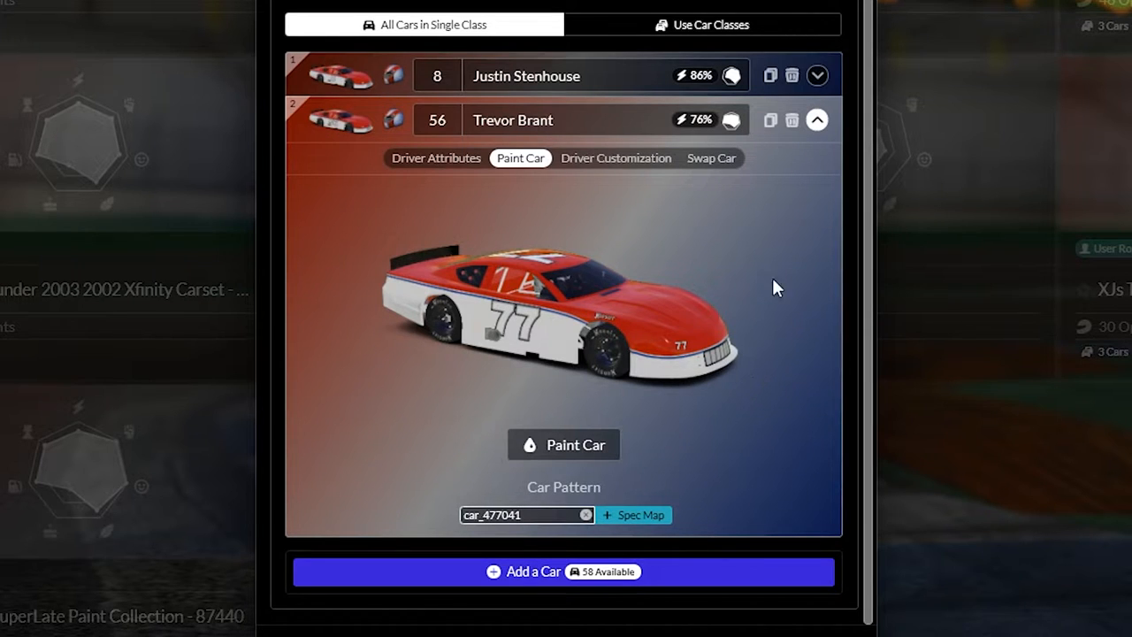
pyautogui.click(816, 120)
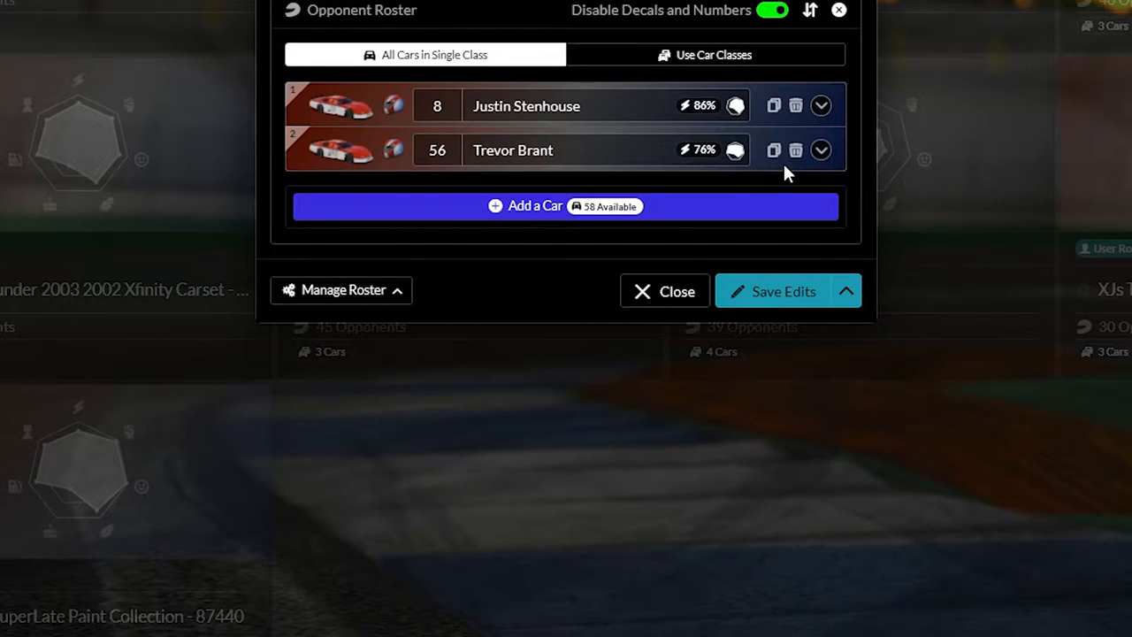
pyautogui.moveTo(902, 108)
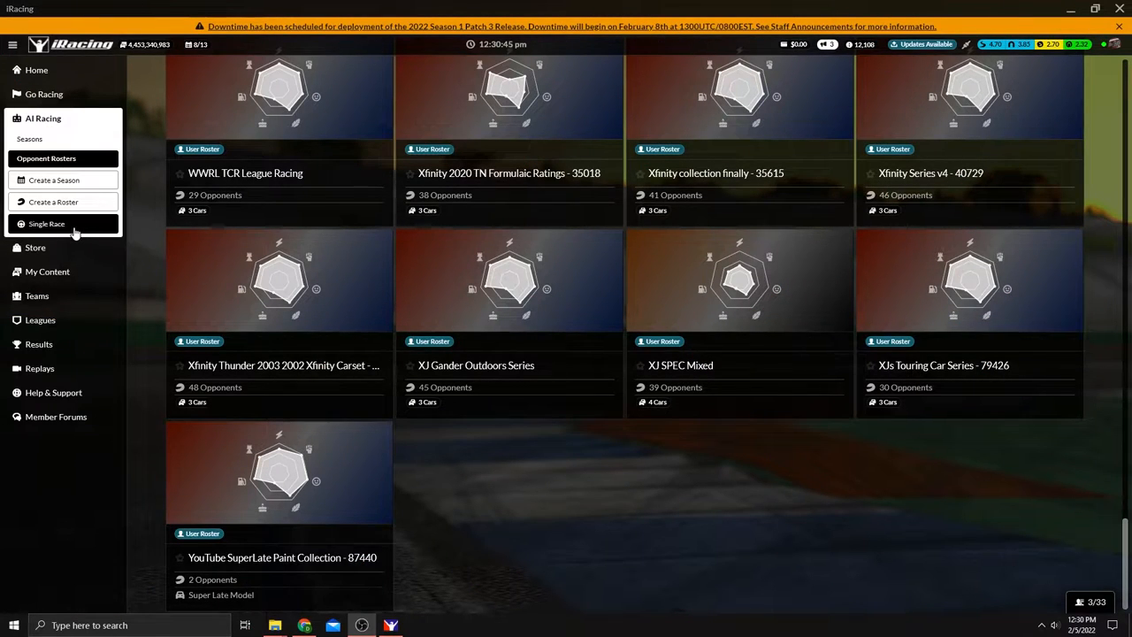
# Set up a single Super Late Model race, covering Your Car and AI Opponents, then launch it
pyautogui.click(47, 223)
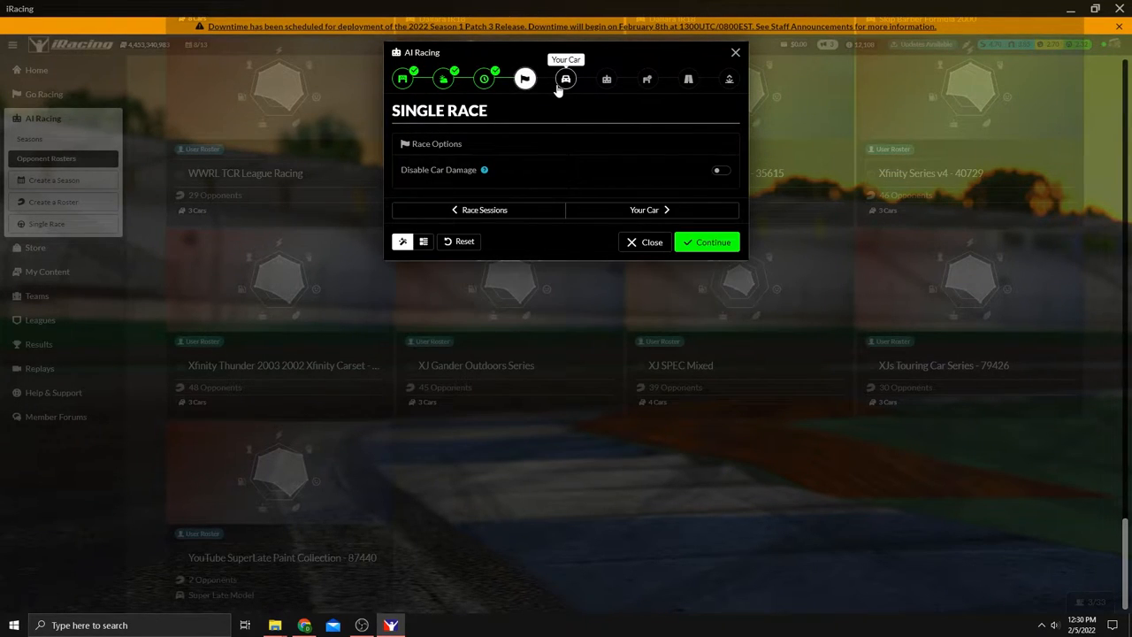
pyautogui.click(565, 79)
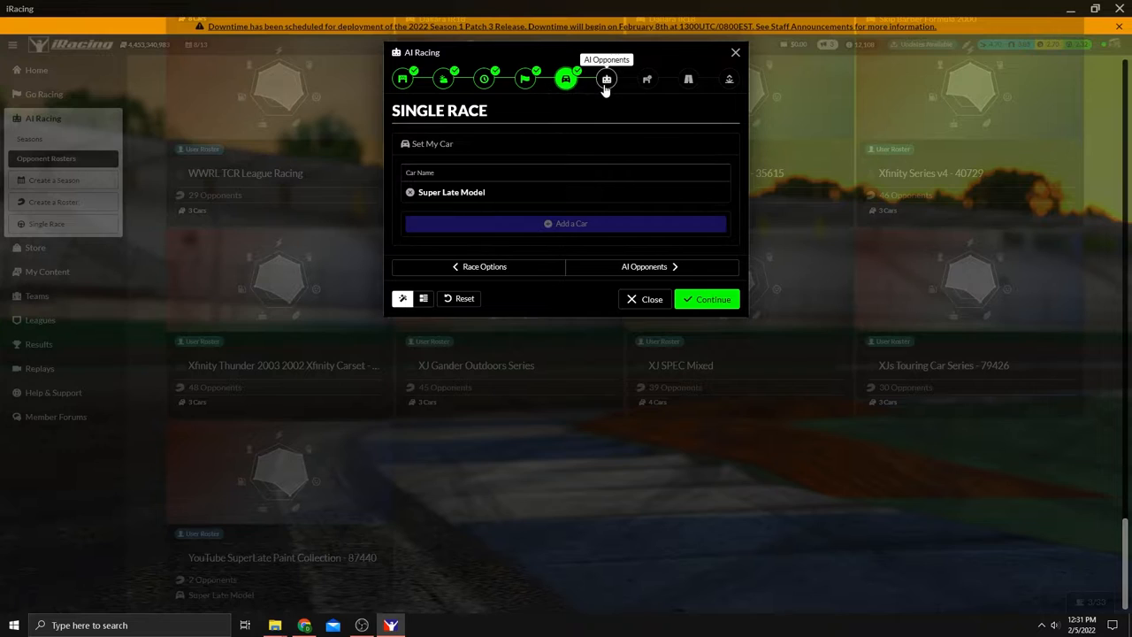
pyautogui.click(606, 79)
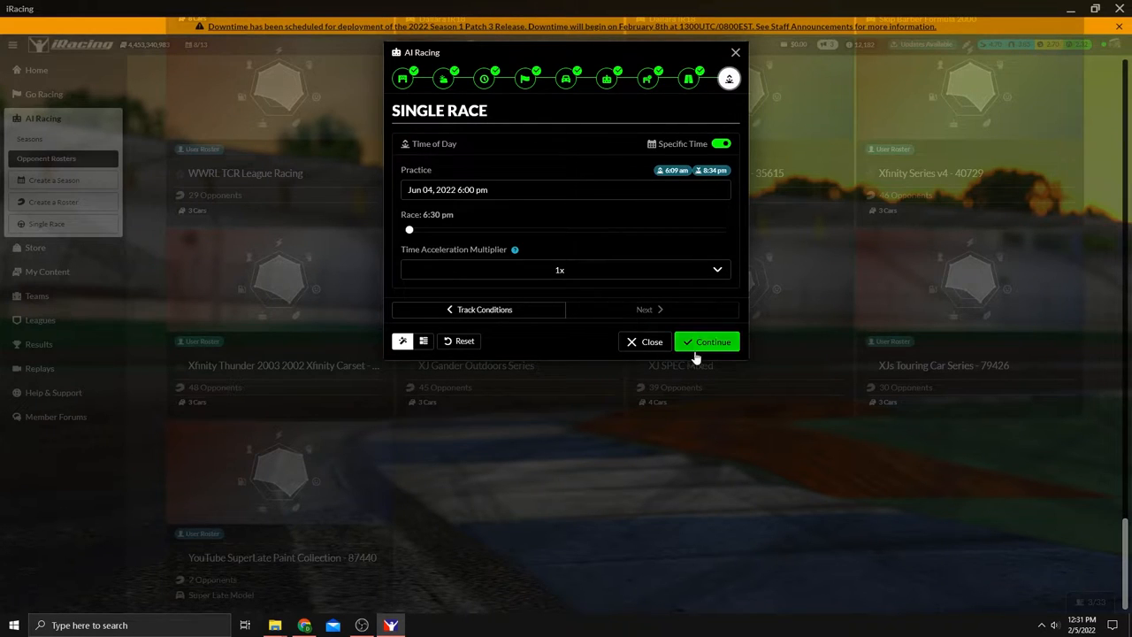
pyautogui.click(706, 342)
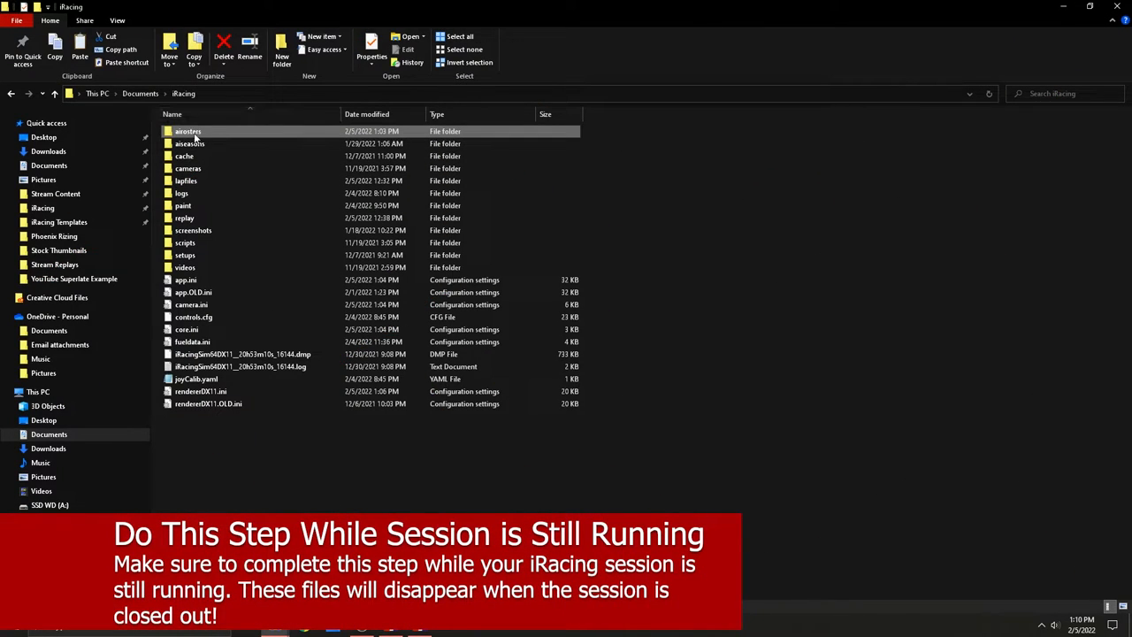
pyautogui.moveTo(187, 131)
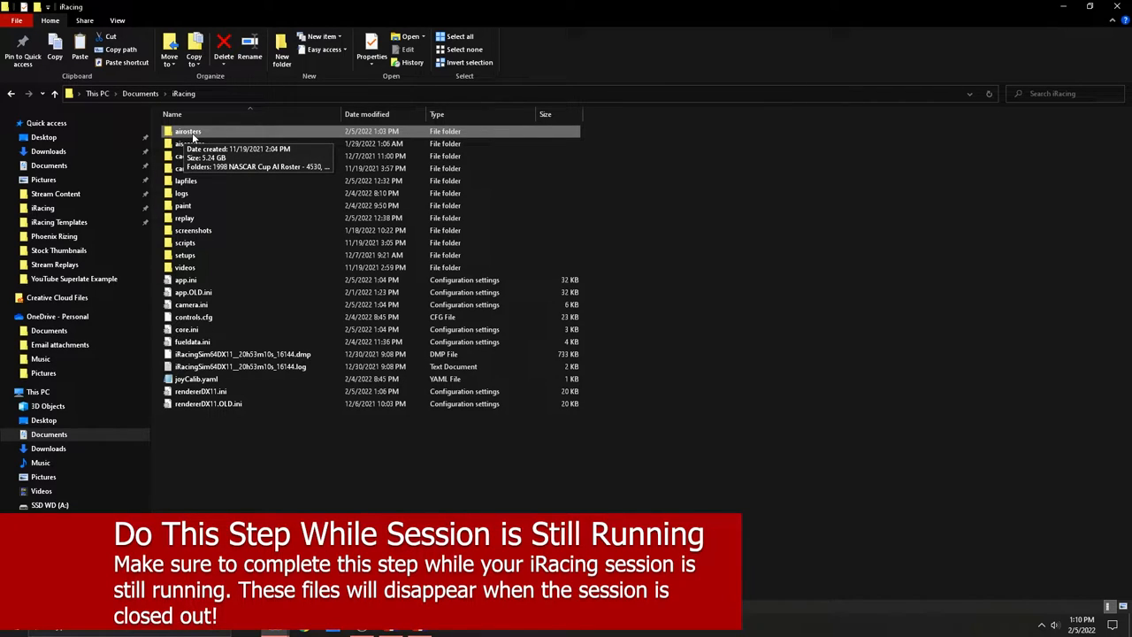
# Open airosters, then its YouTube SuperLate Paint Collection - 87440 folder
pyautogui.doubleClick(187, 130)
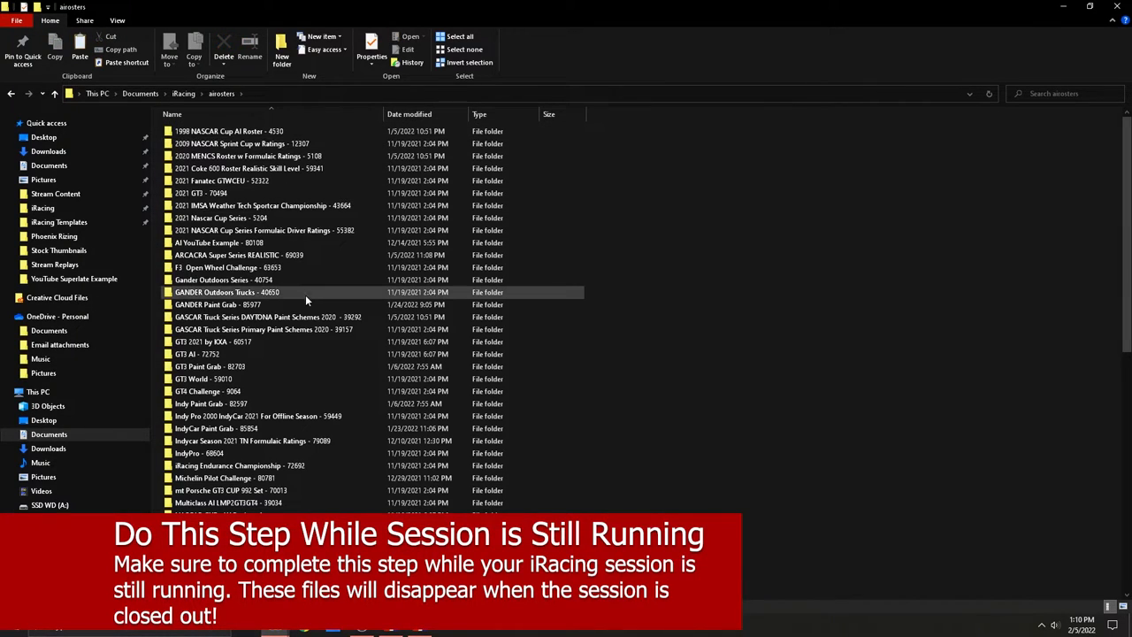
pyautogui.scroll(-3)
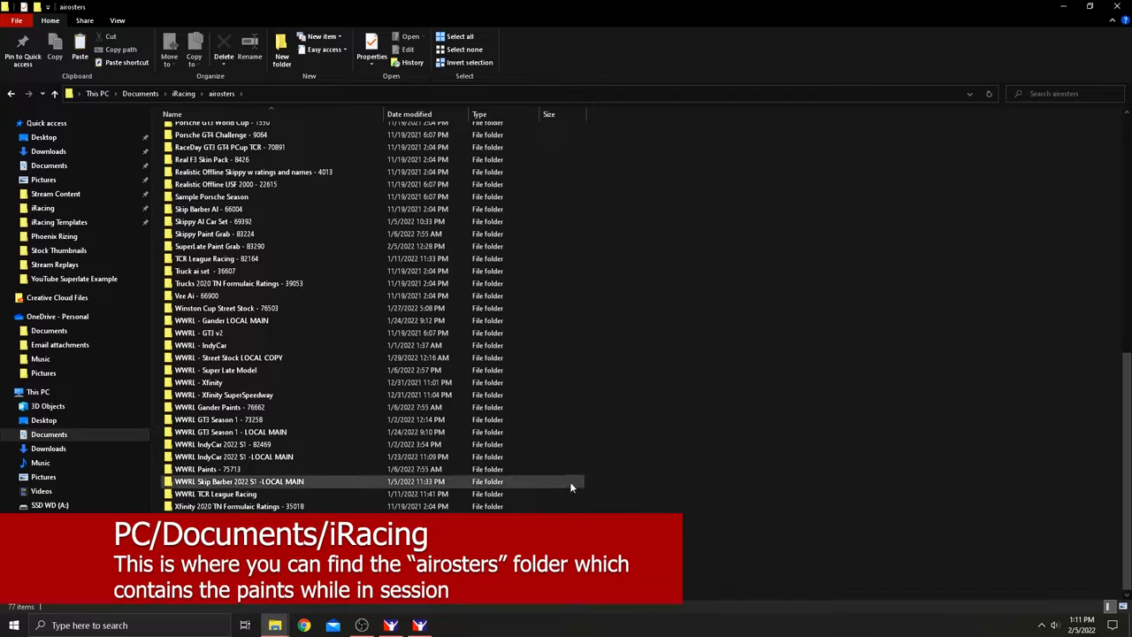
pyautogui.click(265, 493)
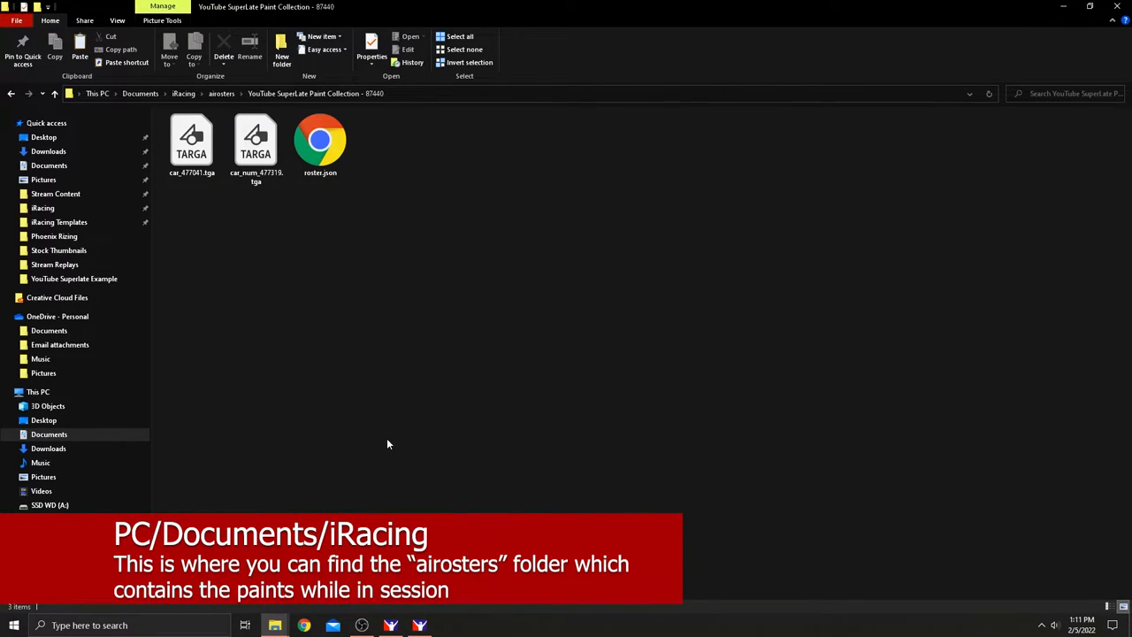
pyautogui.moveTo(398, 386)
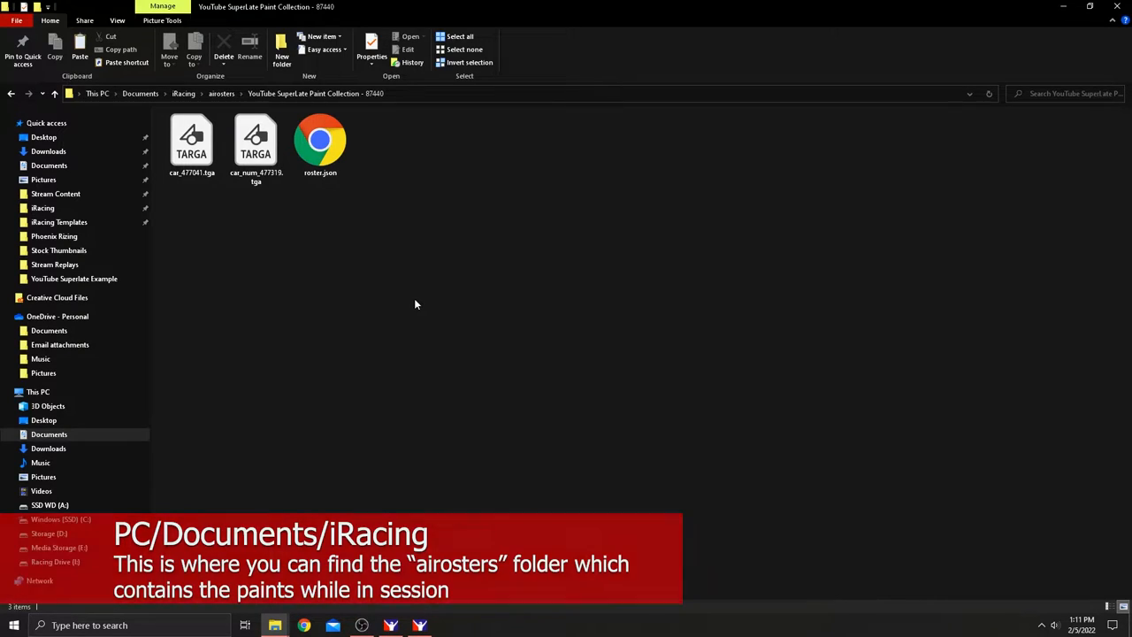
# Create a new folder named Paint Downloads in the roster folder
pyautogui.rightClick(415, 304)
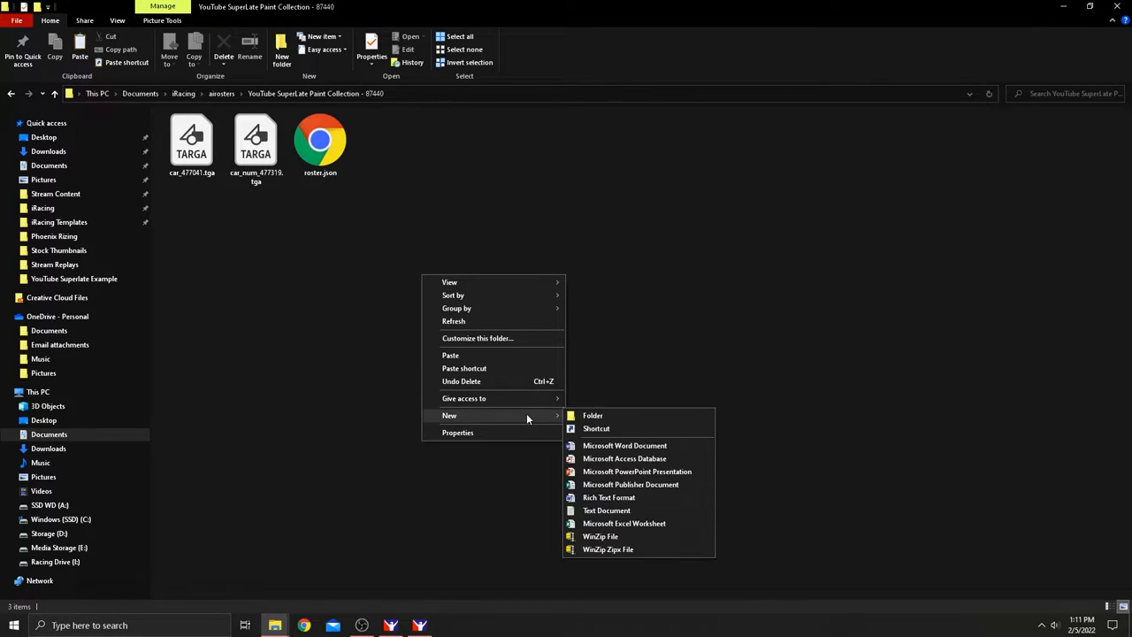
pyautogui.click(592, 415)
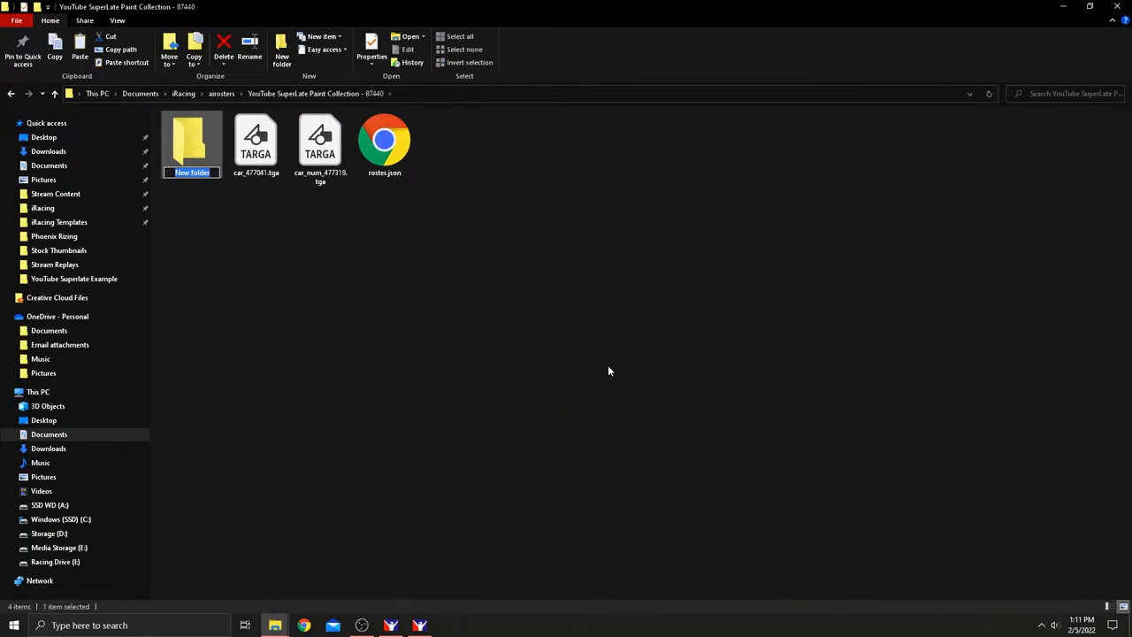
pyautogui.write('Paint Downloads')
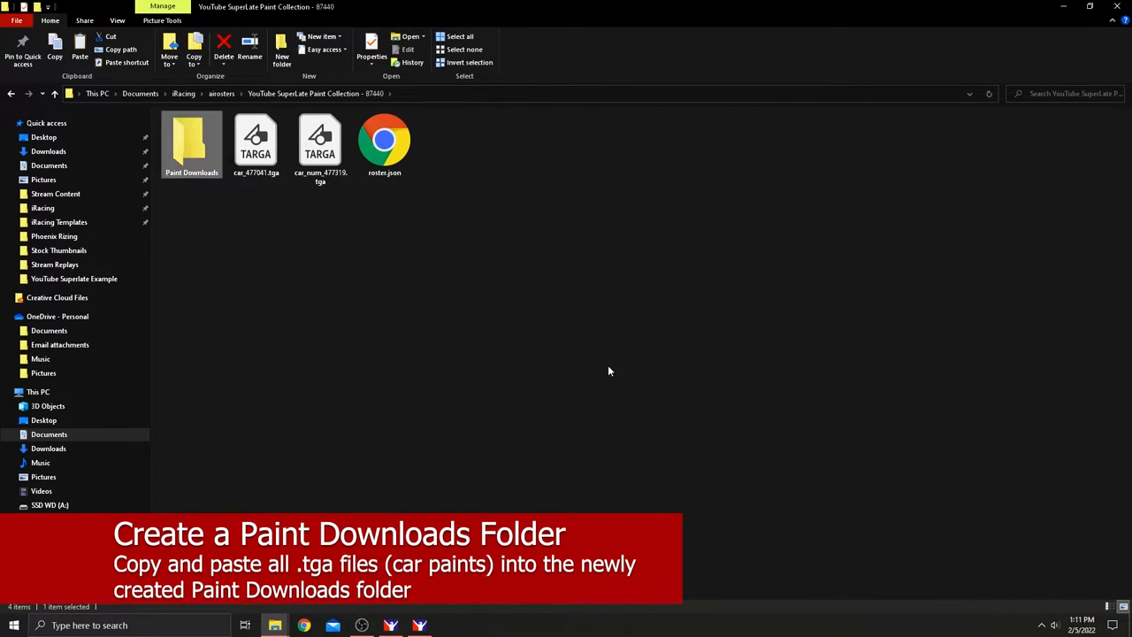
pyautogui.click(256, 141)
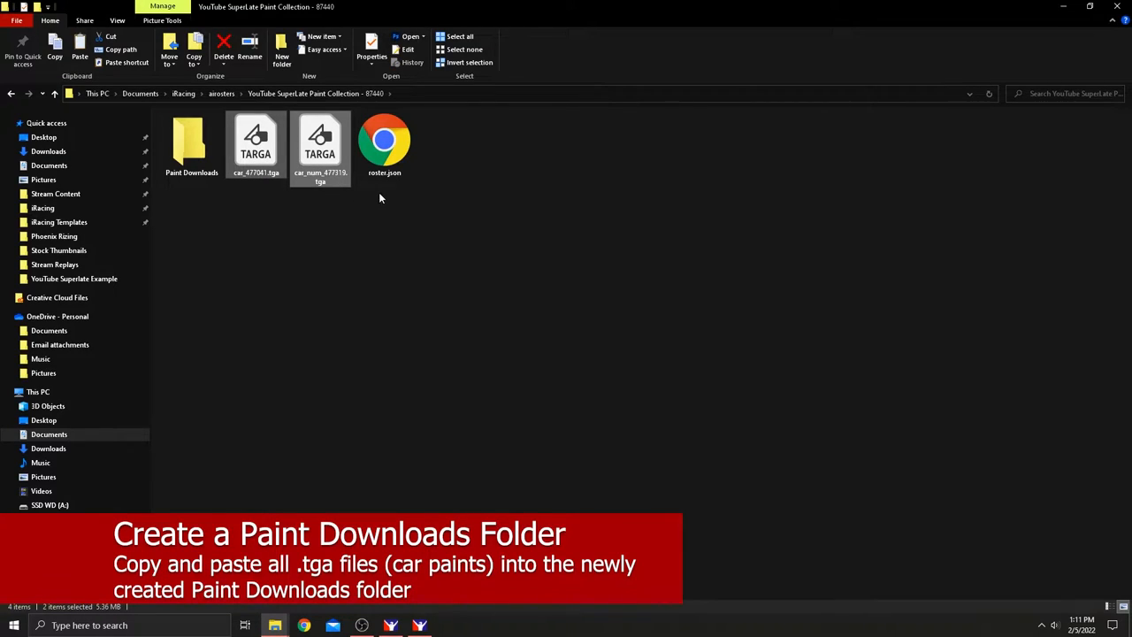
pyautogui.moveTo(381, 279)
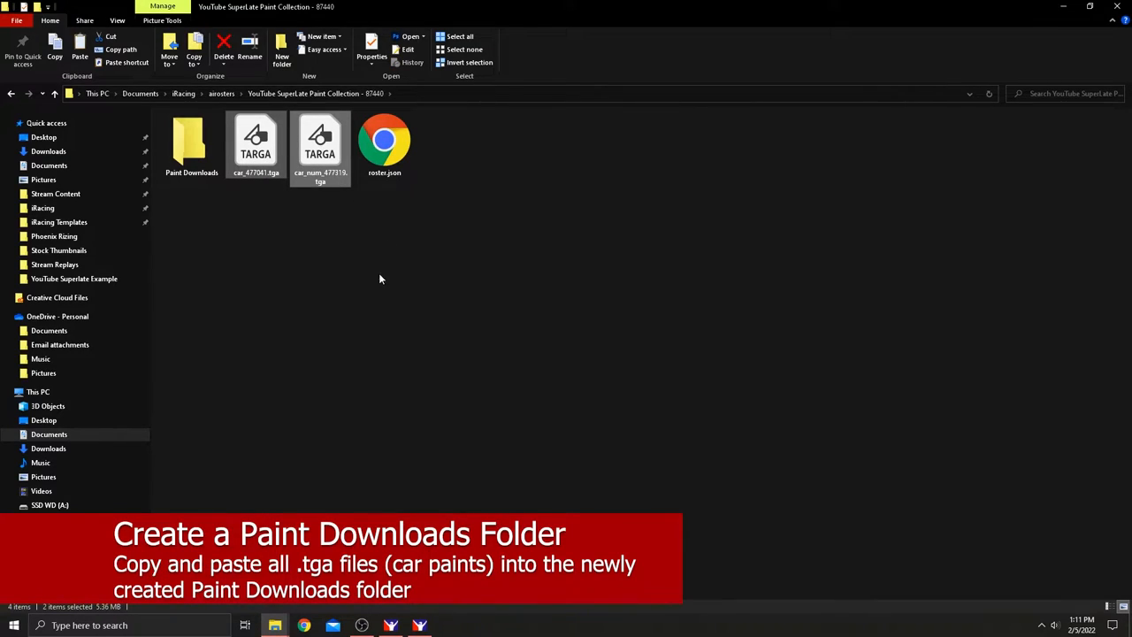
# Copy both .tga paint files into Paint Downloads and quit the iRacing session
pyautogui.doubleClick(191, 142)
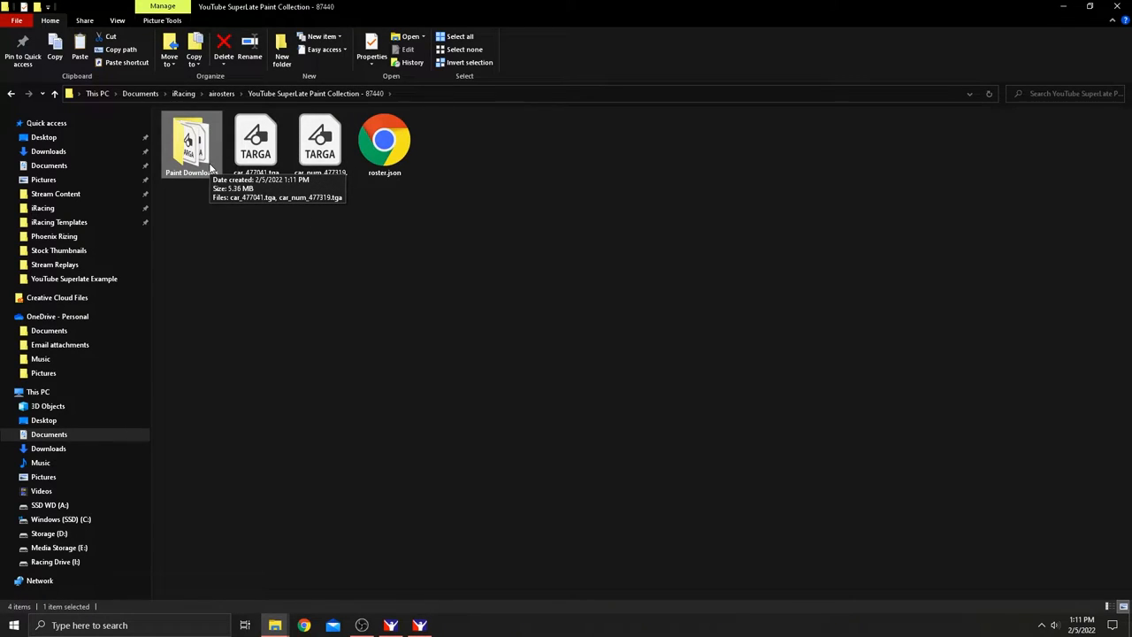
pyautogui.moveTo(286, 135)
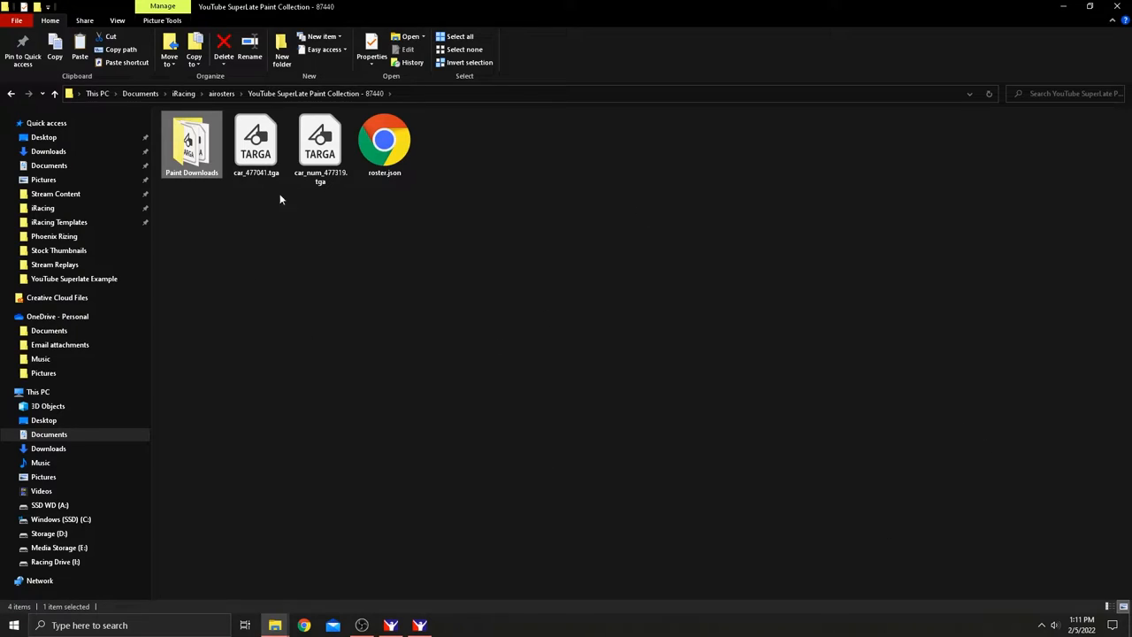
pyautogui.moveTo(482, 309)
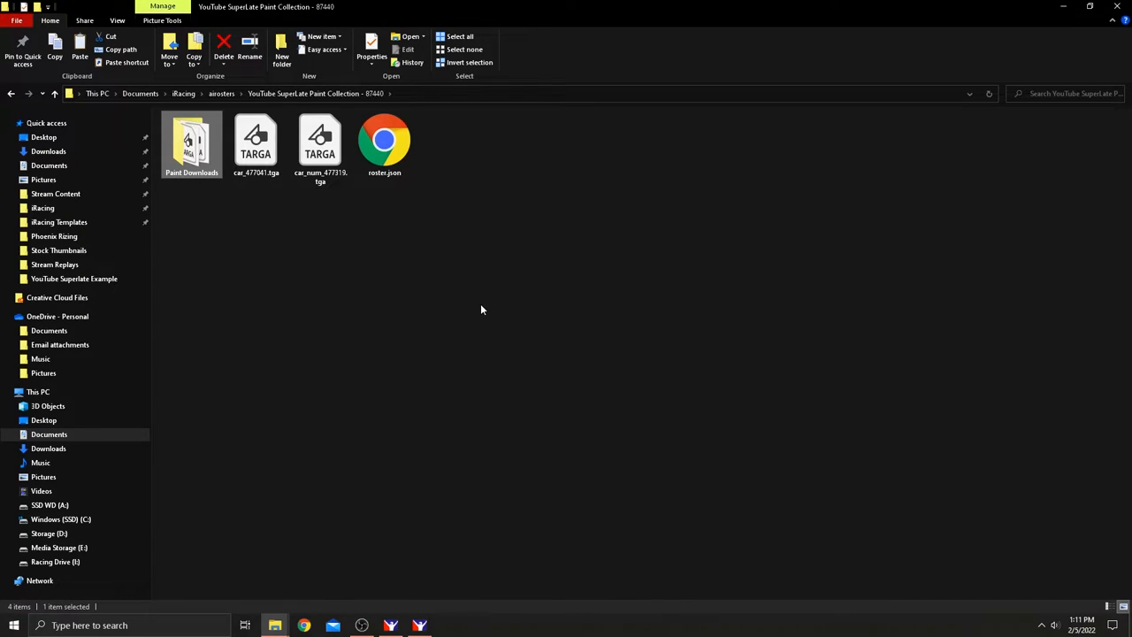
pyautogui.doubleClick(191, 141)
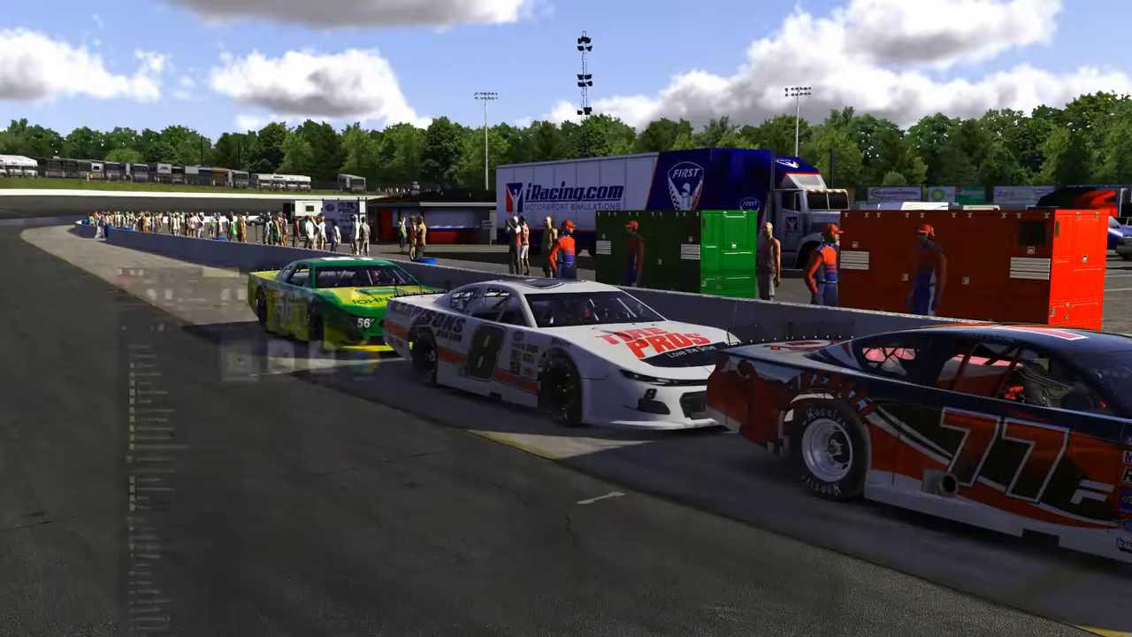
pyautogui.click(1112, 87)
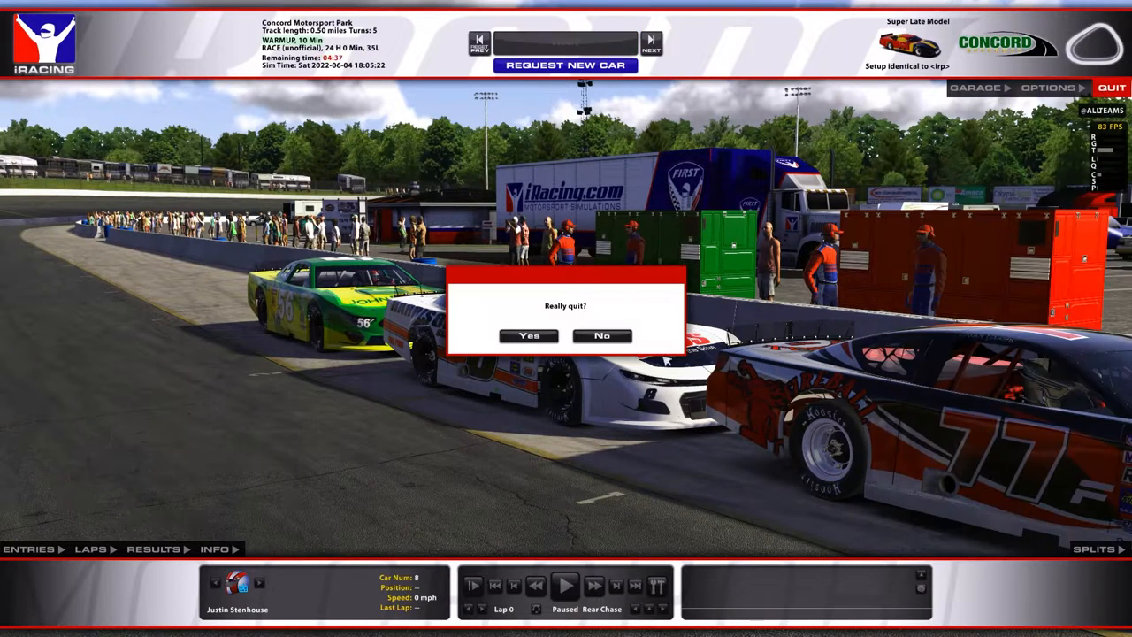
pyautogui.click(528, 335)
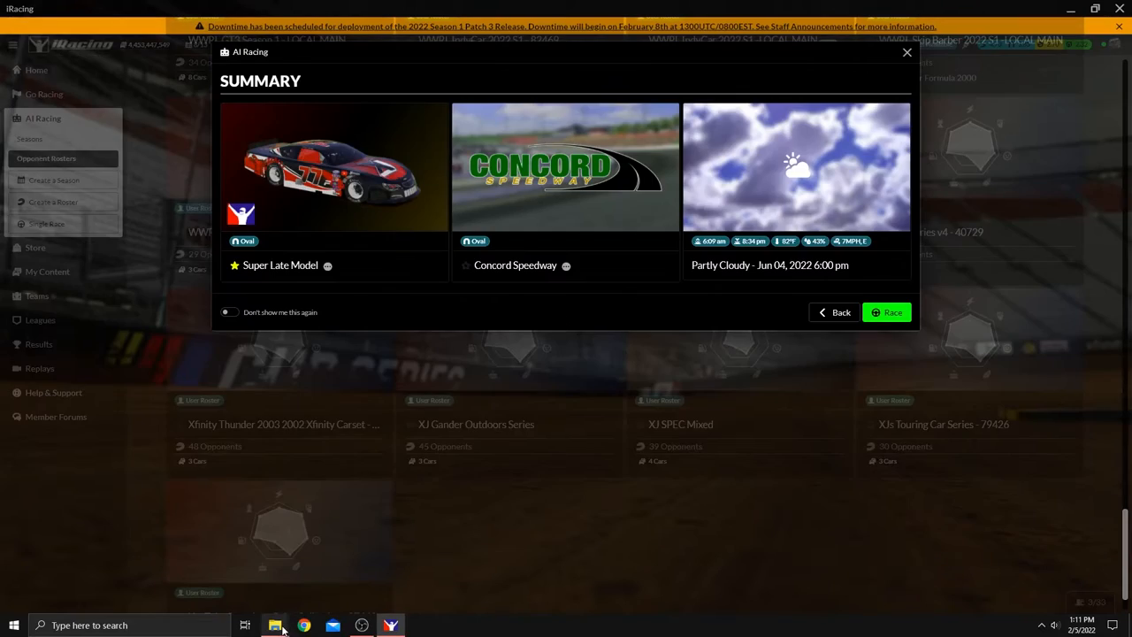
# Bring File Explorer back to the paint collection folder showing Paint Downloads and roster.json
pyautogui.click(276, 625)
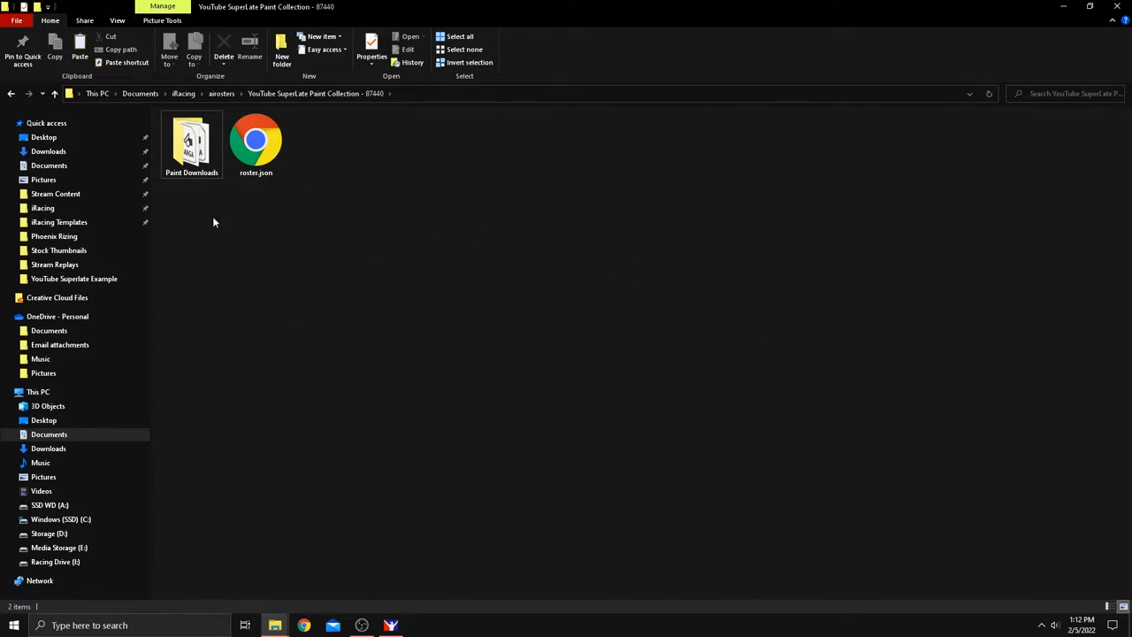
pyautogui.doubleClick(192, 141)
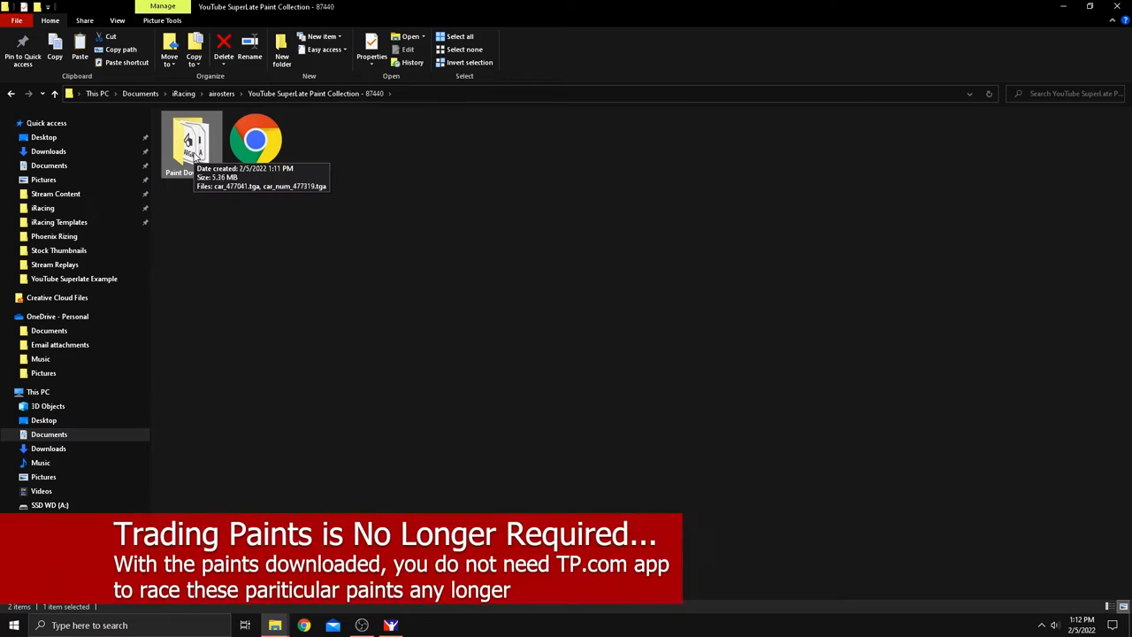
pyautogui.moveTo(201, 191)
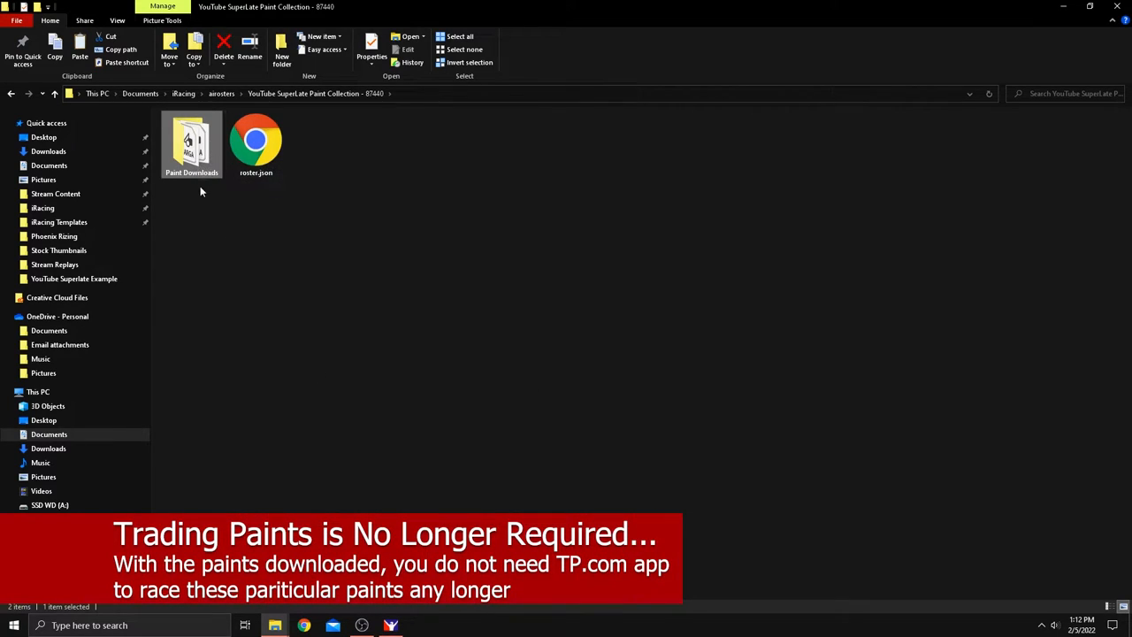
# Rename the .tga files in Paint Downloads after drivers, such as John_Do
pyautogui.doubleClick(191, 142)
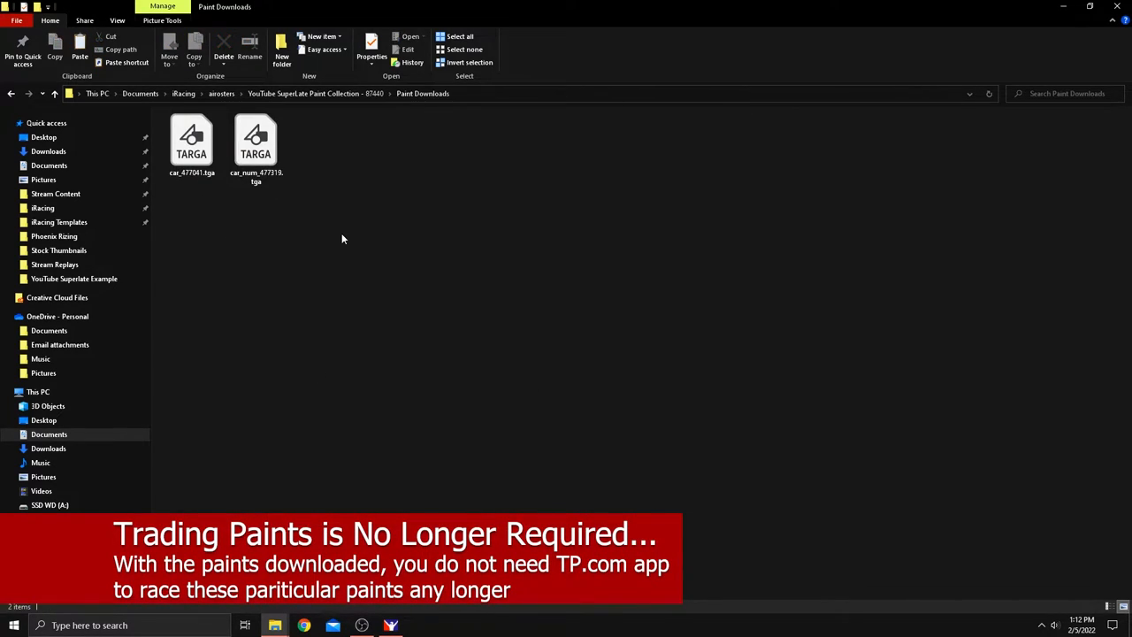
pyautogui.click(191, 146)
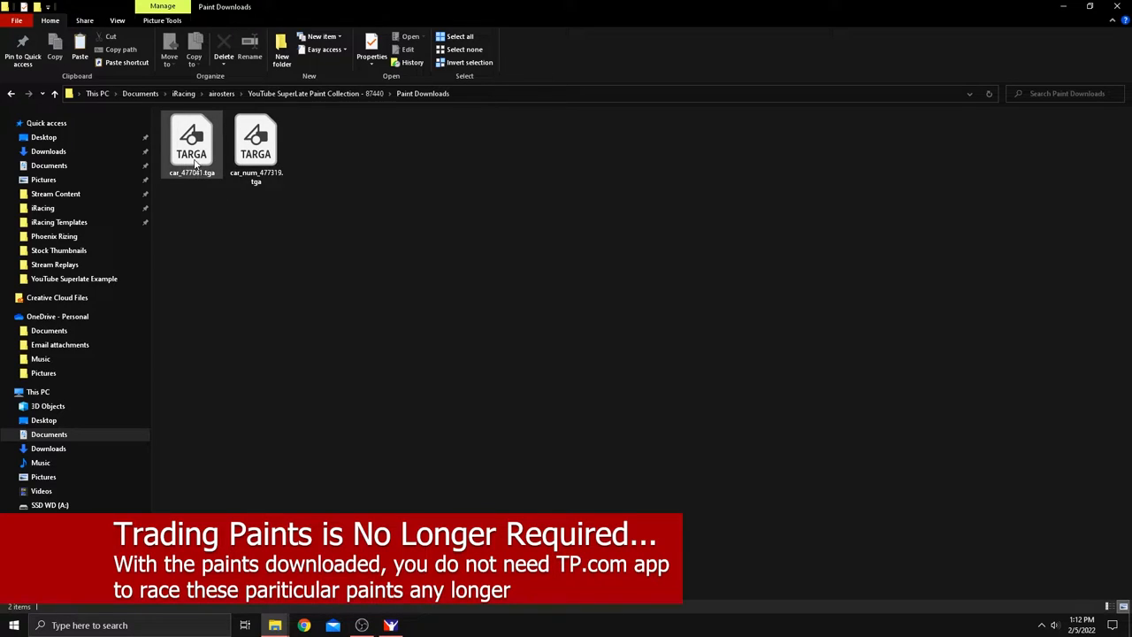
pyautogui.rightClick(191, 141)
pyautogui.write('#8_Bubba')
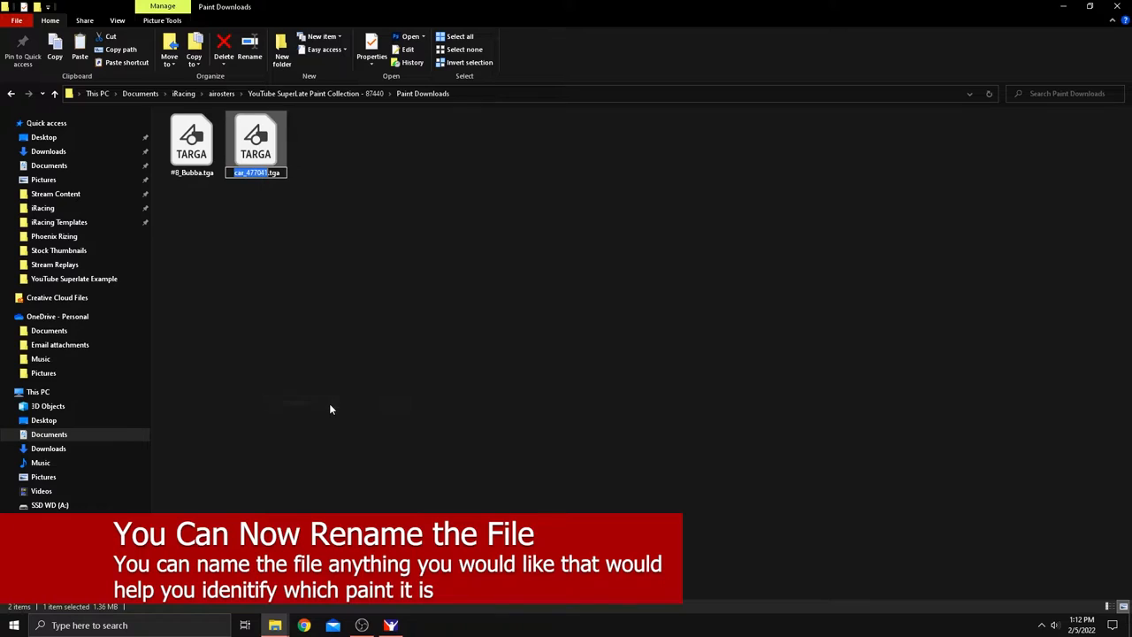
pyautogui.write('John_Doe.tga')
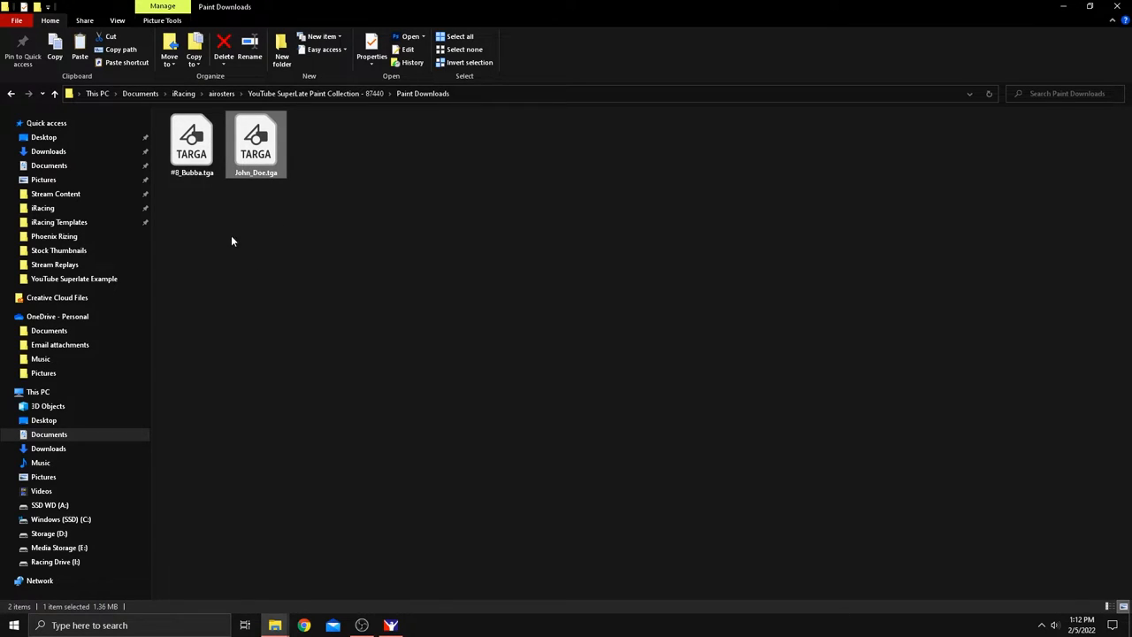
pyautogui.moveTo(409, 337)
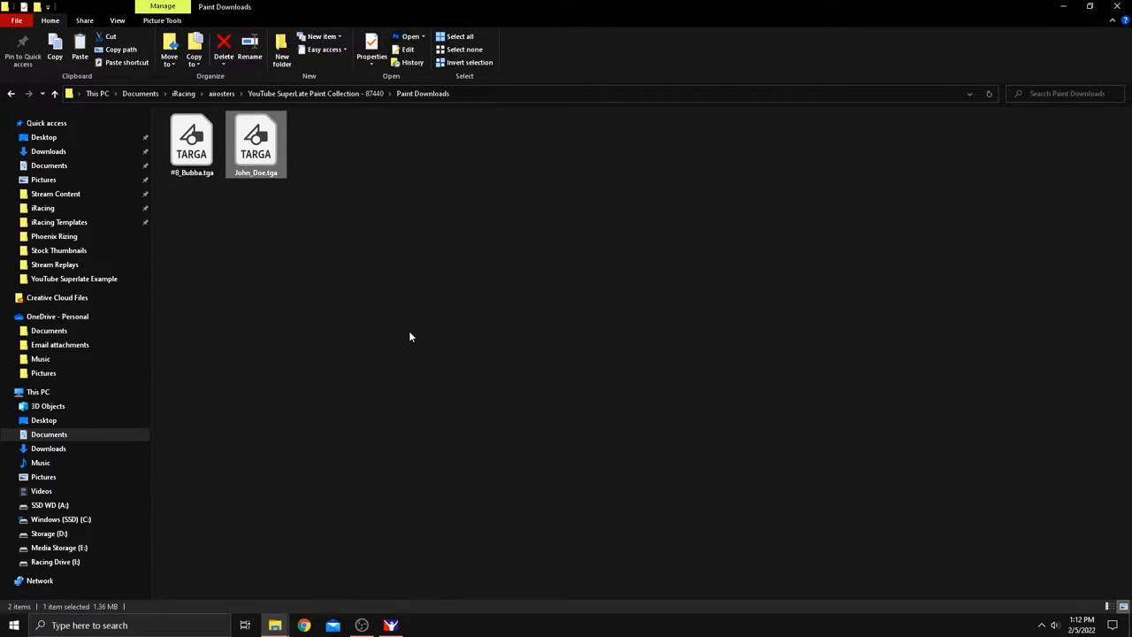
pyautogui.moveTo(429, 398)
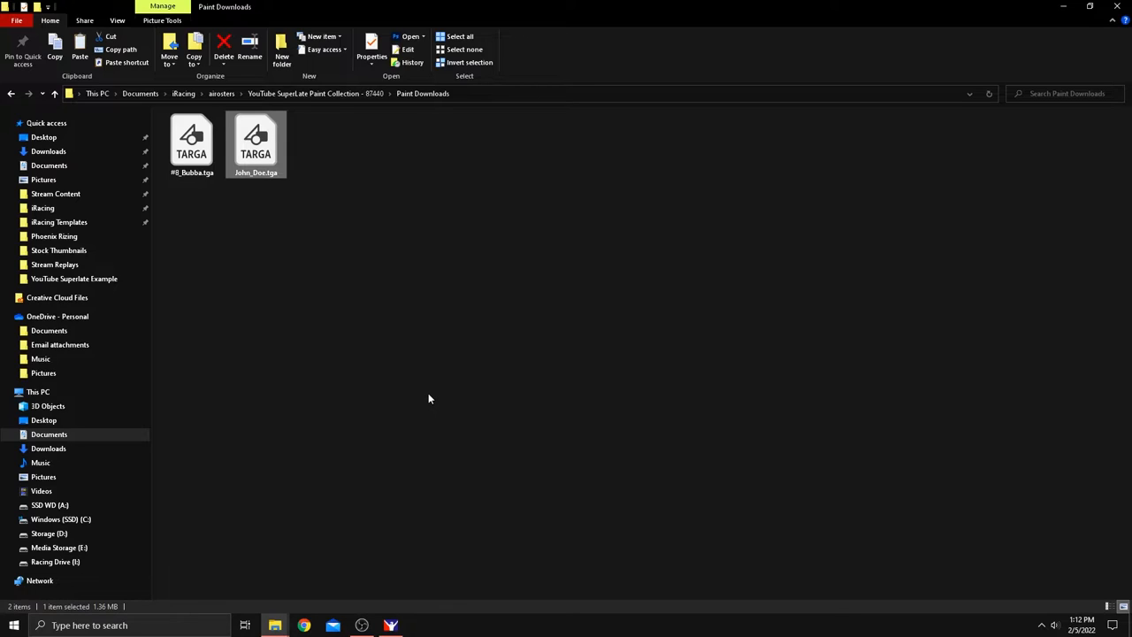
pyautogui.moveTo(425, 320)
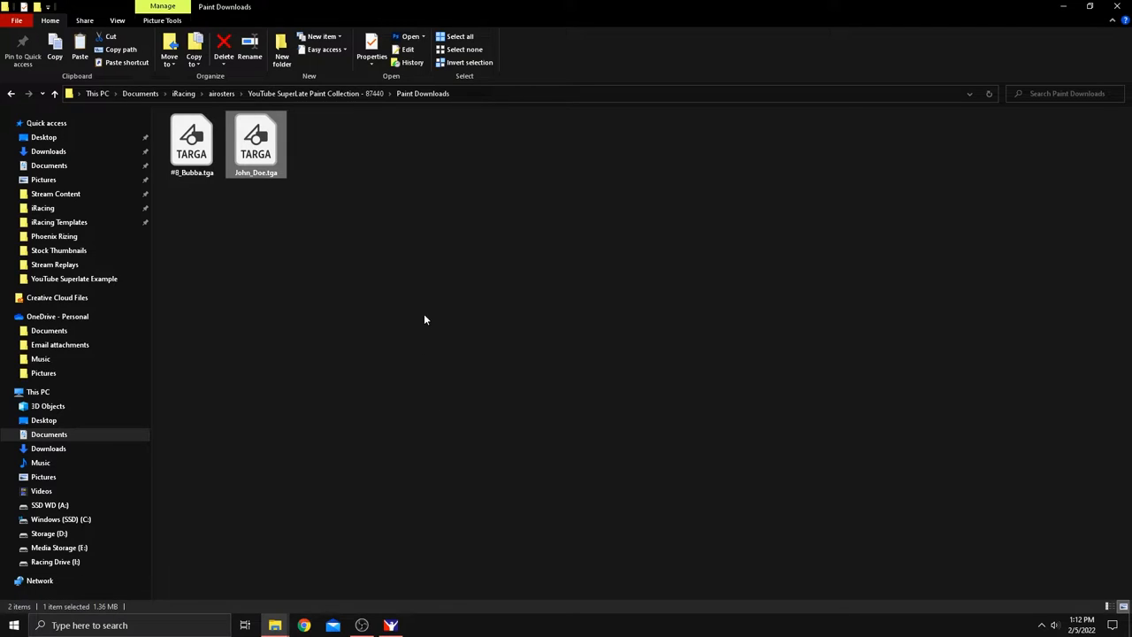
pyautogui.click(192, 141)
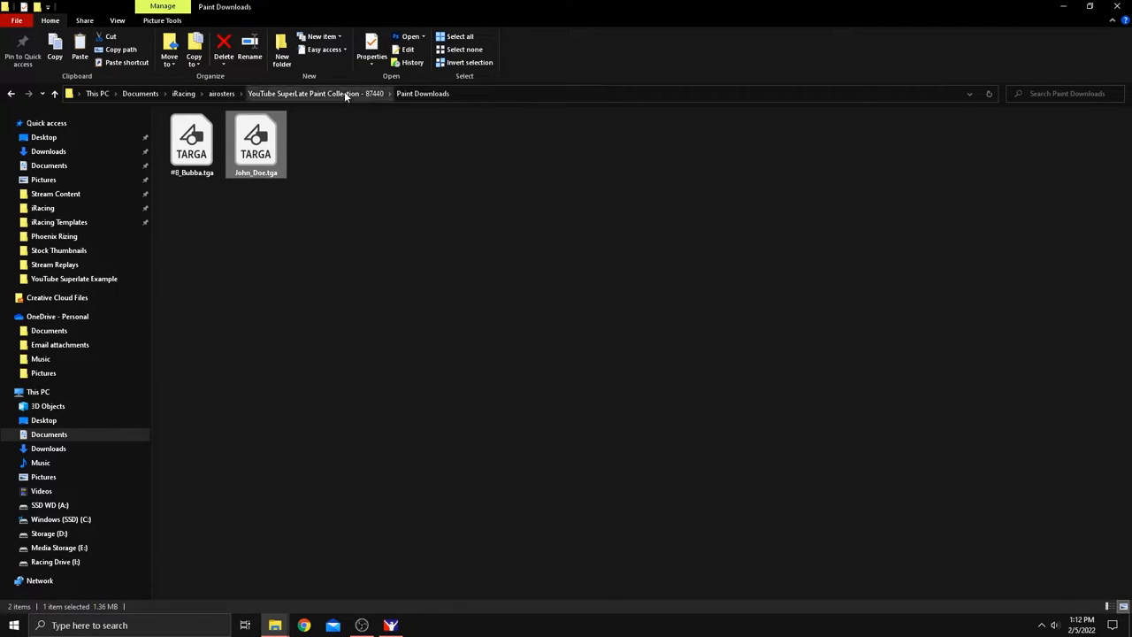
pyautogui.click(304, 93)
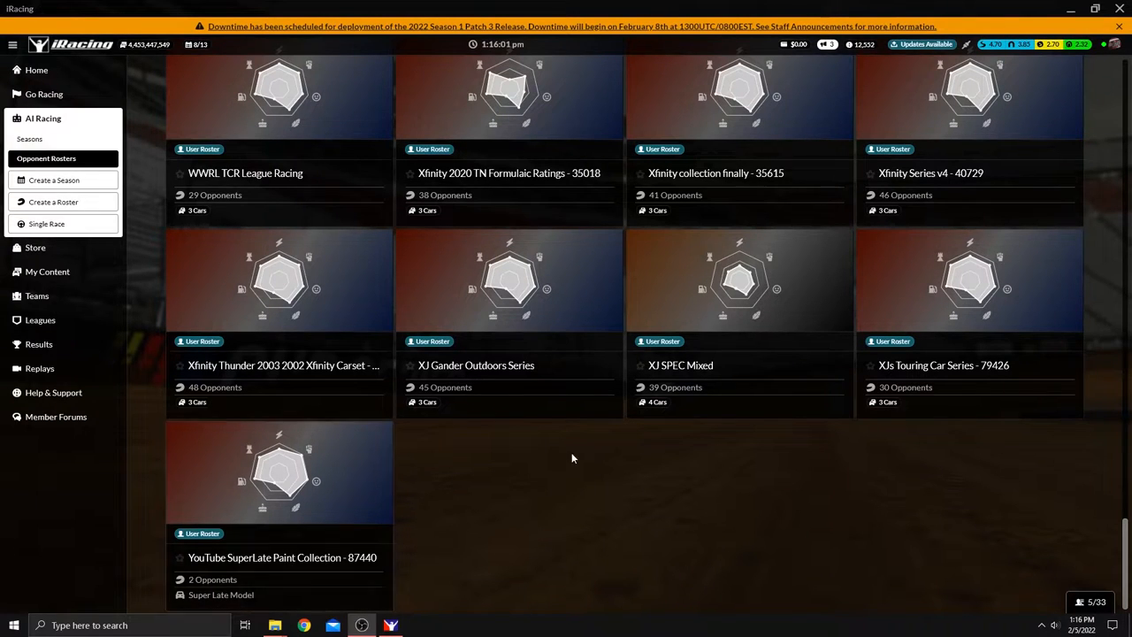
pyautogui.moveTo(579, 506)
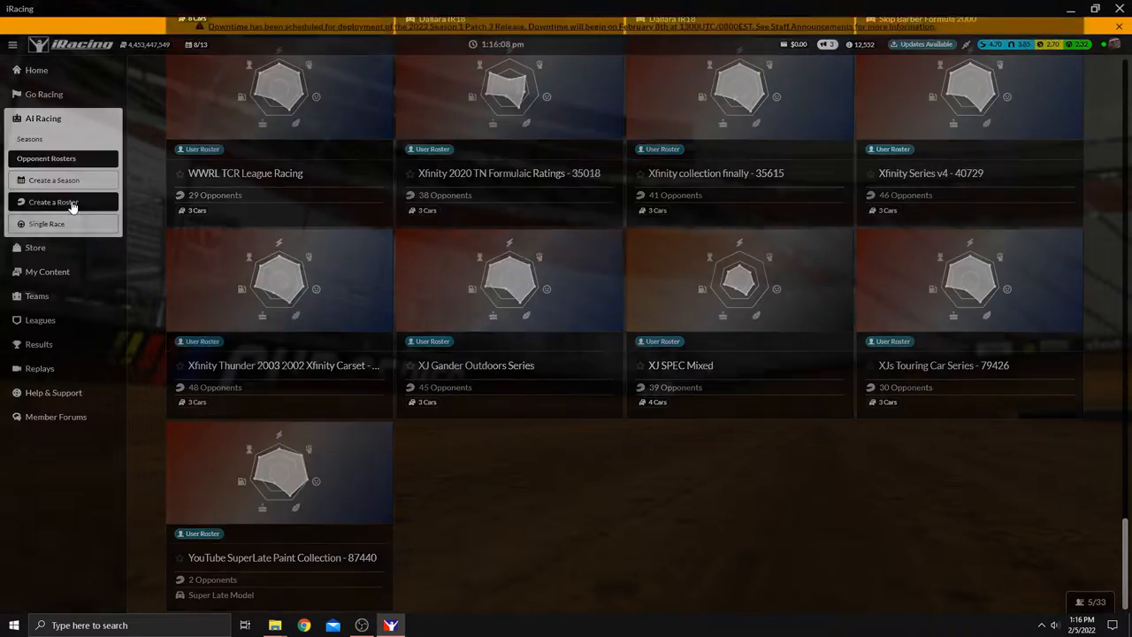
# Start a new opponent roster named YouTube Superlate Example
pyautogui.click(53, 202)
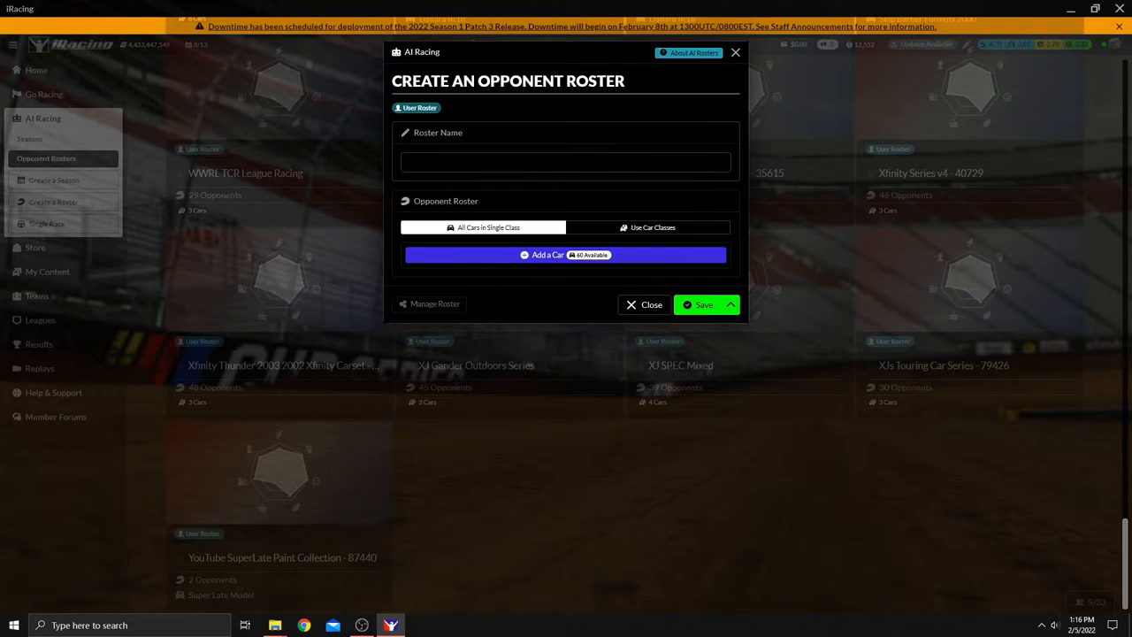
pyautogui.write('YouTube Superlate E')
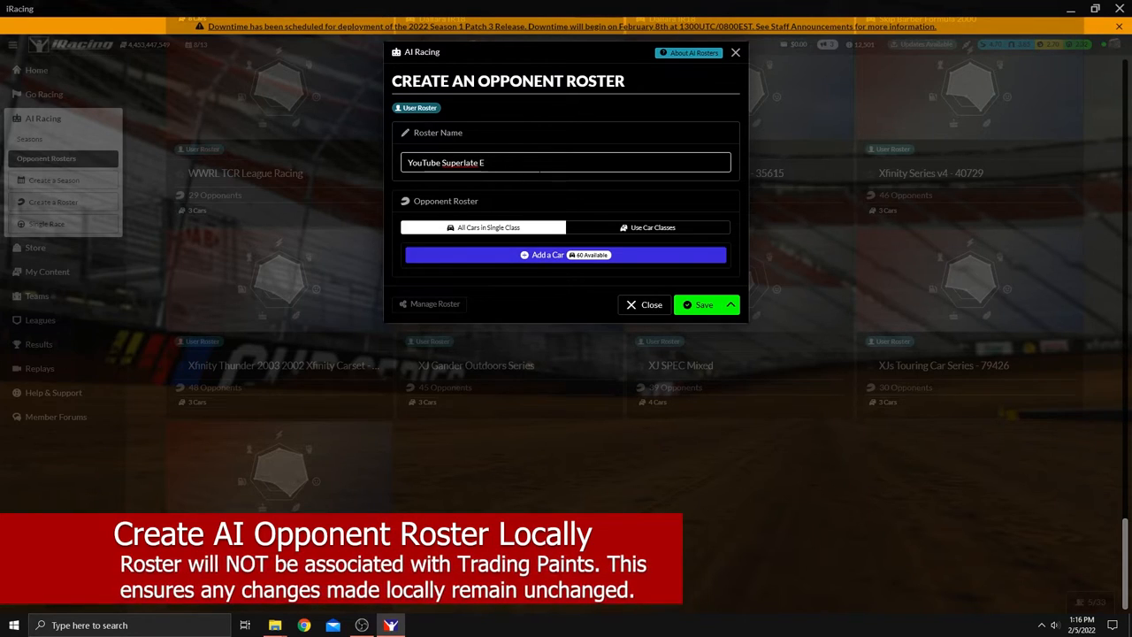
pyautogui.write('xample')
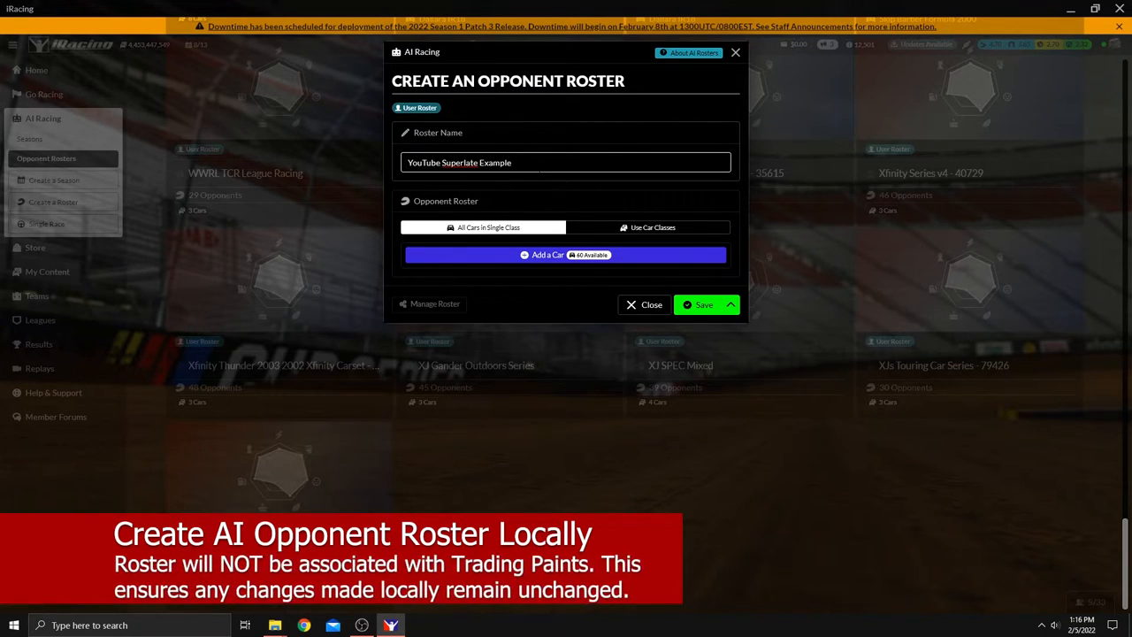
# Open the list of cars for the first opponent and scroll through it
pyautogui.click(548, 255)
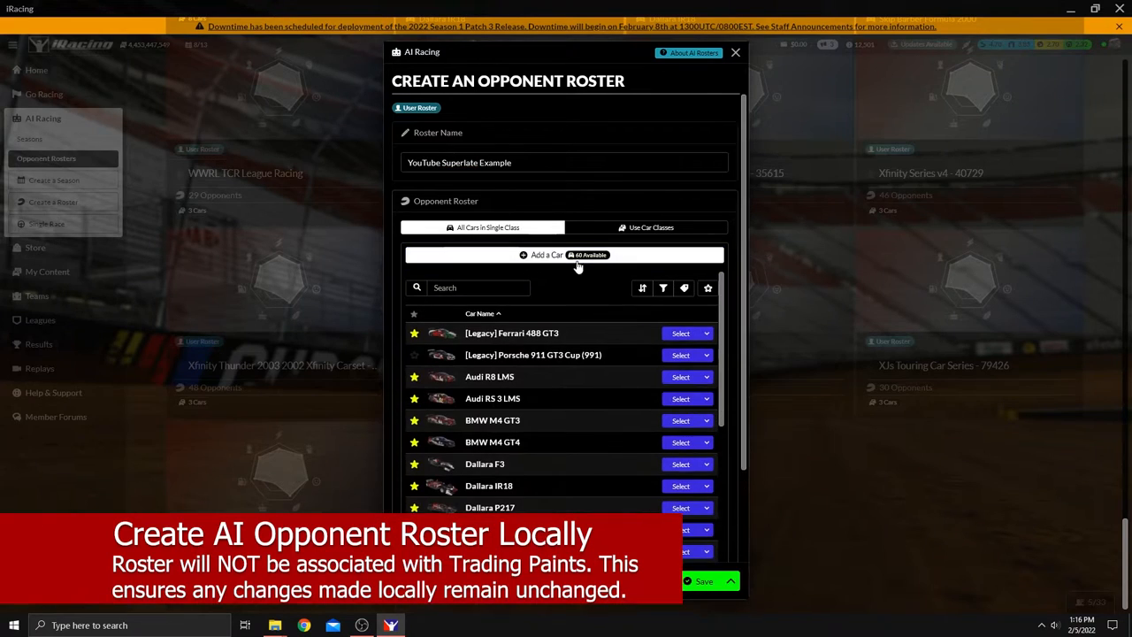
pyautogui.scroll(-3)
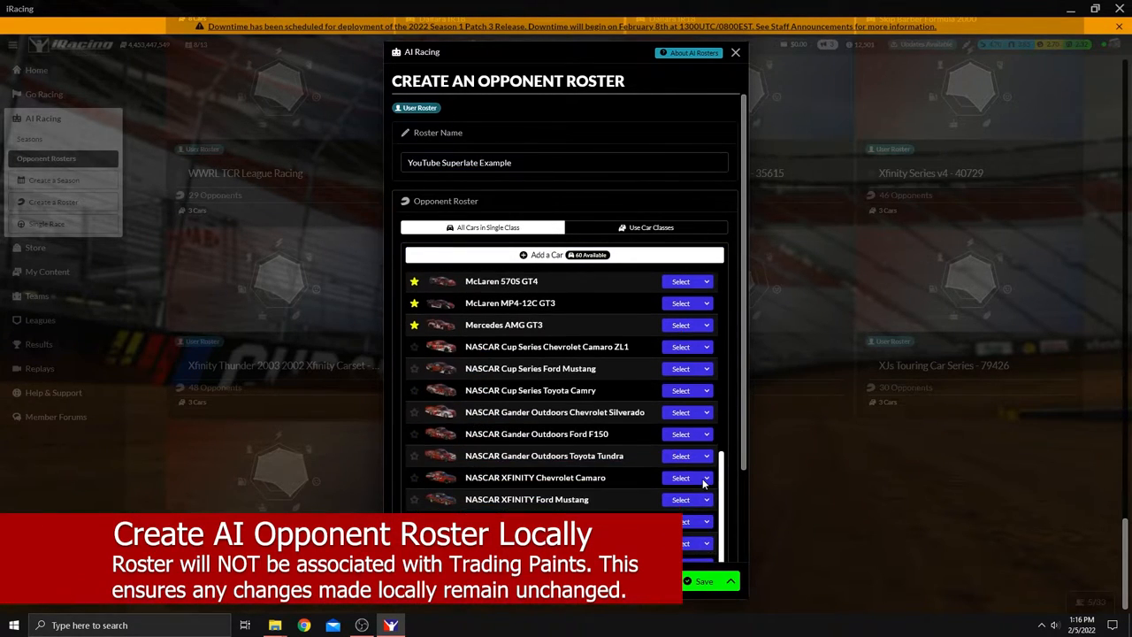
pyautogui.scroll(-3)
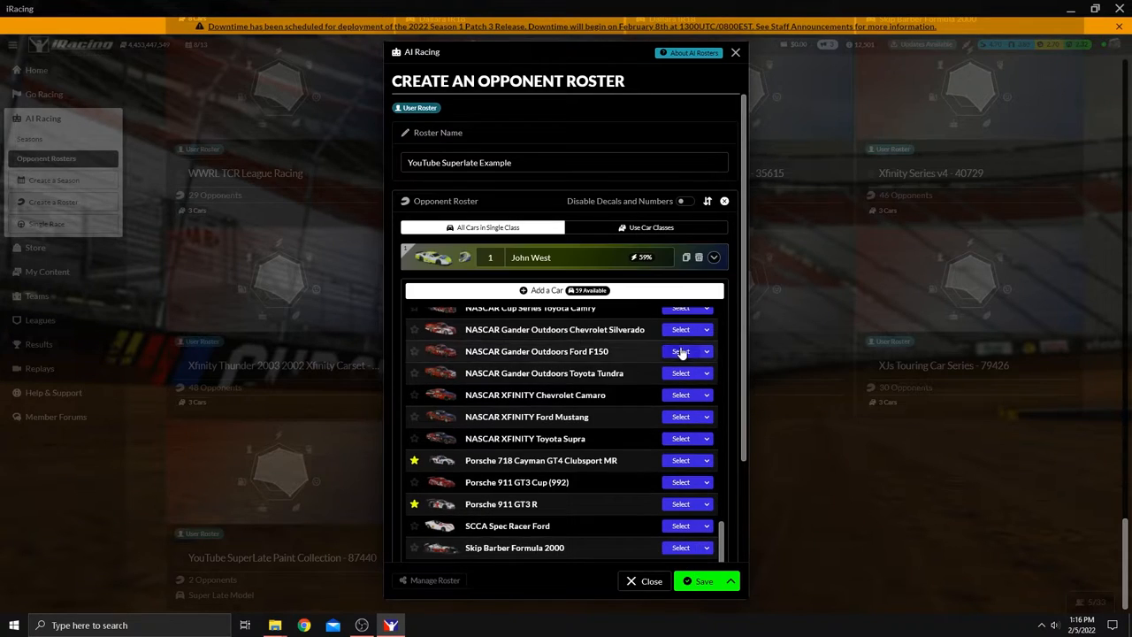
pyautogui.scroll(-3)
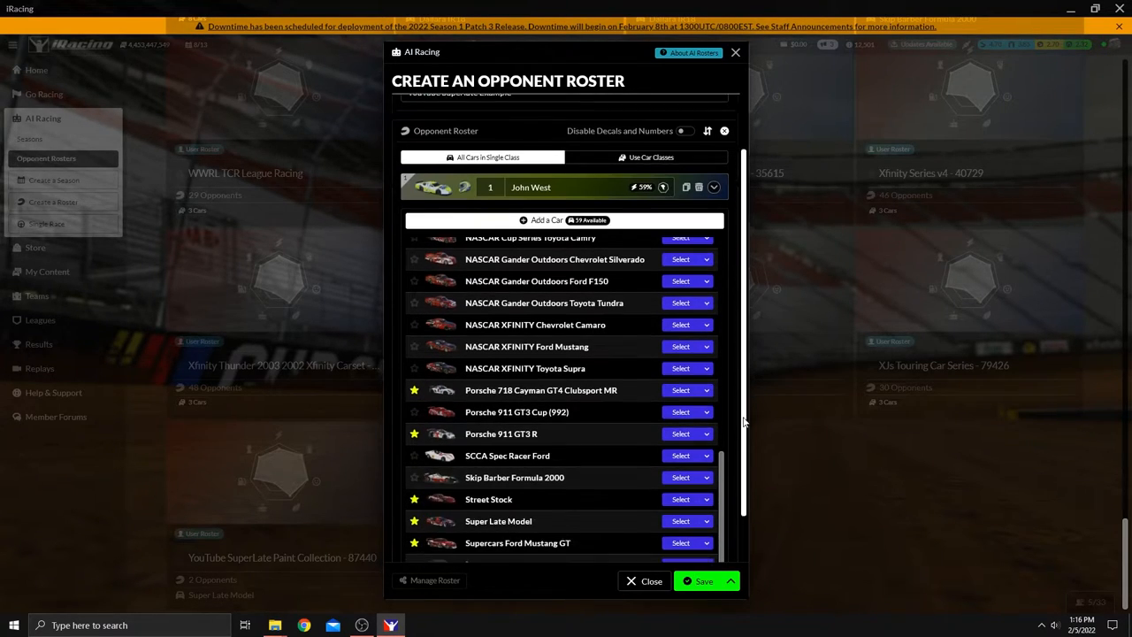
pyautogui.scroll(-3)
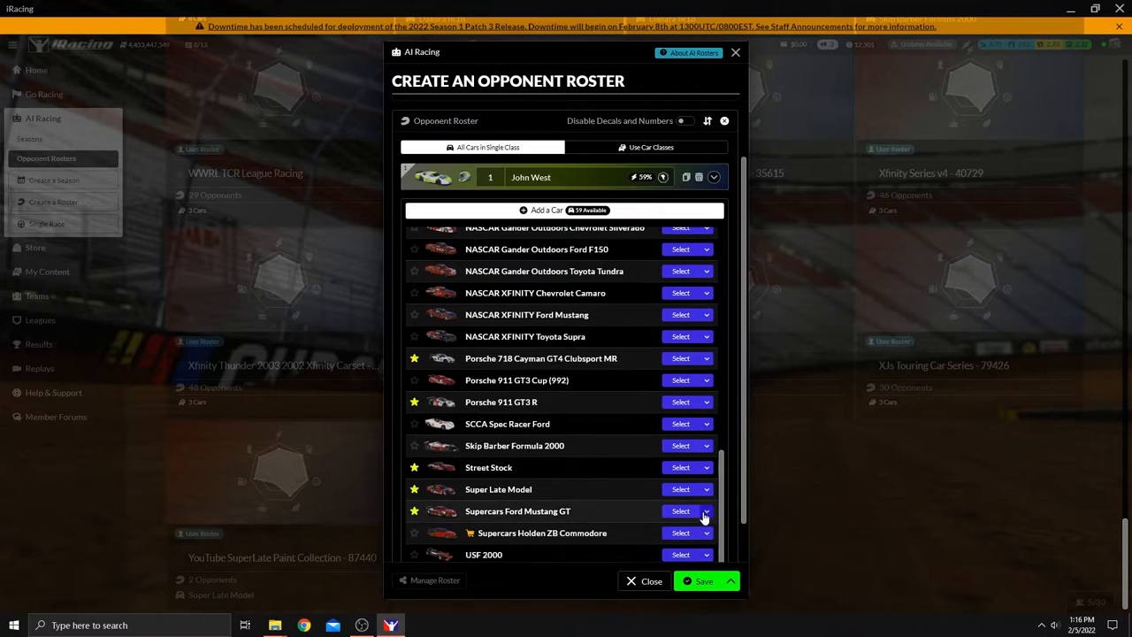
# Add 29 drivers with random values for the selected car
pyautogui.click(705, 510)
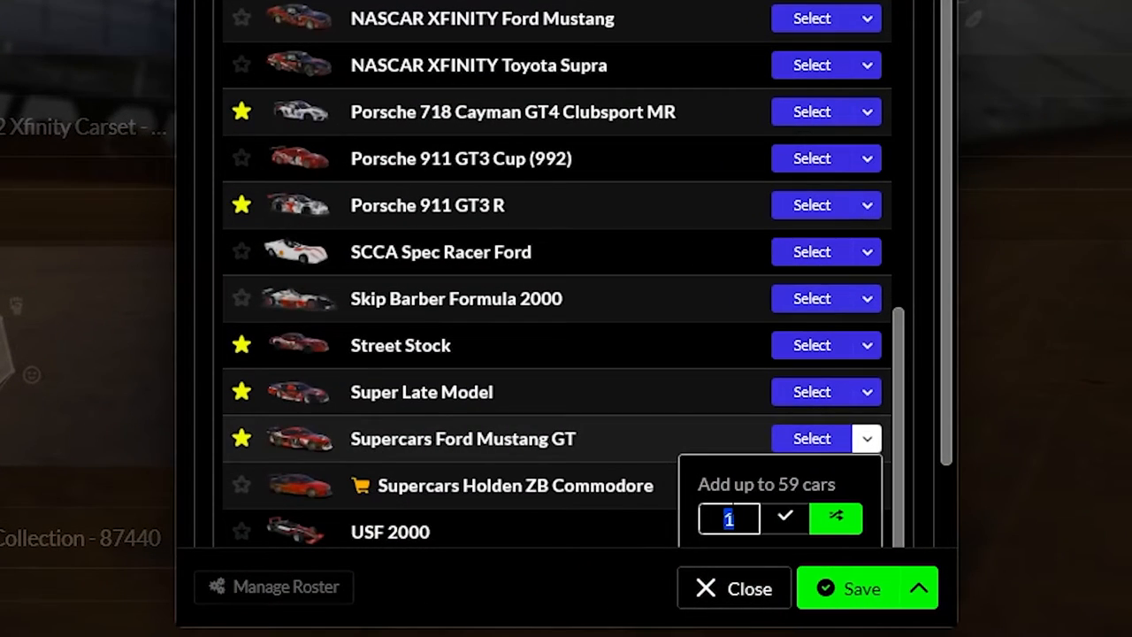
pyautogui.write('29')
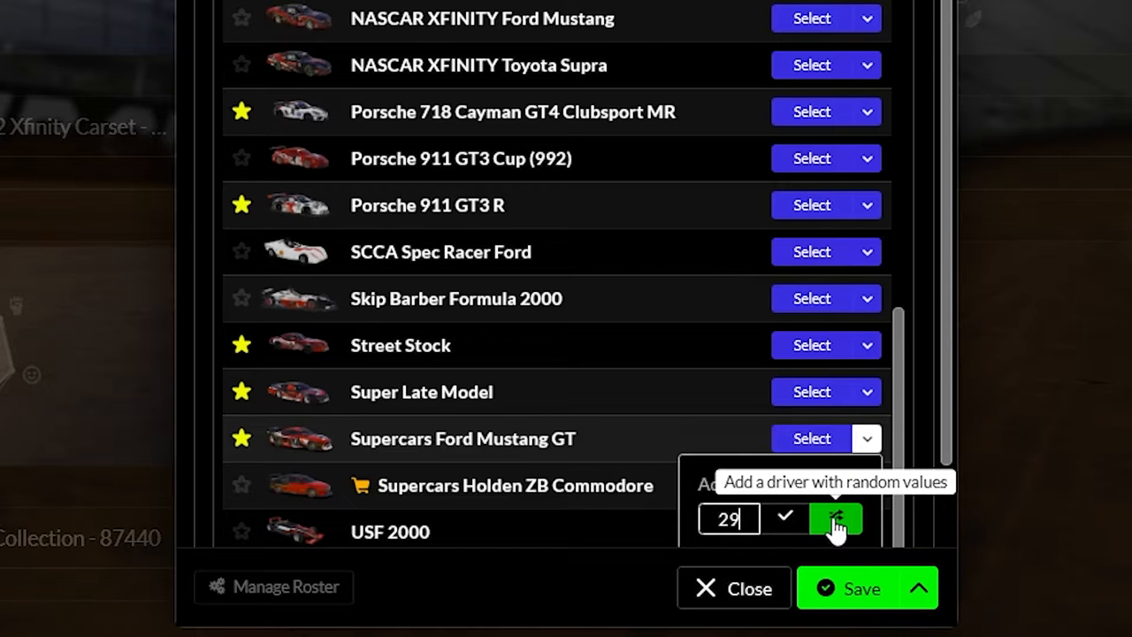
pyautogui.click(836, 517)
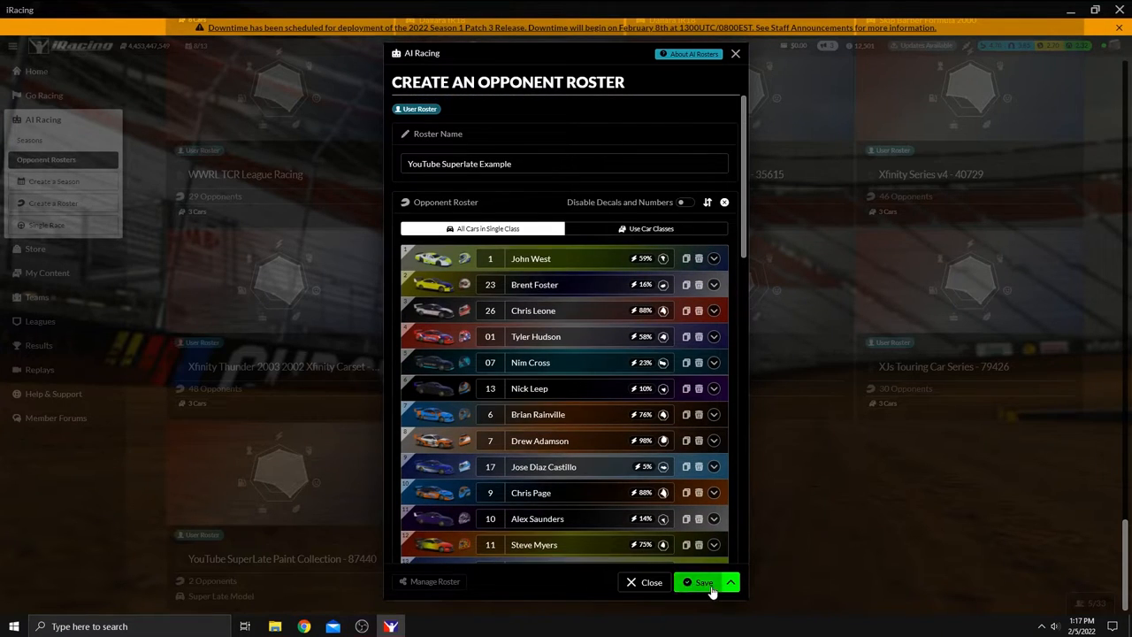
# Save the roster and locate the YouTube Superlate Example folder in airosters
pyautogui.click(702, 582)
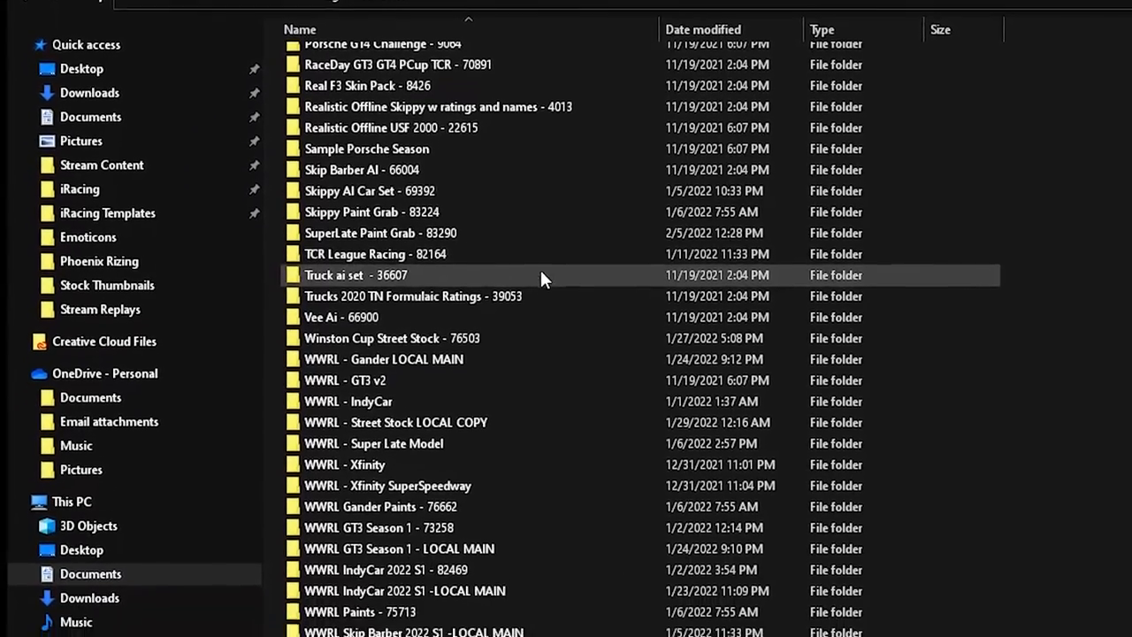
pyautogui.scroll(-3)
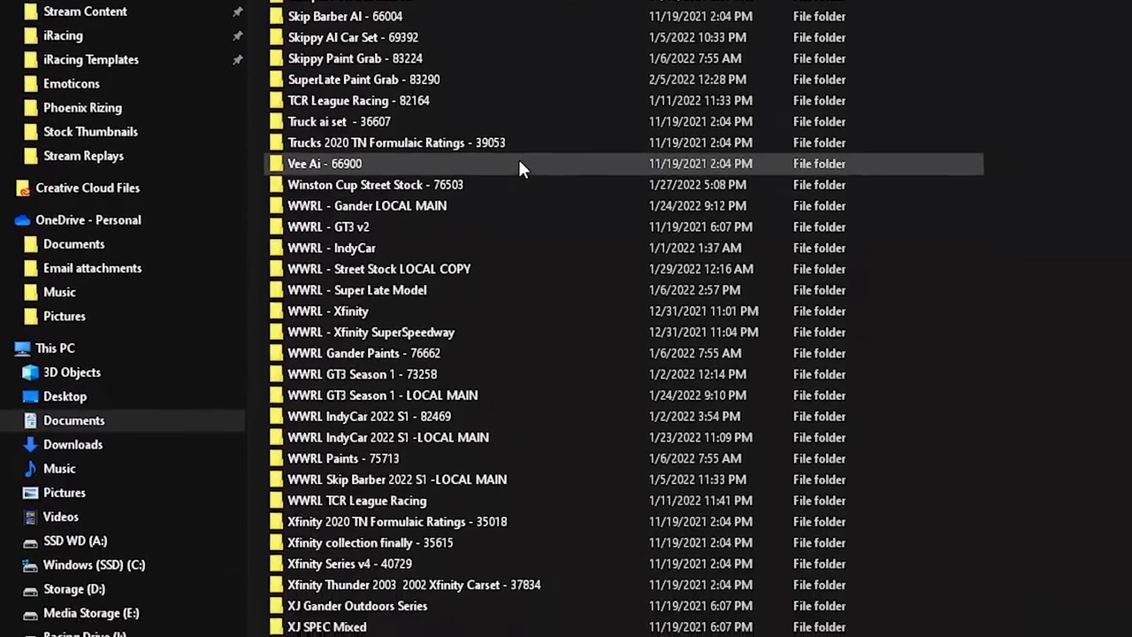
pyautogui.scroll(-3)
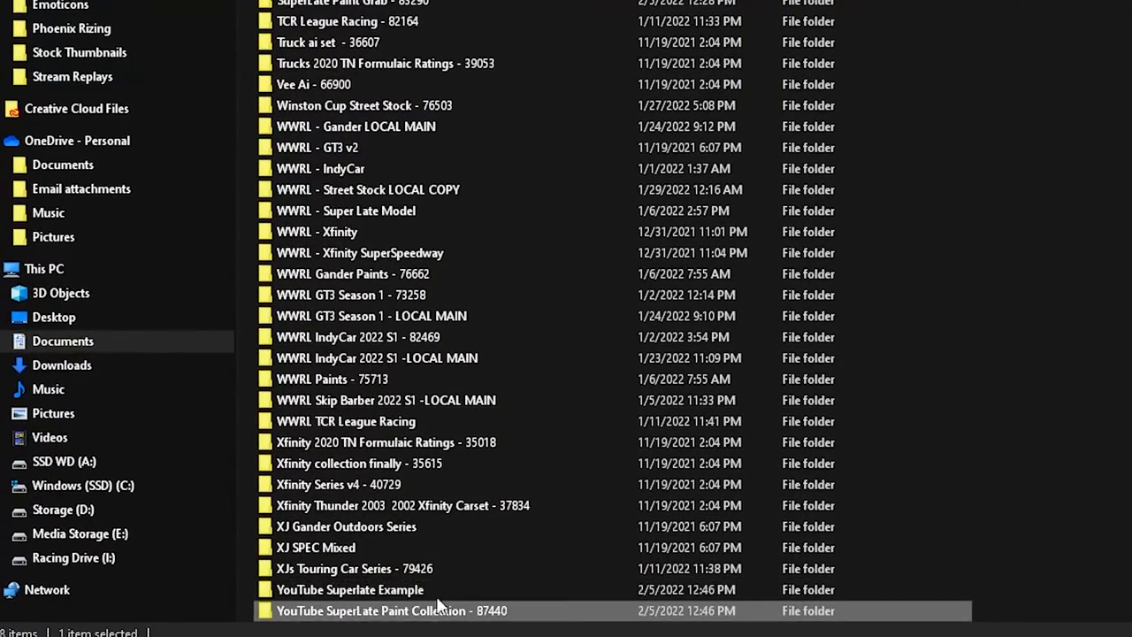
pyautogui.click(350, 589)
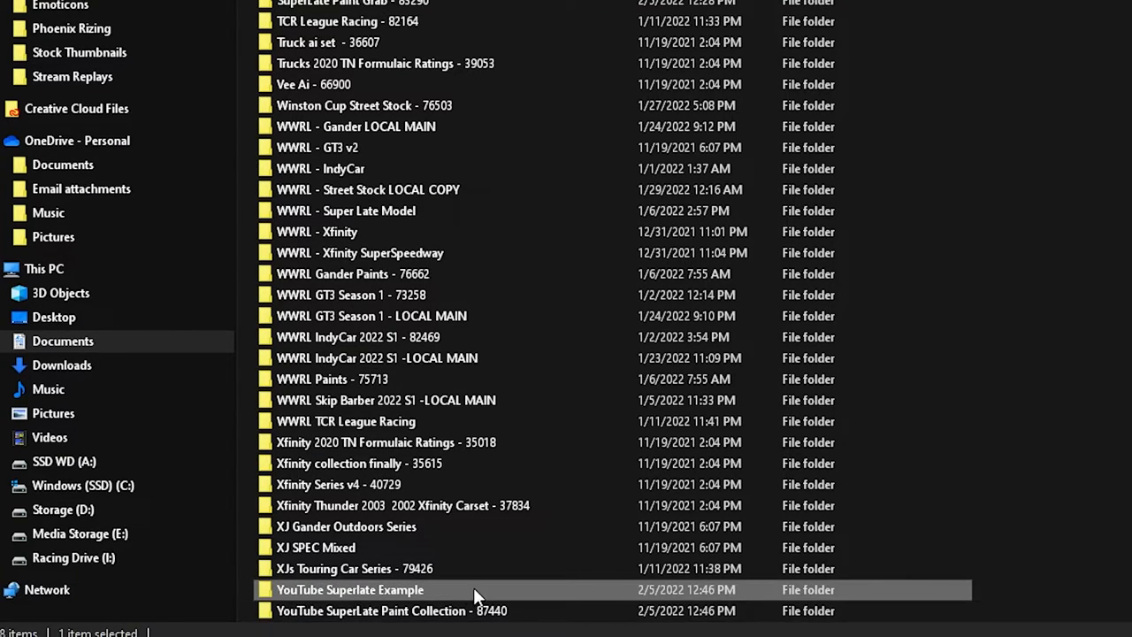
pyautogui.click(392, 611)
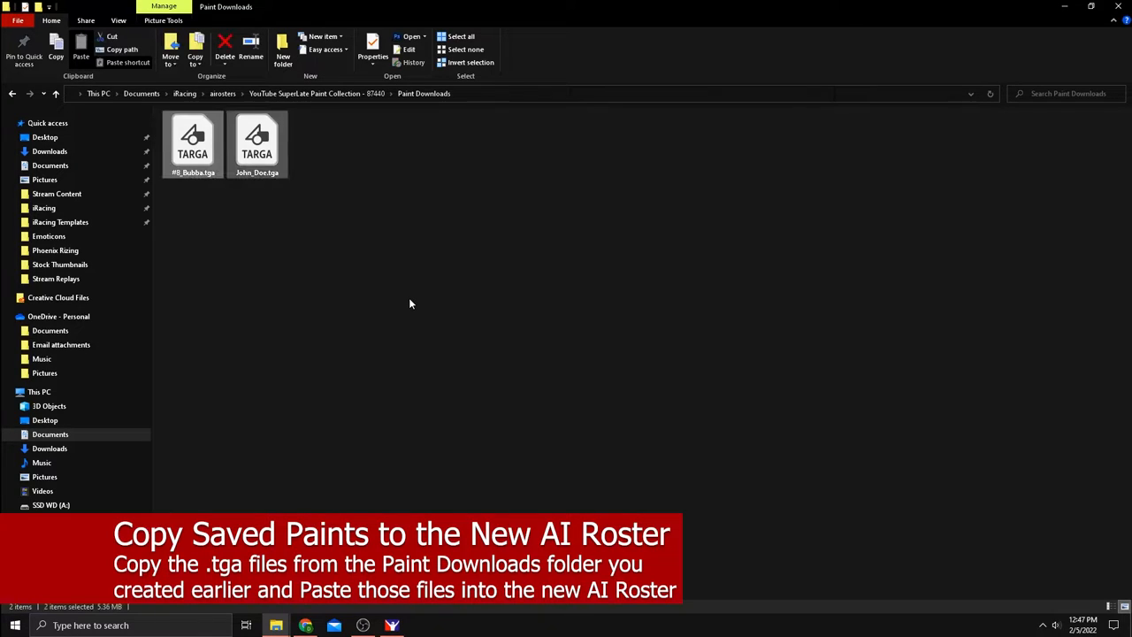
pyautogui.moveTo(408, 282)
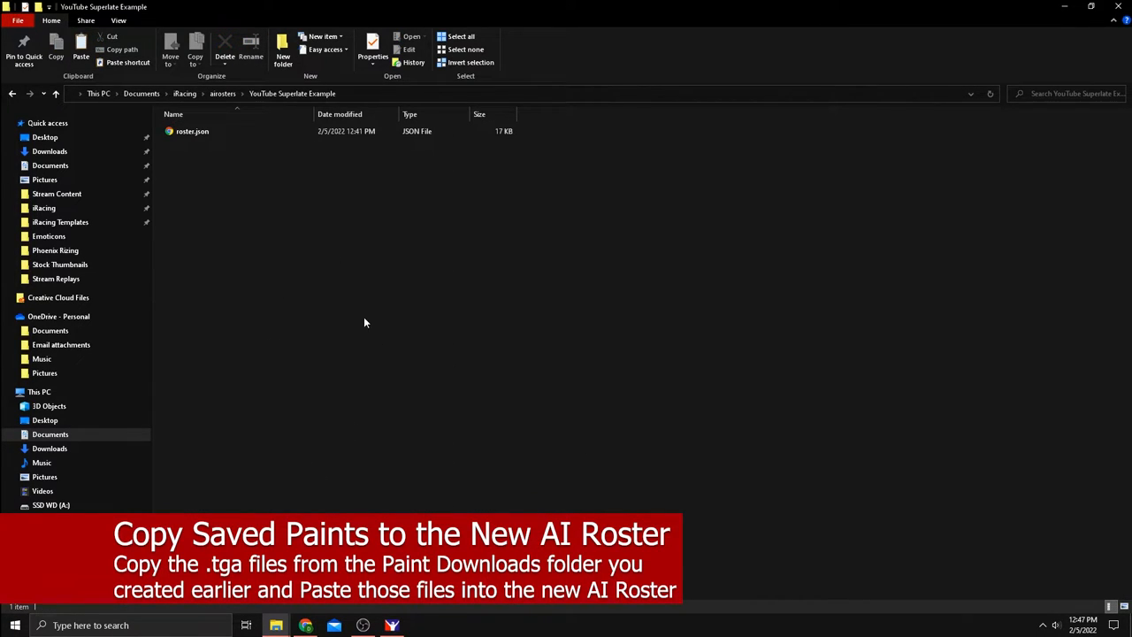
# Paste both renamed .tga paints into the YouTube Superlate Example folder
pyautogui.press('ctrl+v')
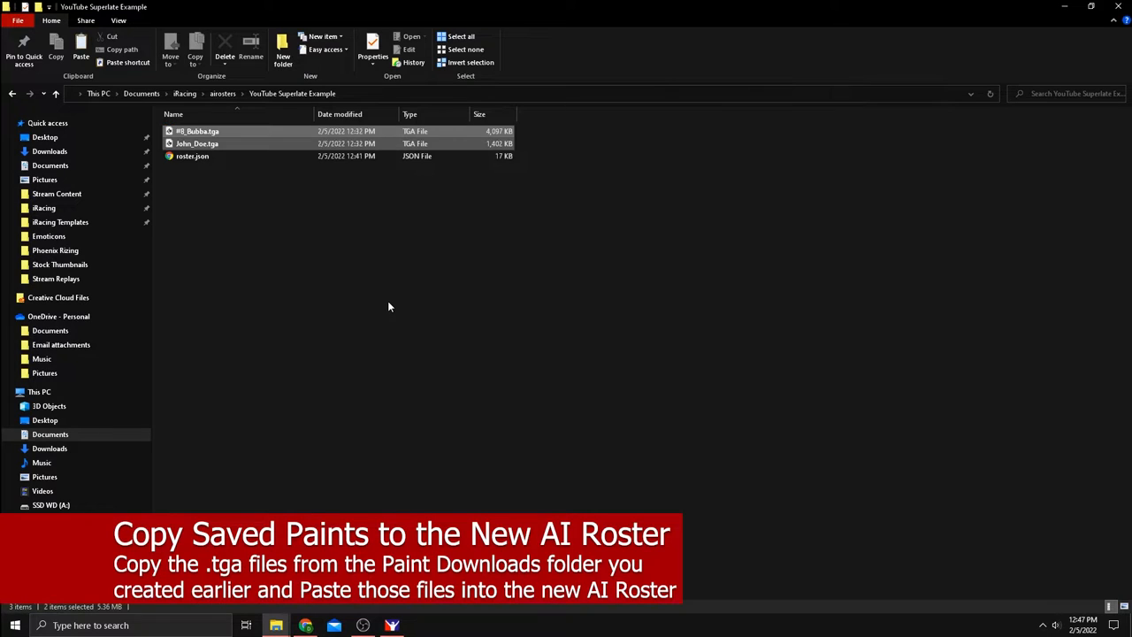
pyautogui.click(388, 307)
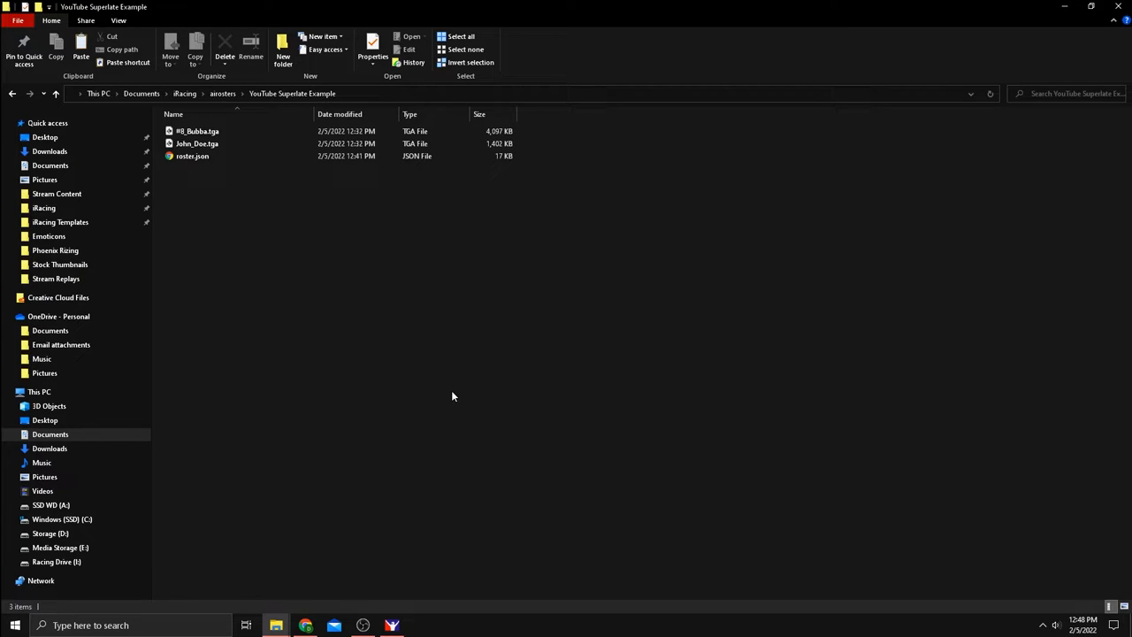
pyautogui.moveTo(589, 355)
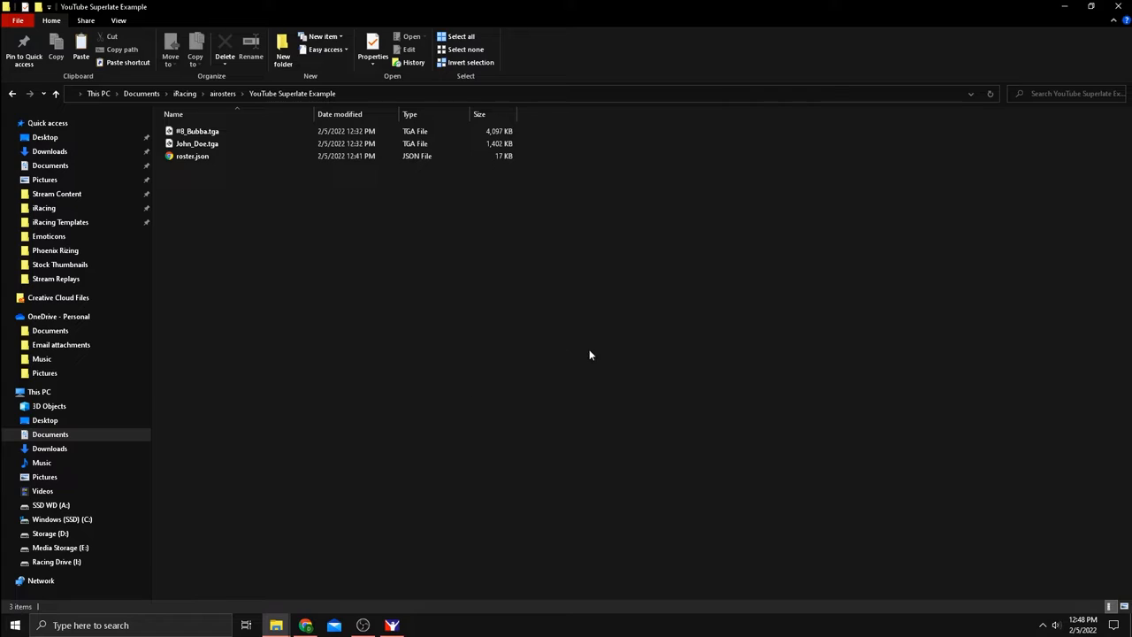
pyautogui.moveTo(403, 253)
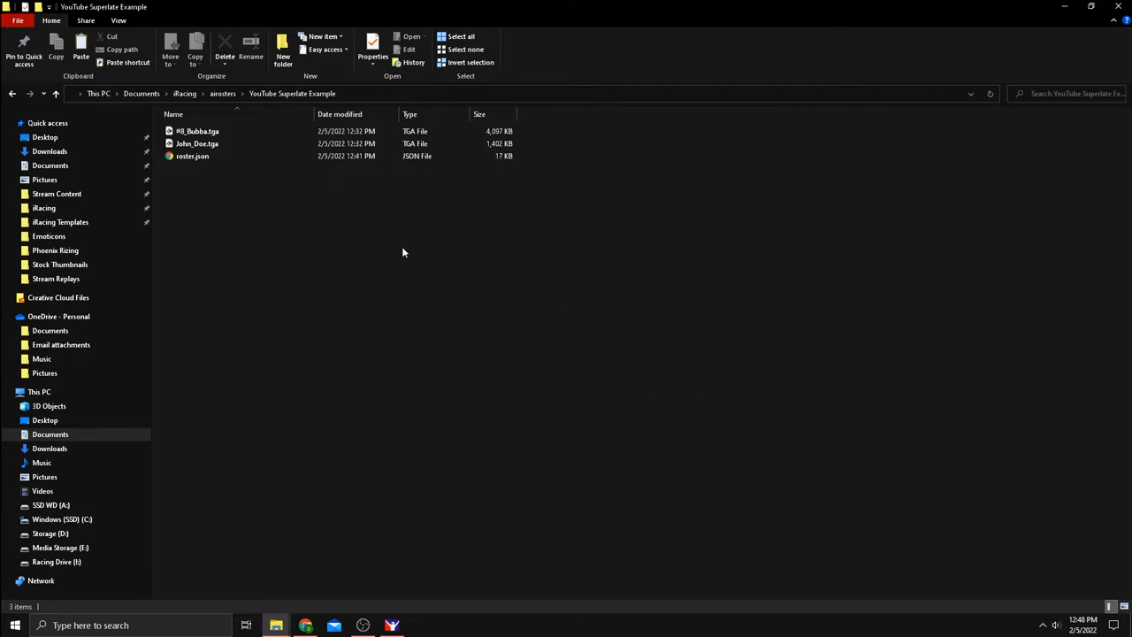
pyautogui.moveTo(315, 314)
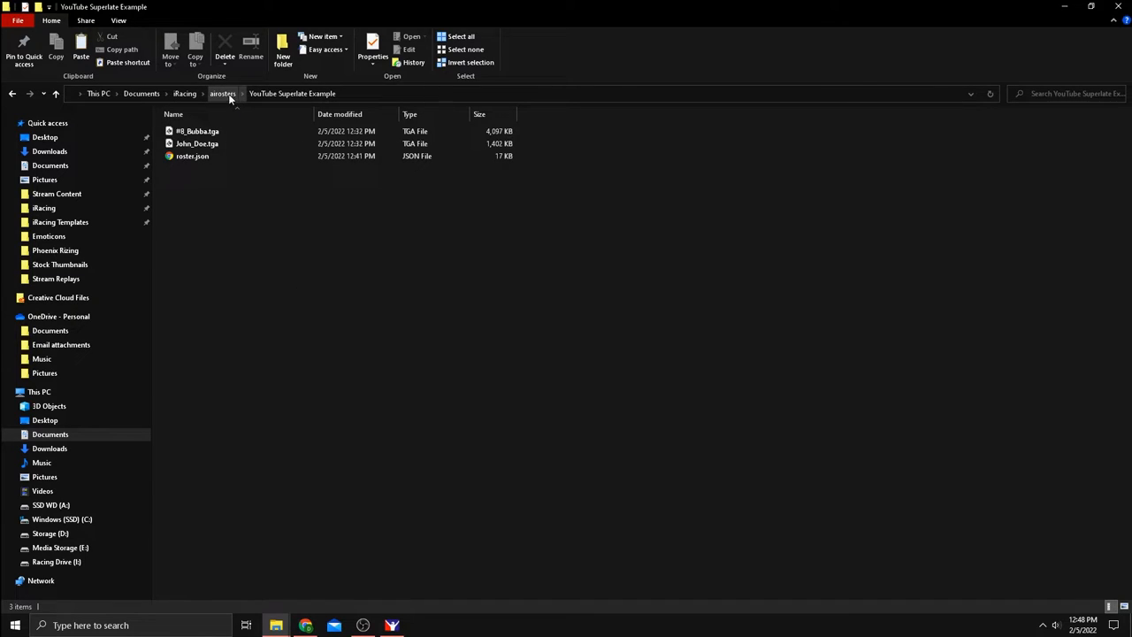
pyautogui.moveTo(296, 260)
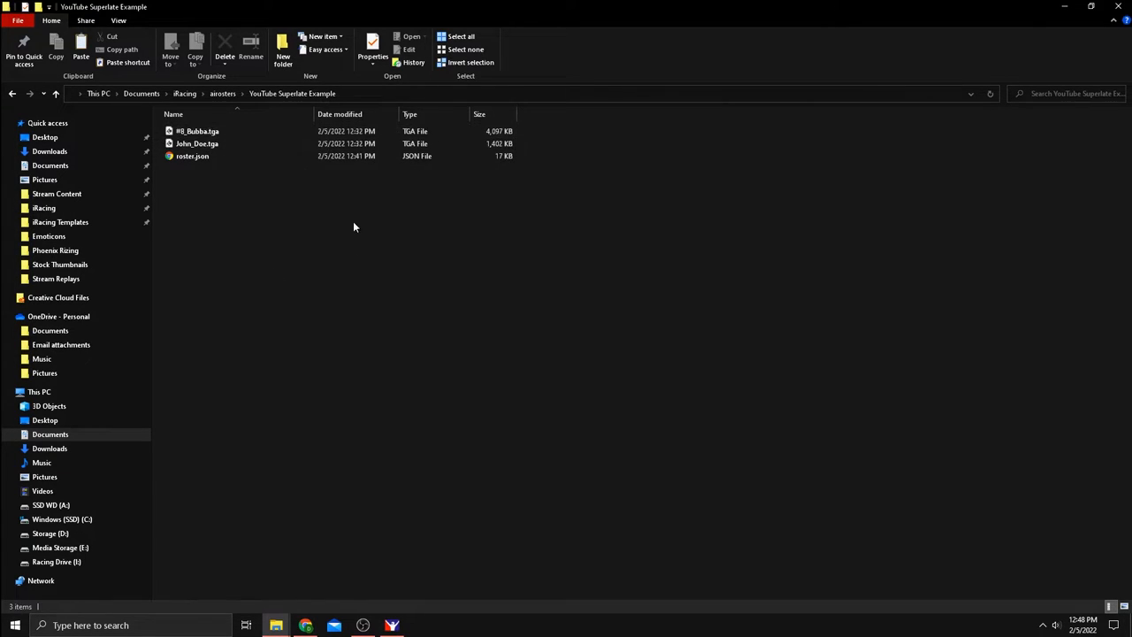
pyautogui.click(192, 155)
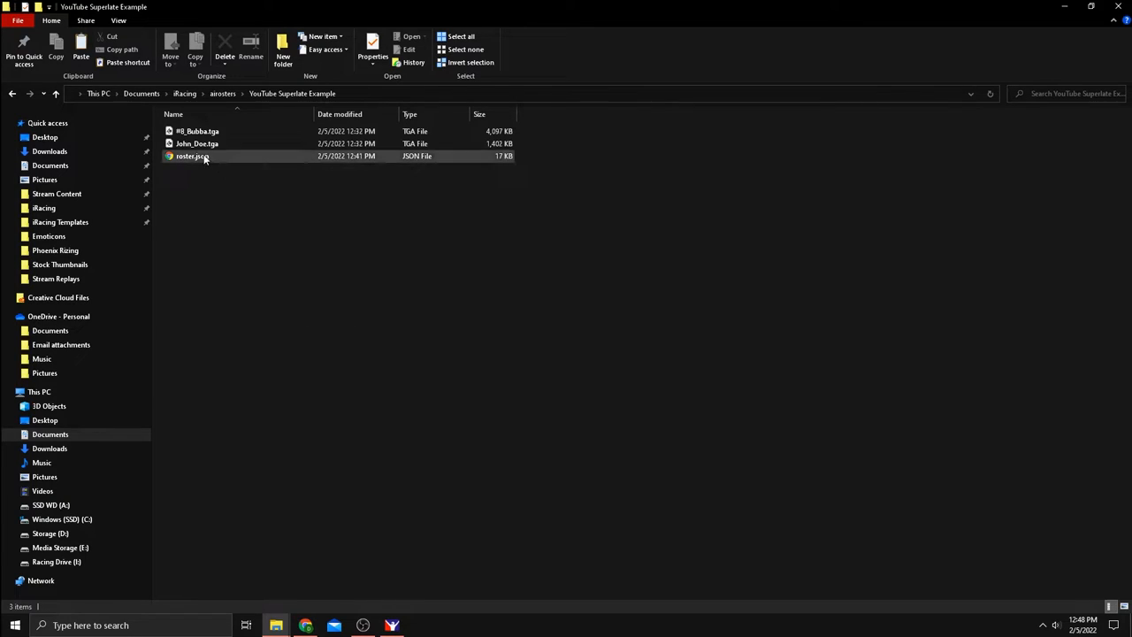
pyautogui.moveTo(192, 155)
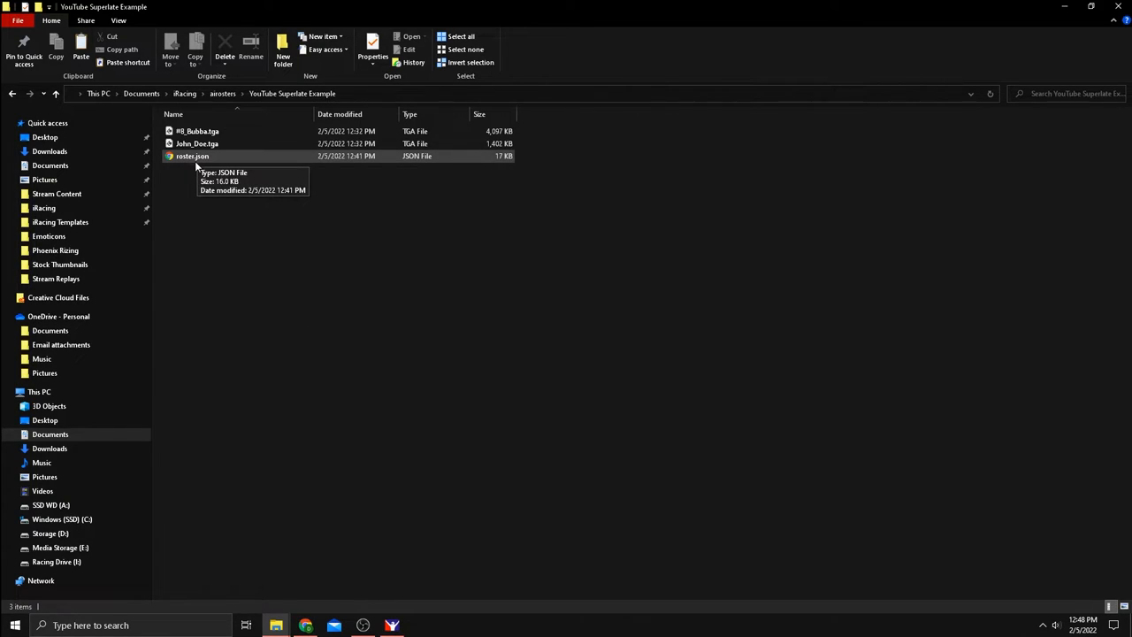
pyautogui.moveTo(218, 165)
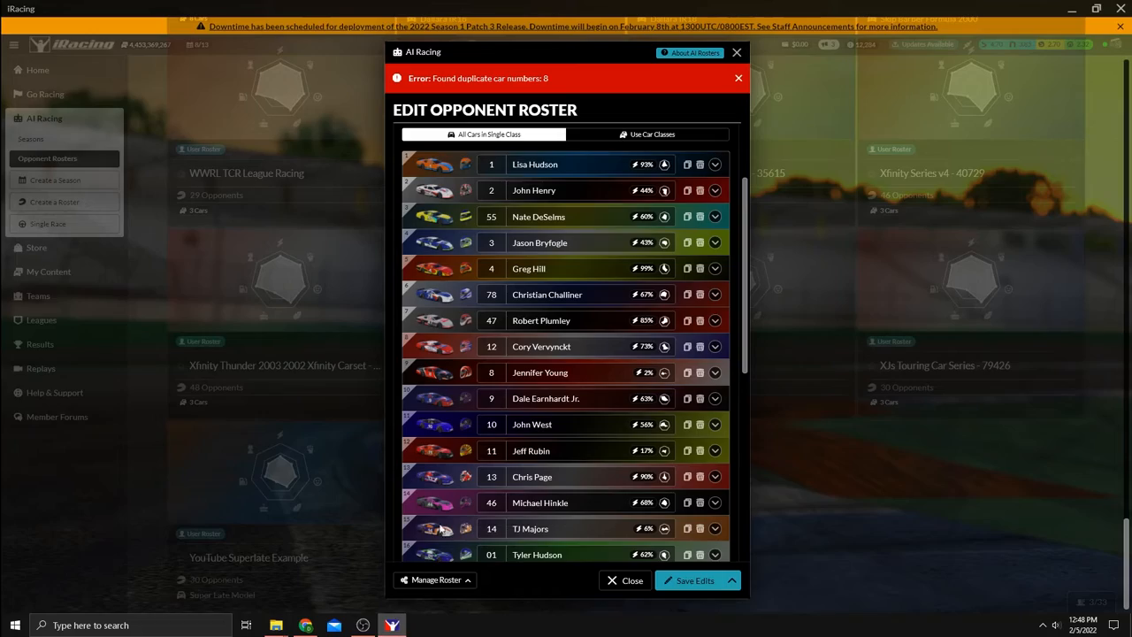
pyautogui.moveTo(645, 294)
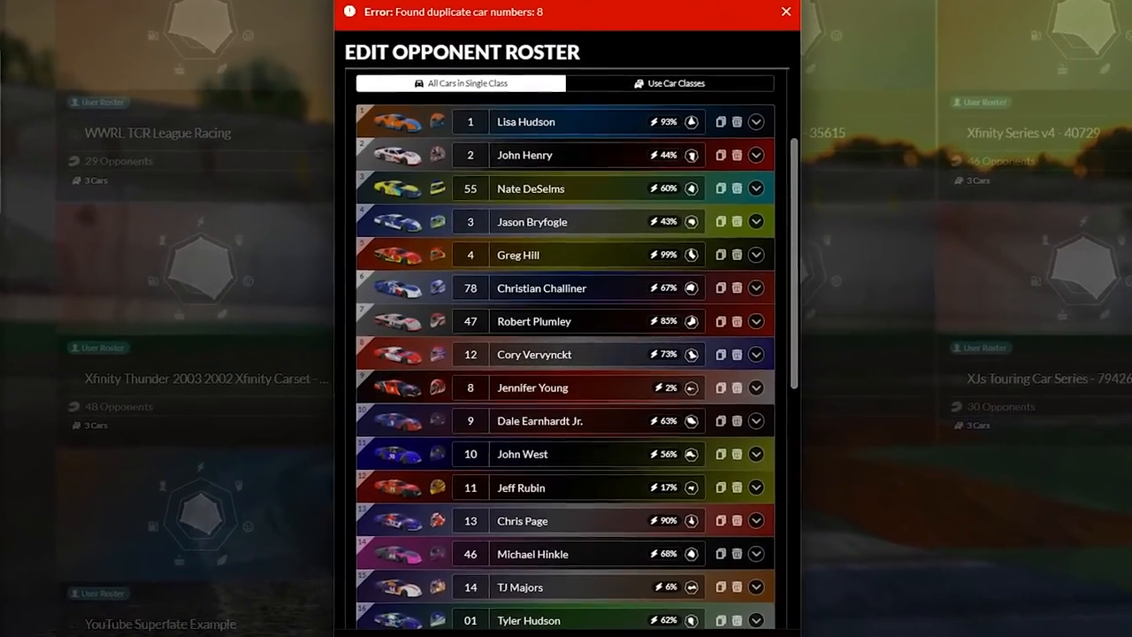
pyautogui.click(755, 388)
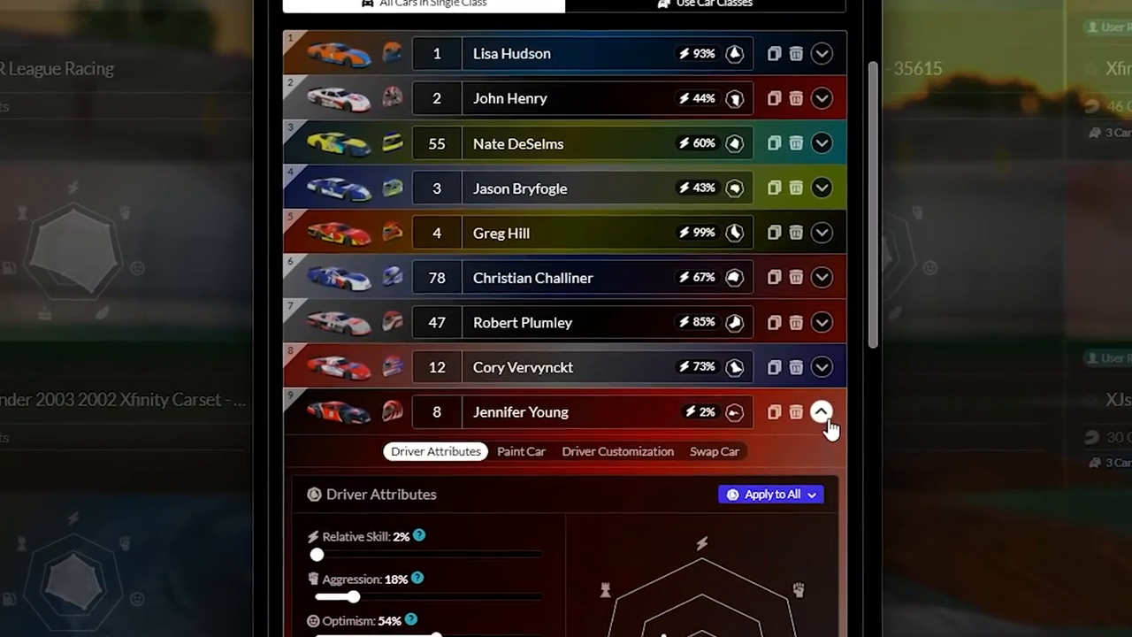
pyautogui.scroll(-3)
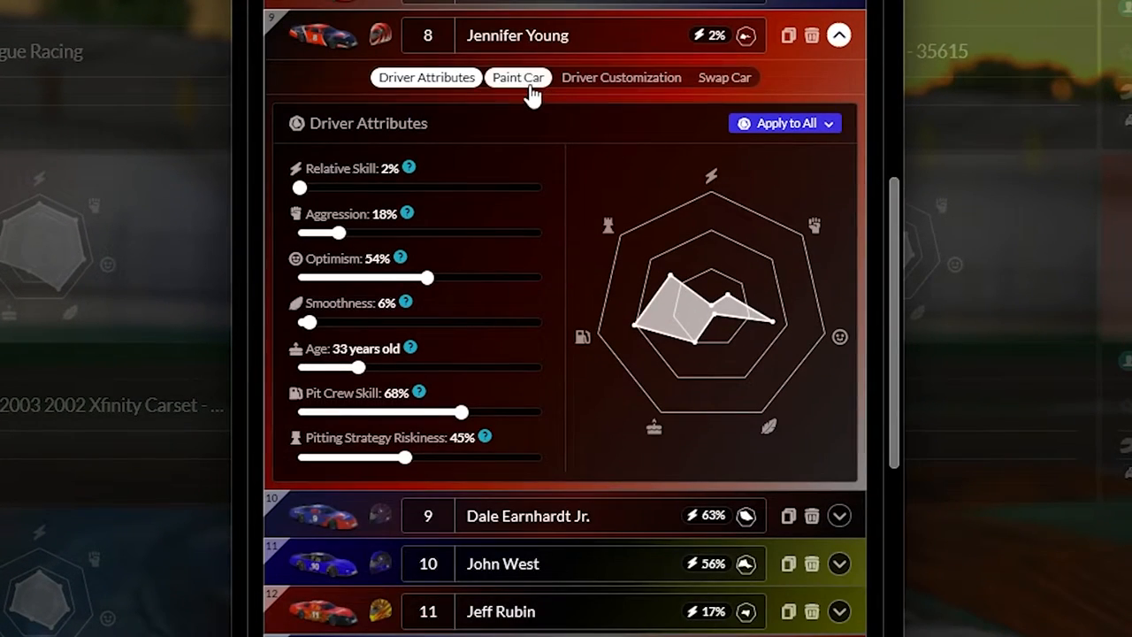
pyautogui.click(517, 77)
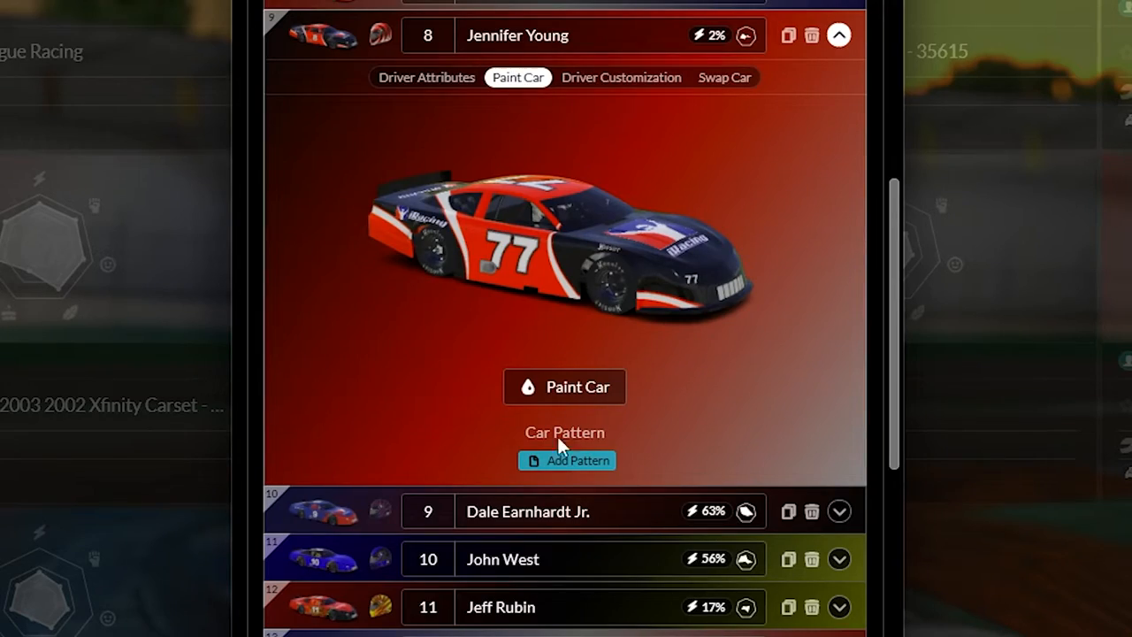
pyautogui.click(567, 460)
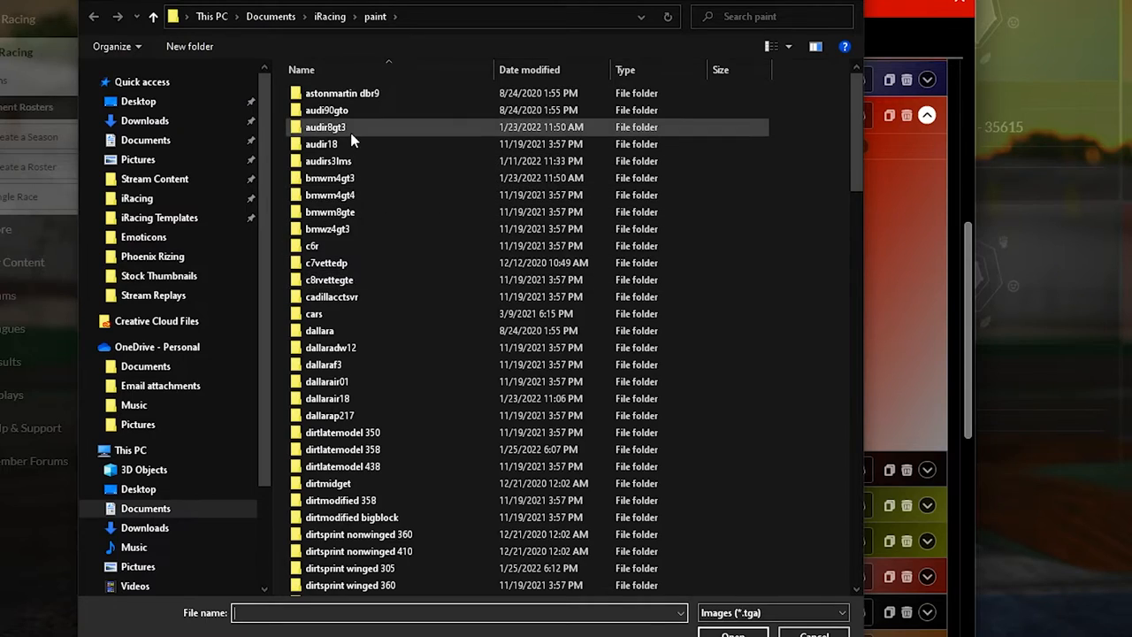
# Go from the iRacing documents folder through airosters into the YouTube Superlate Example folder
pyautogui.click(329, 16)
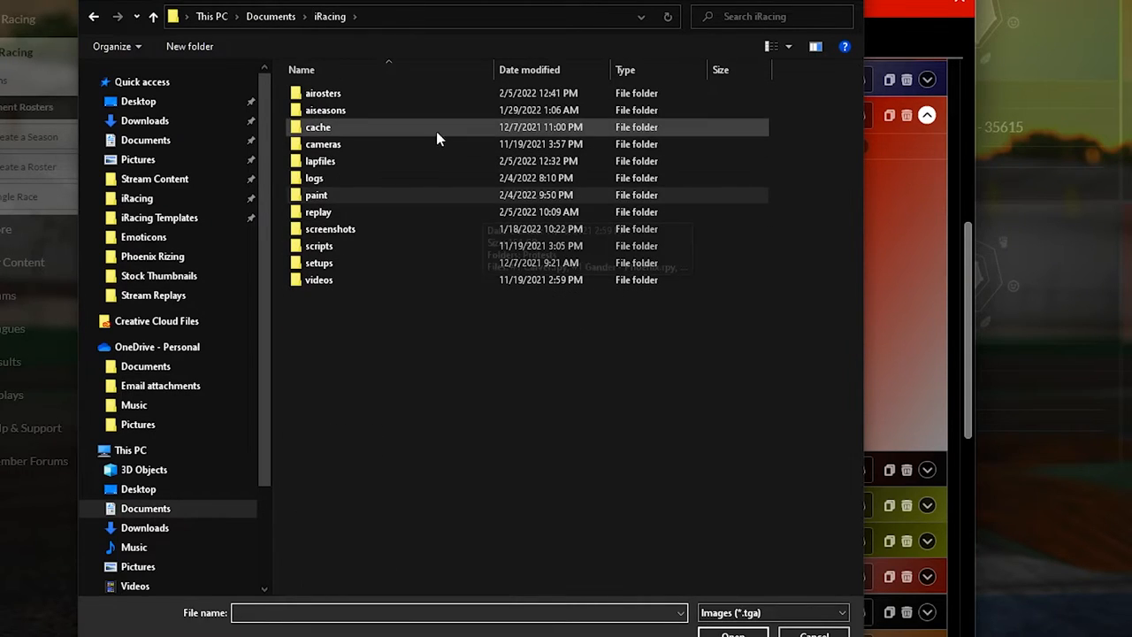
pyautogui.doubleClick(323, 93)
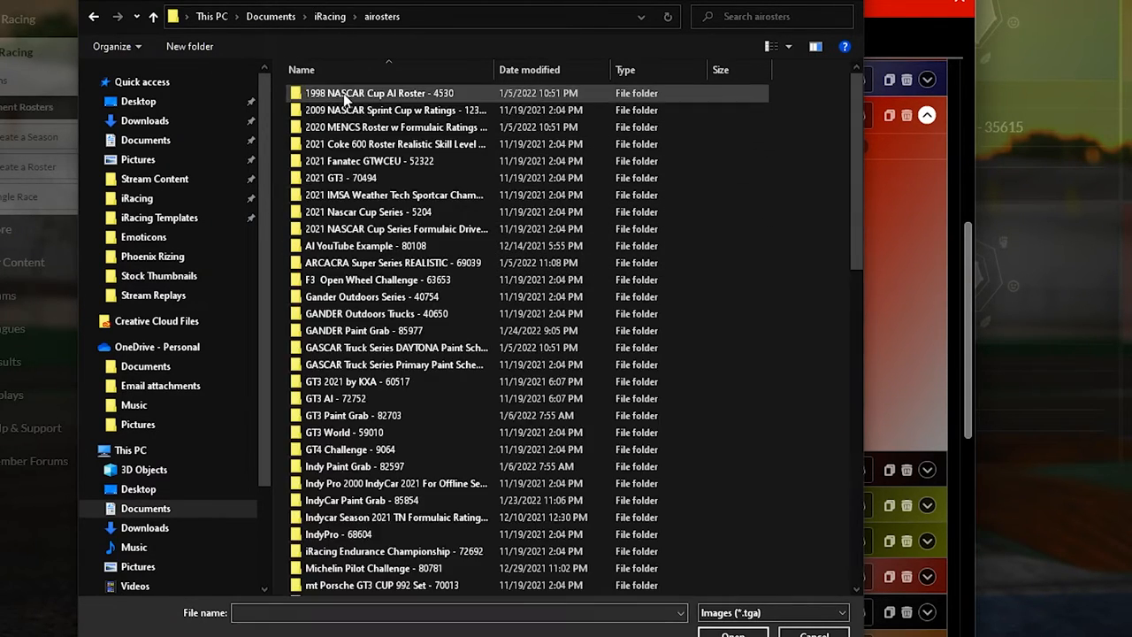
pyautogui.scroll(-3)
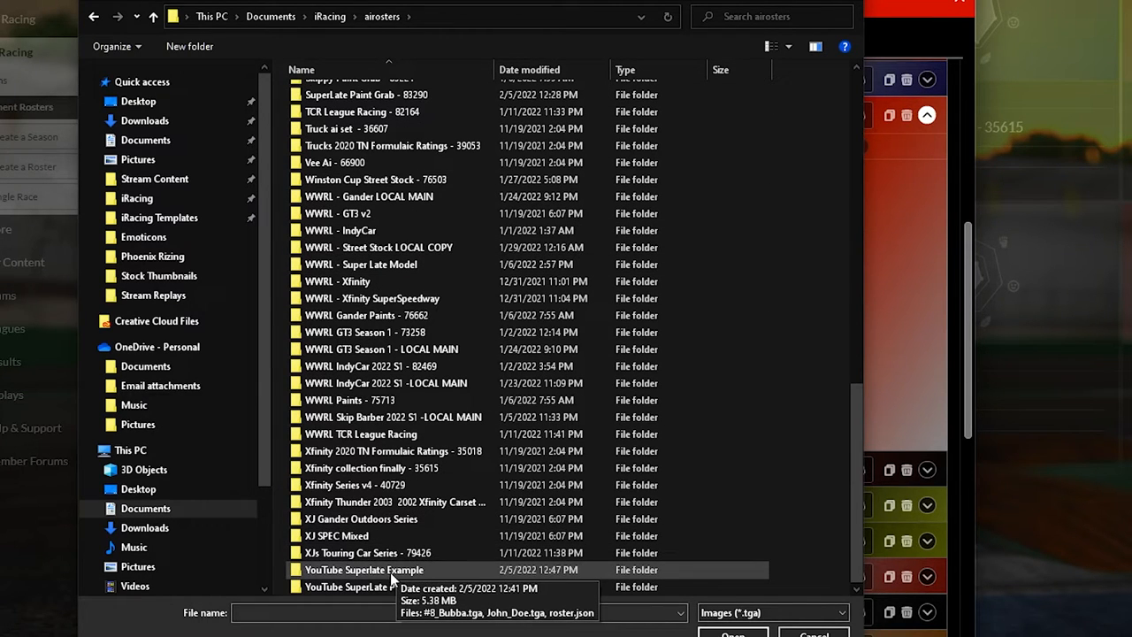
pyautogui.doubleClick(363, 569)
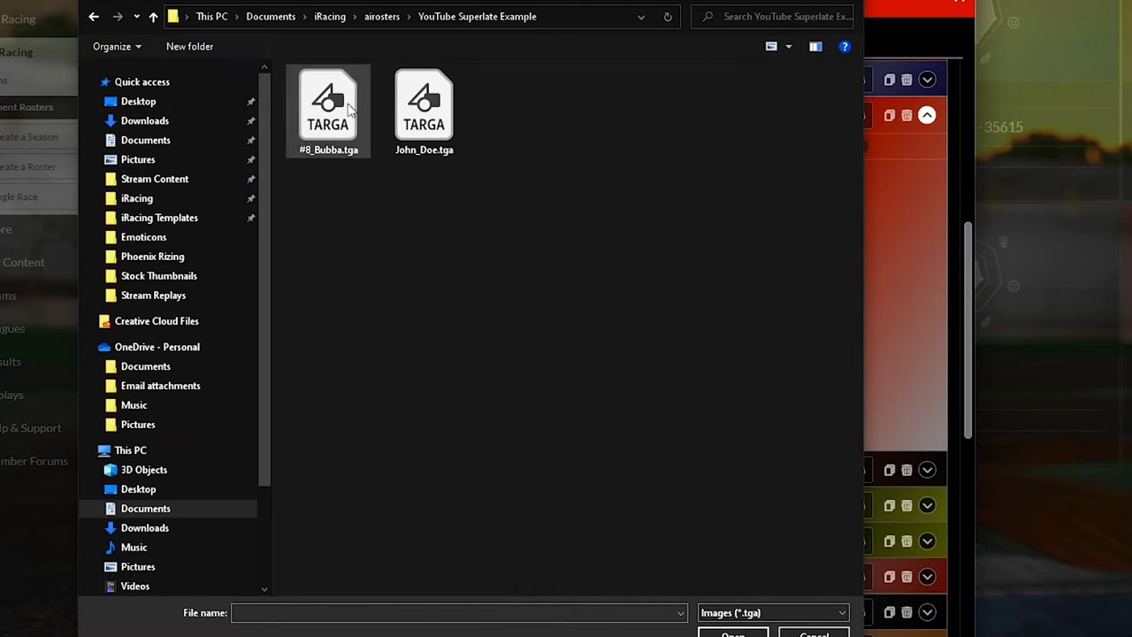
pyautogui.moveTo(328, 106)
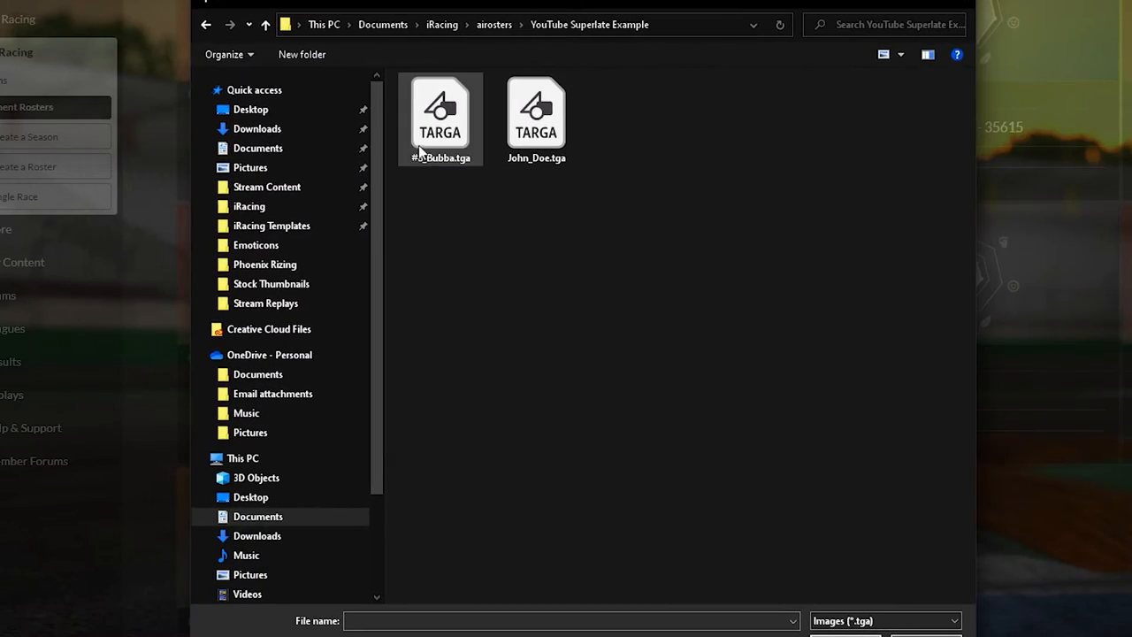
pyautogui.rightClick(440, 115)
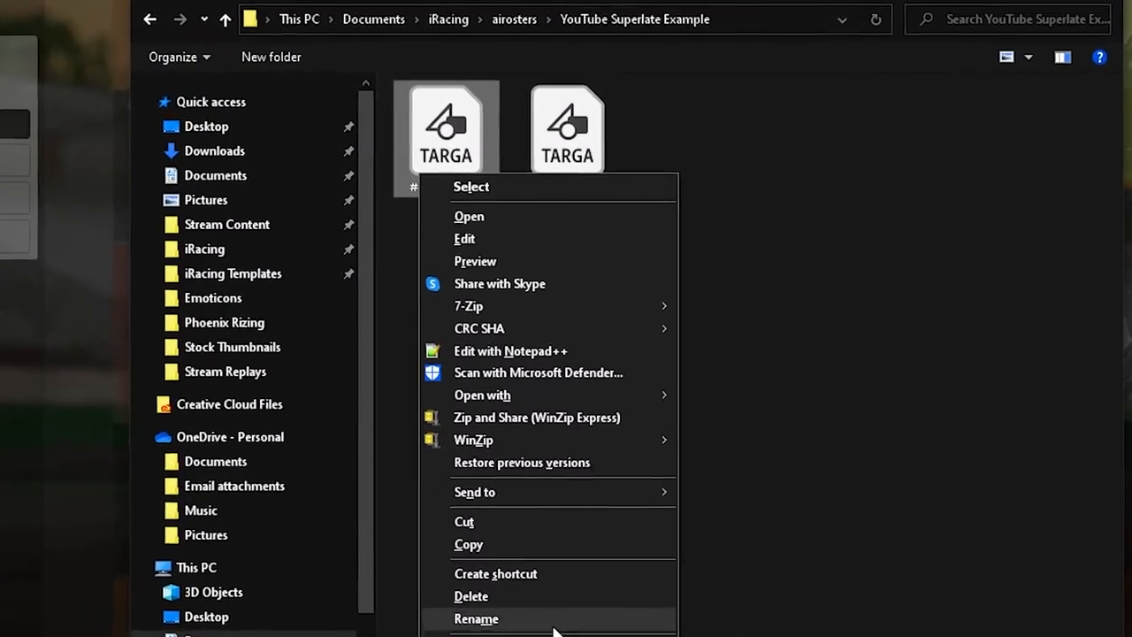
pyautogui.click(476, 618)
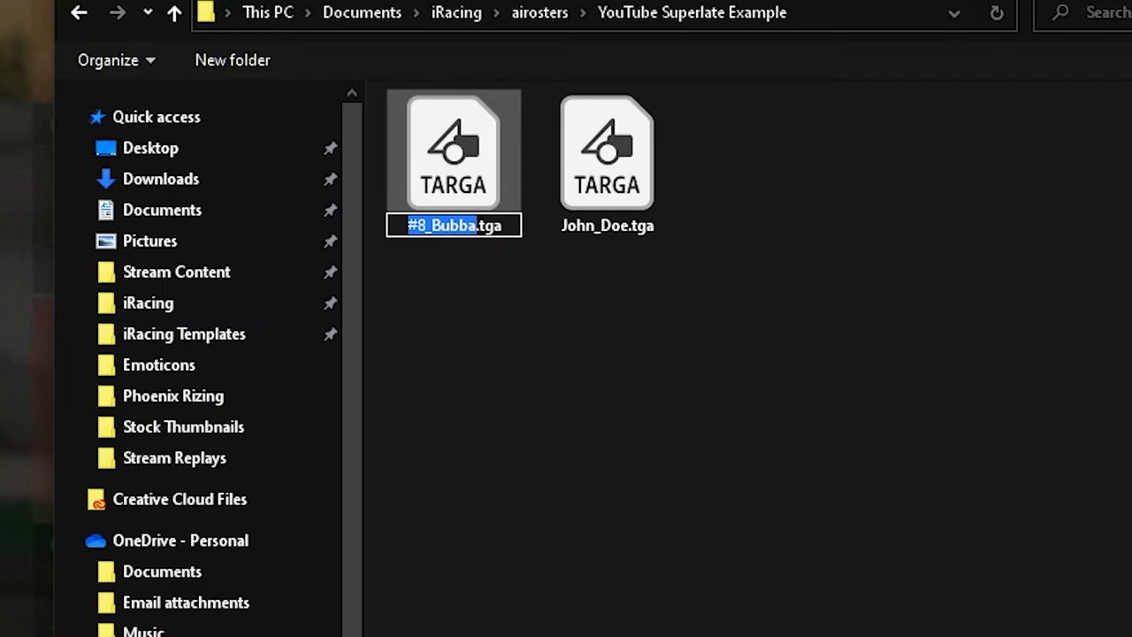
pyautogui.press('Delete')
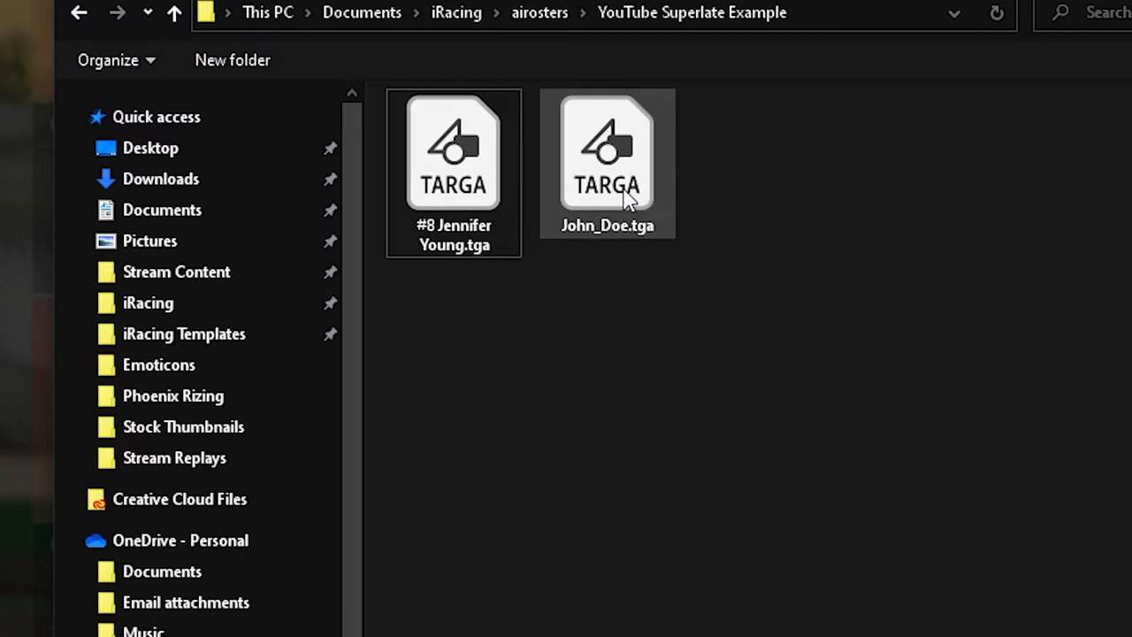
# Rename the John_Doe paint file to 'John_Deere.tga'
pyautogui.click(607, 225)
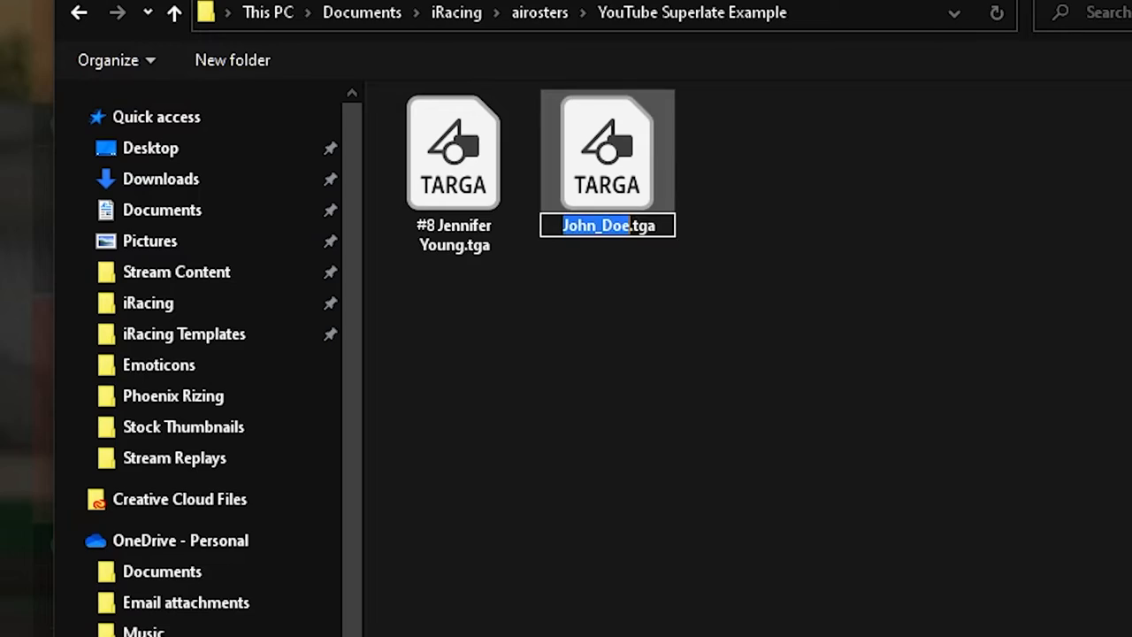
pyautogui.write('John')
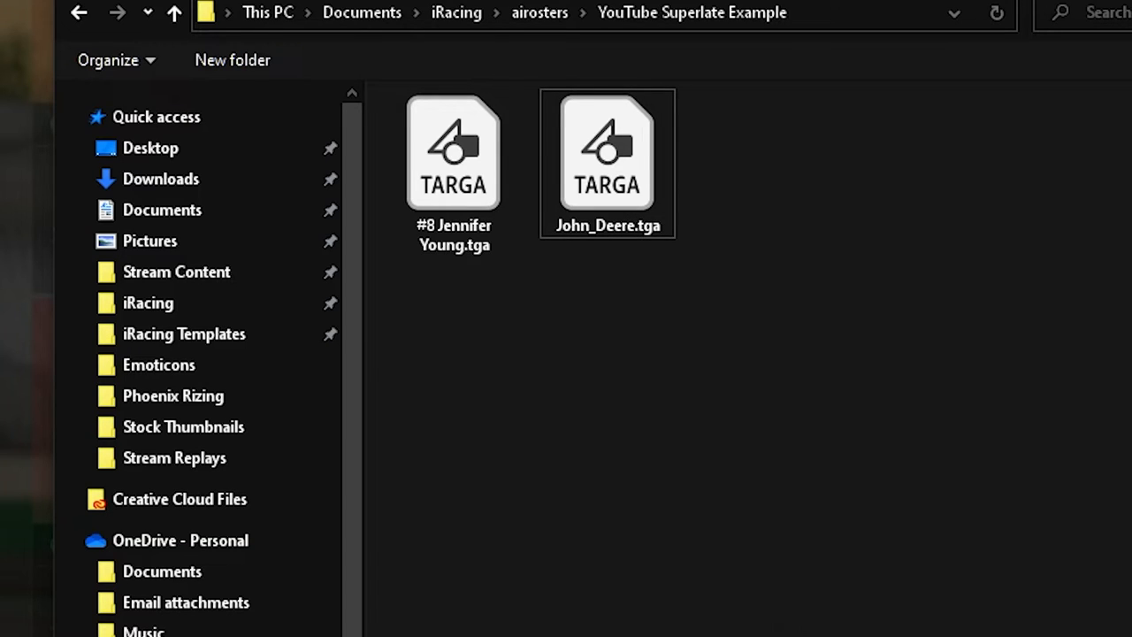
pyautogui.click(454, 152)
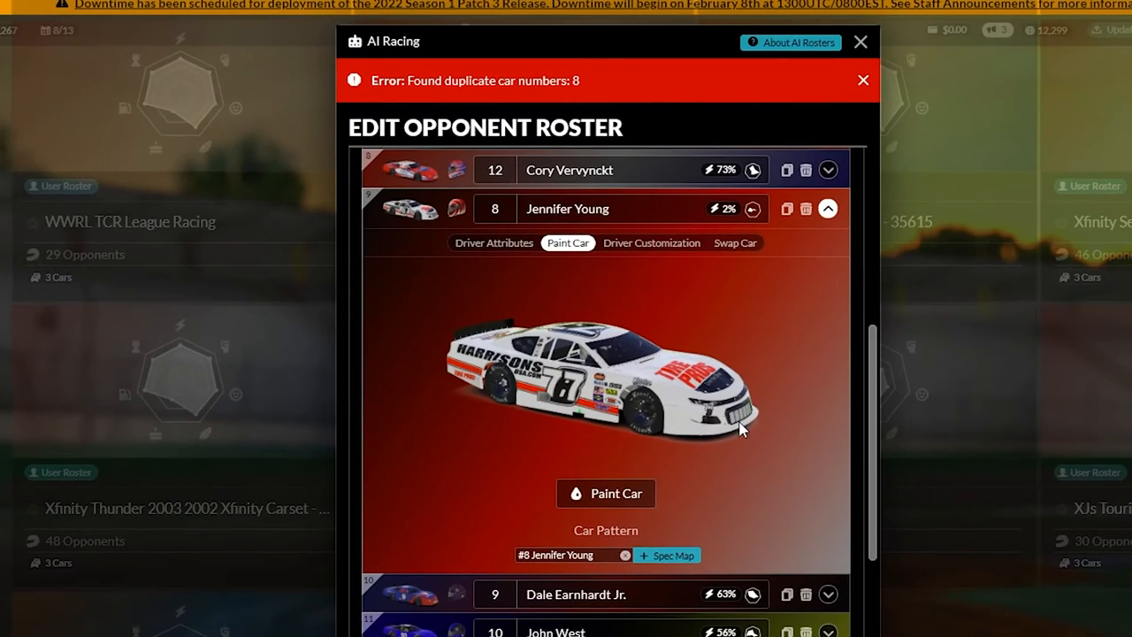
pyautogui.moveTo(798, 398)
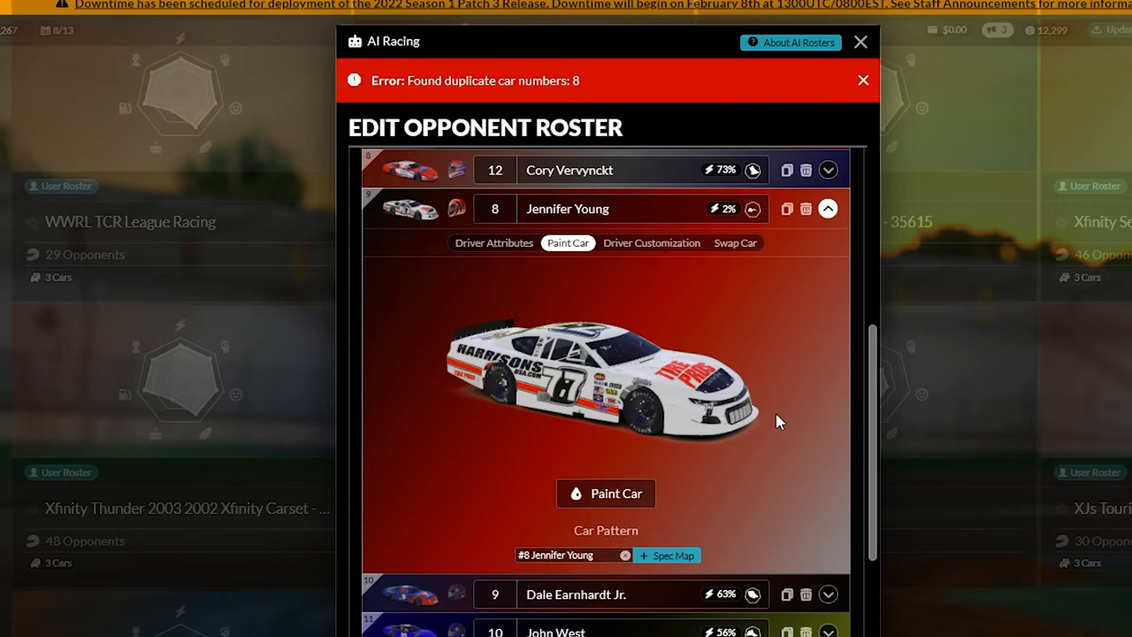
pyautogui.moveTo(676, 392)
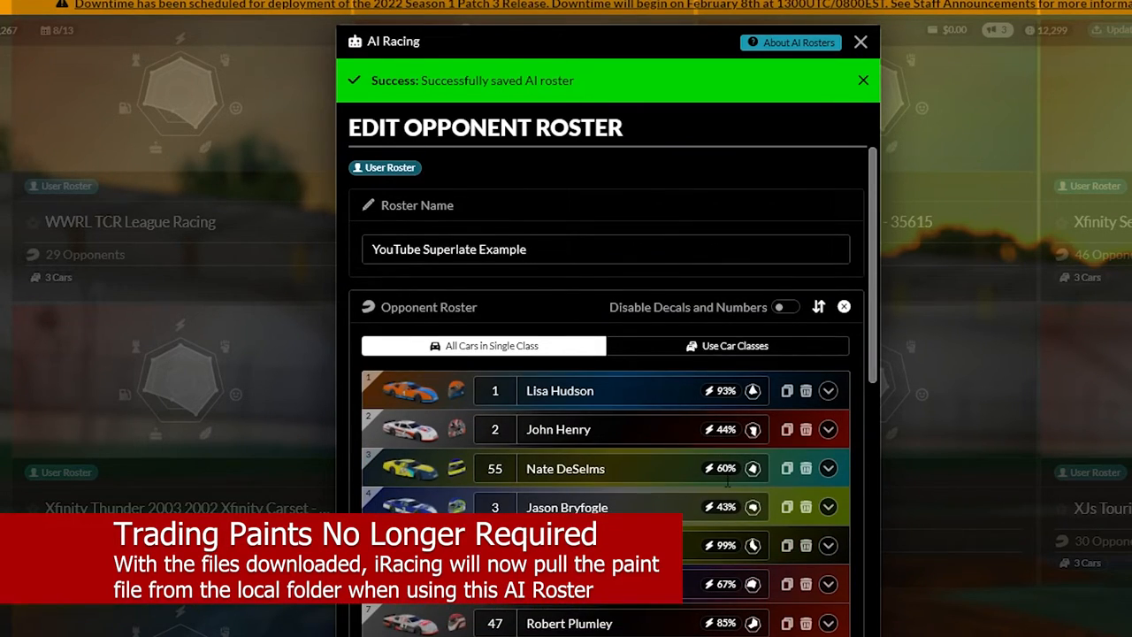
pyautogui.scroll(-3)
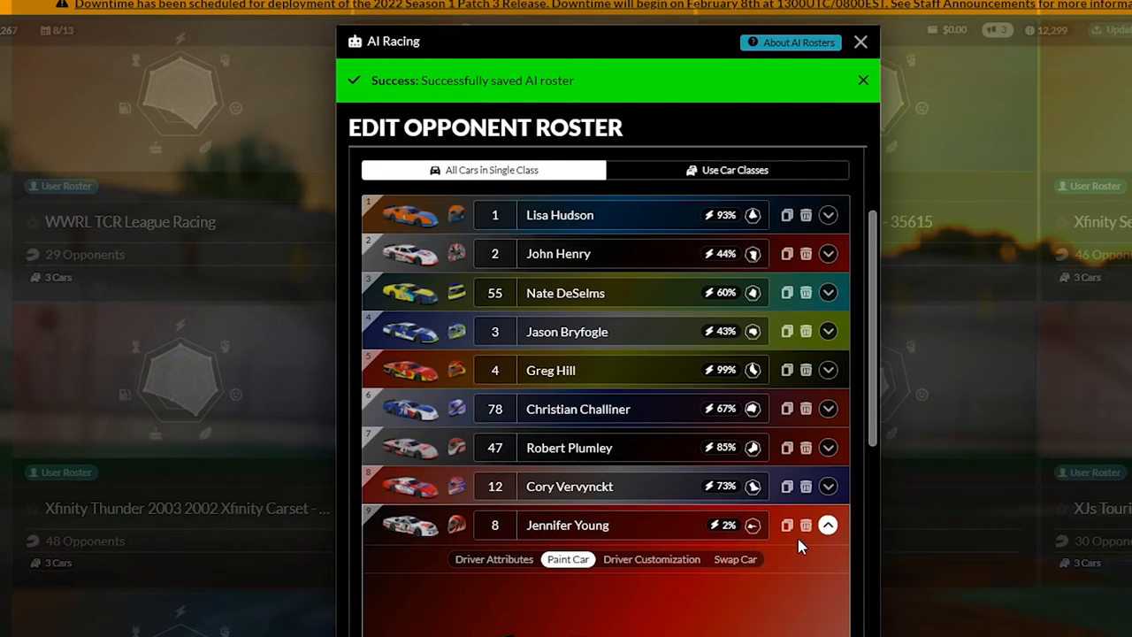
pyautogui.click(827, 524)
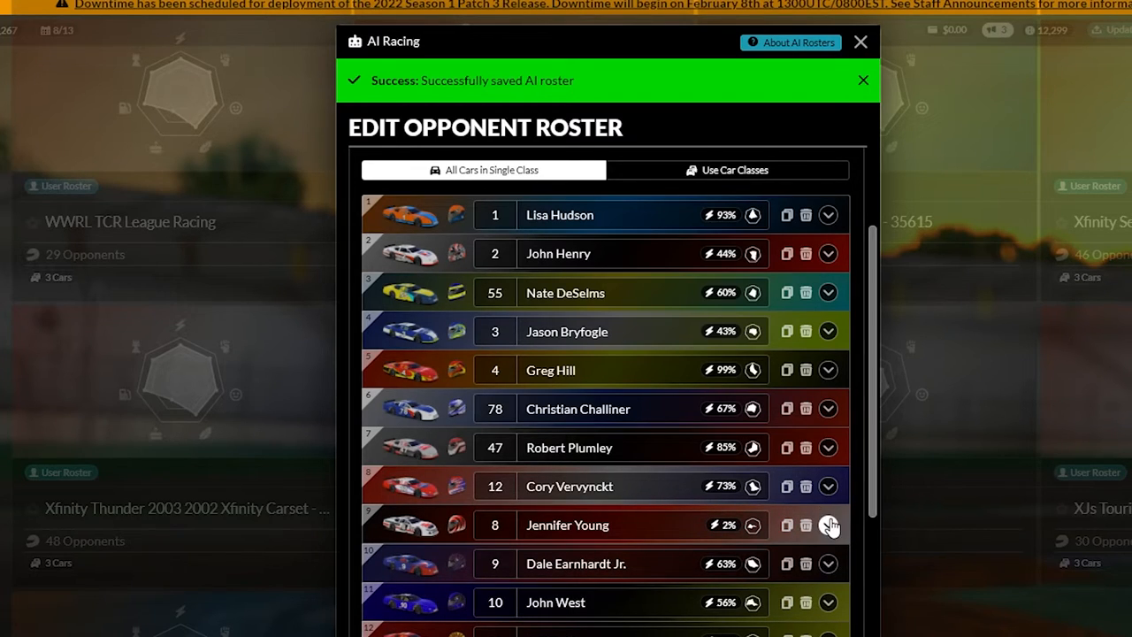
pyautogui.click(829, 524)
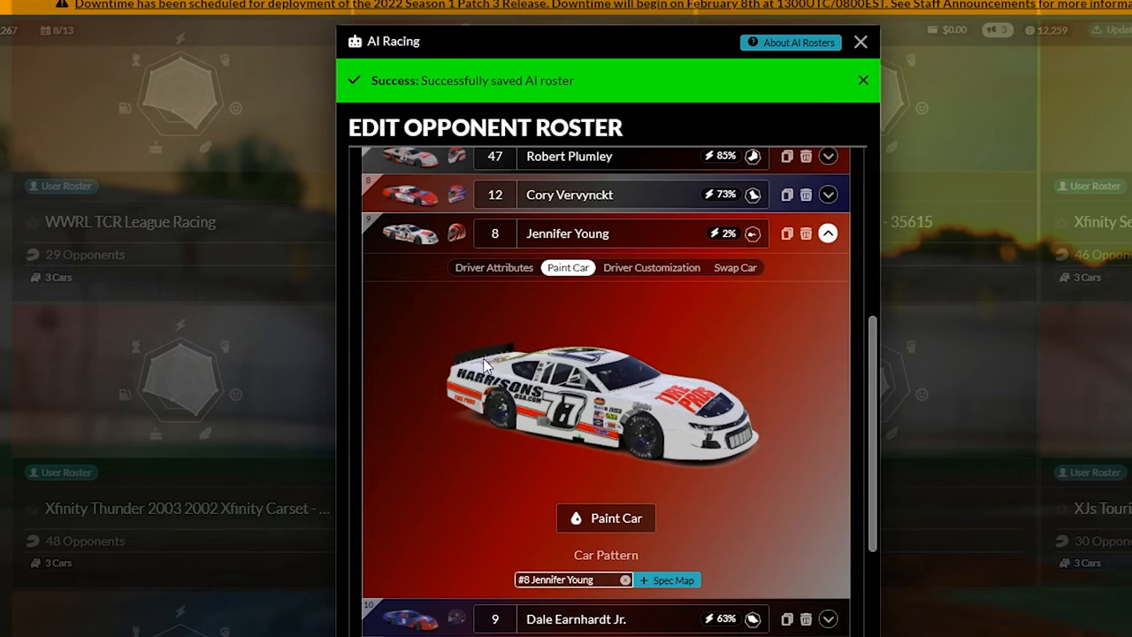
pyautogui.moveTo(467, 391)
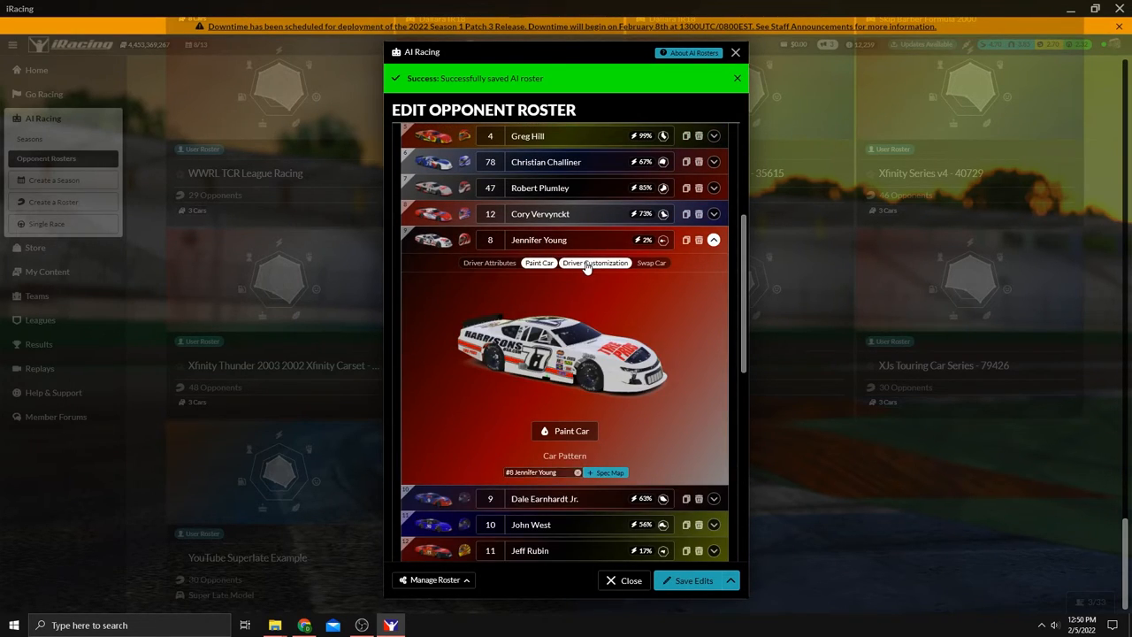
pyautogui.click(596, 263)
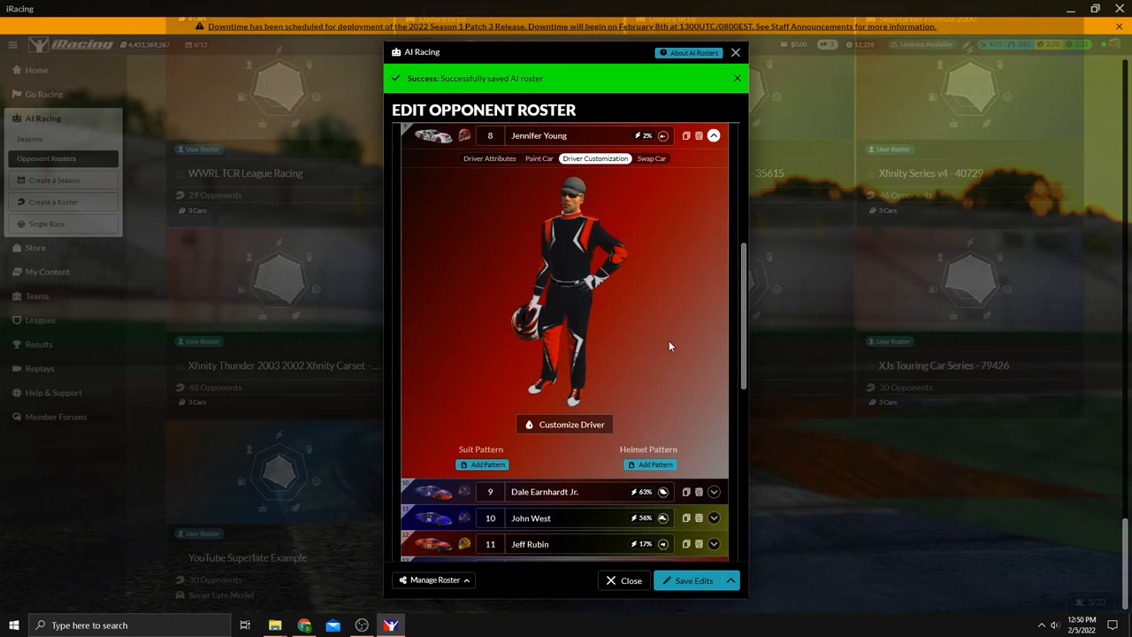
pyautogui.moveTo(660, 330)
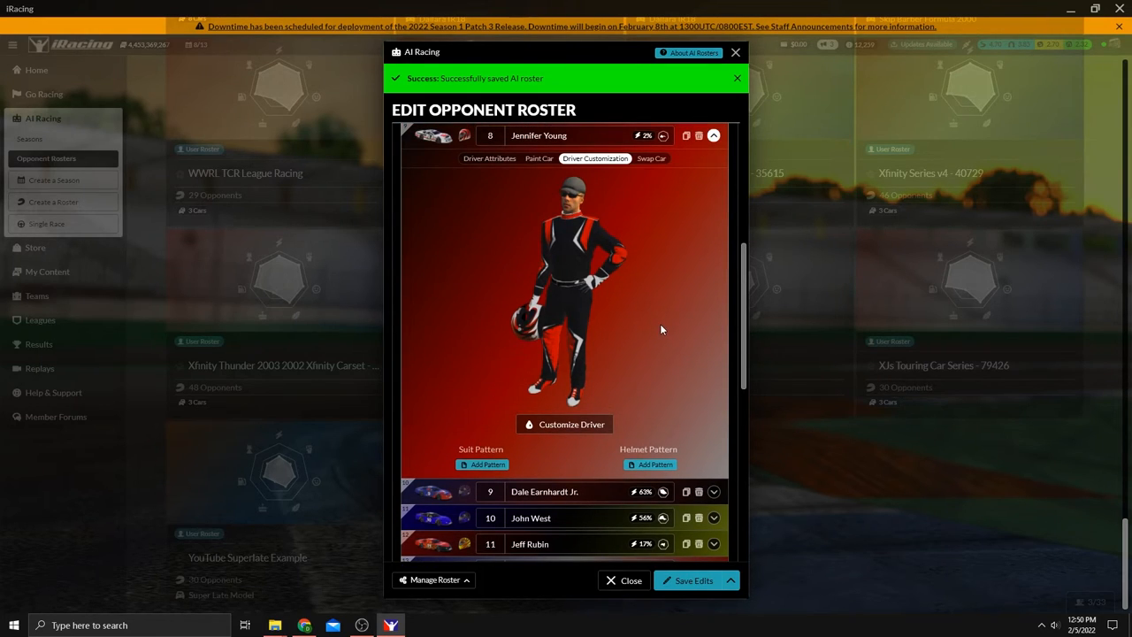
pyautogui.moveTo(634, 326)
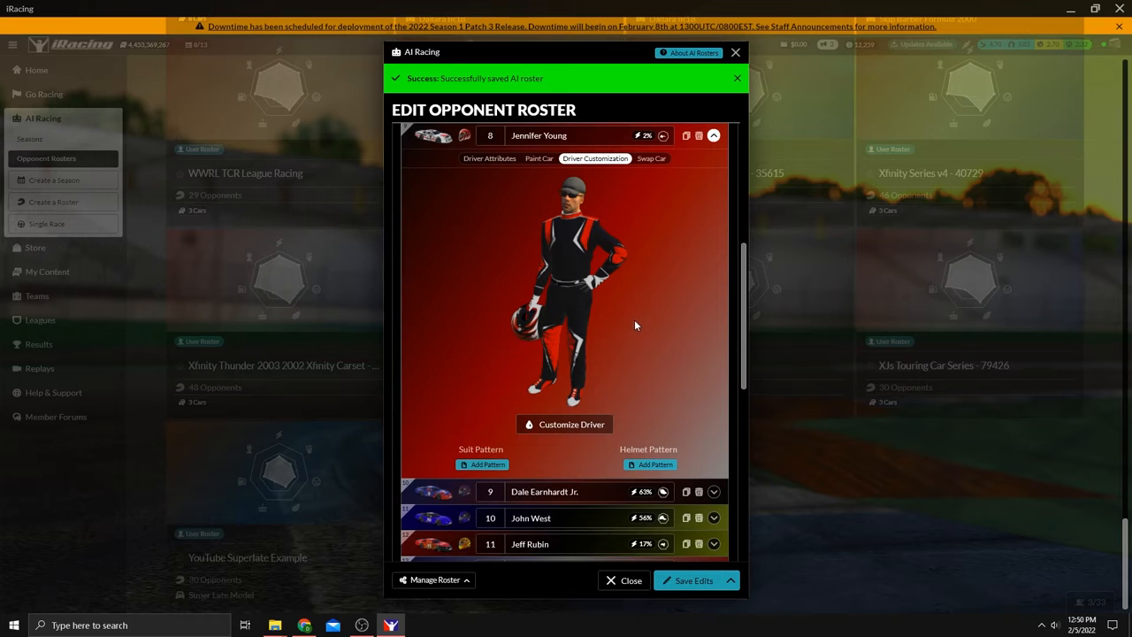
pyautogui.moveTo(604, 374)
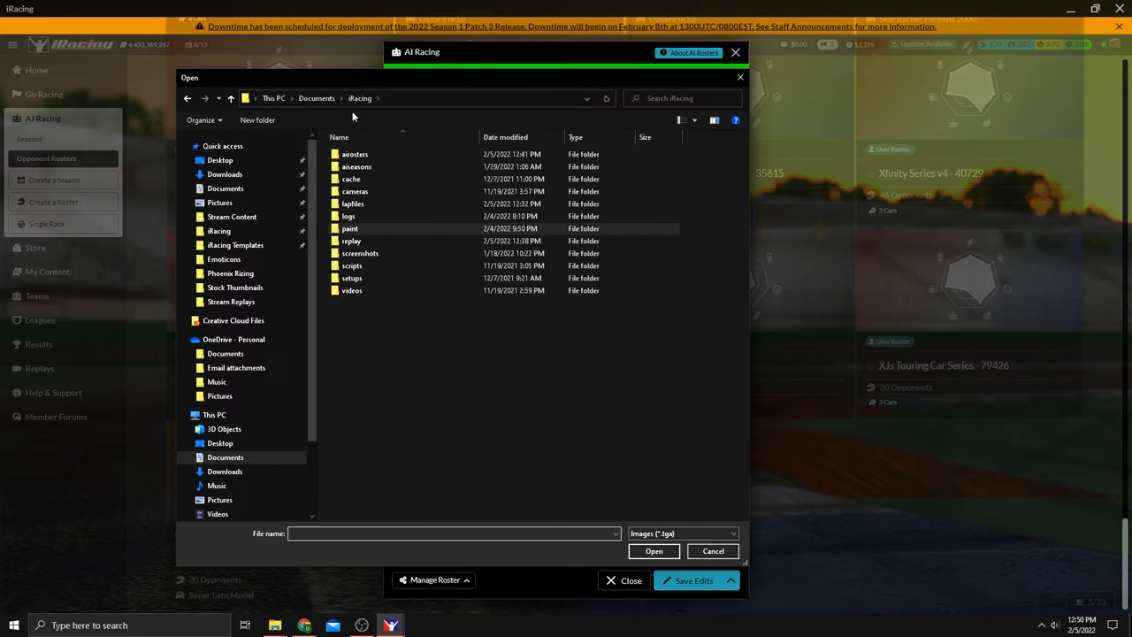
# Select suit_team_144504.tga in the paint folder, then return to Documents > iRacing
pyautogui.click(356, 166)
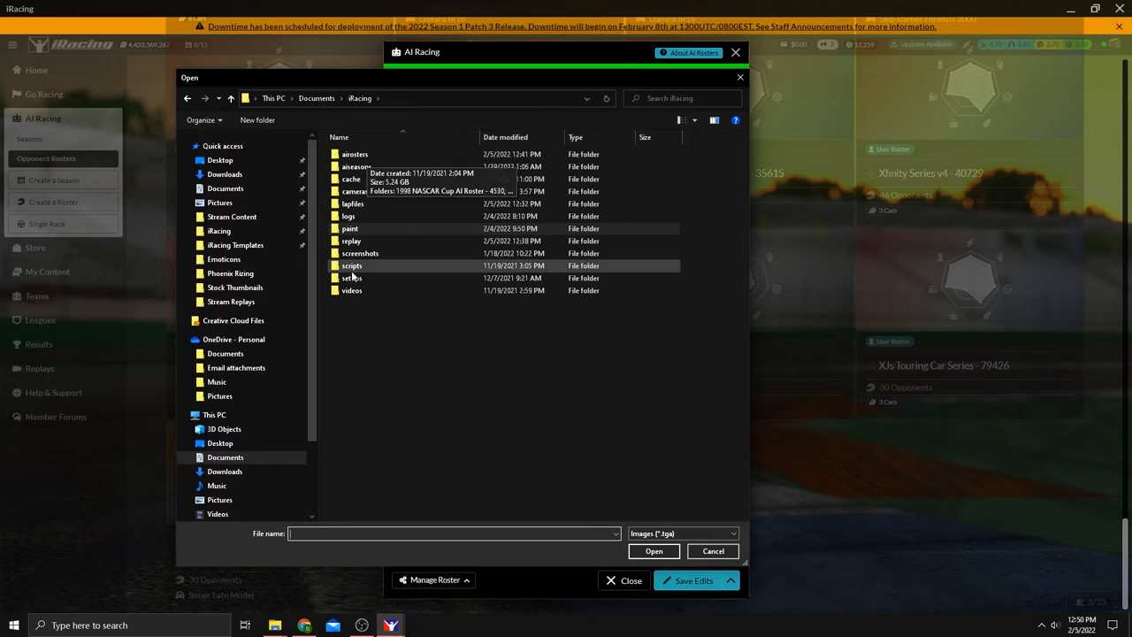
pyautogui.doubleClick(350, 228)
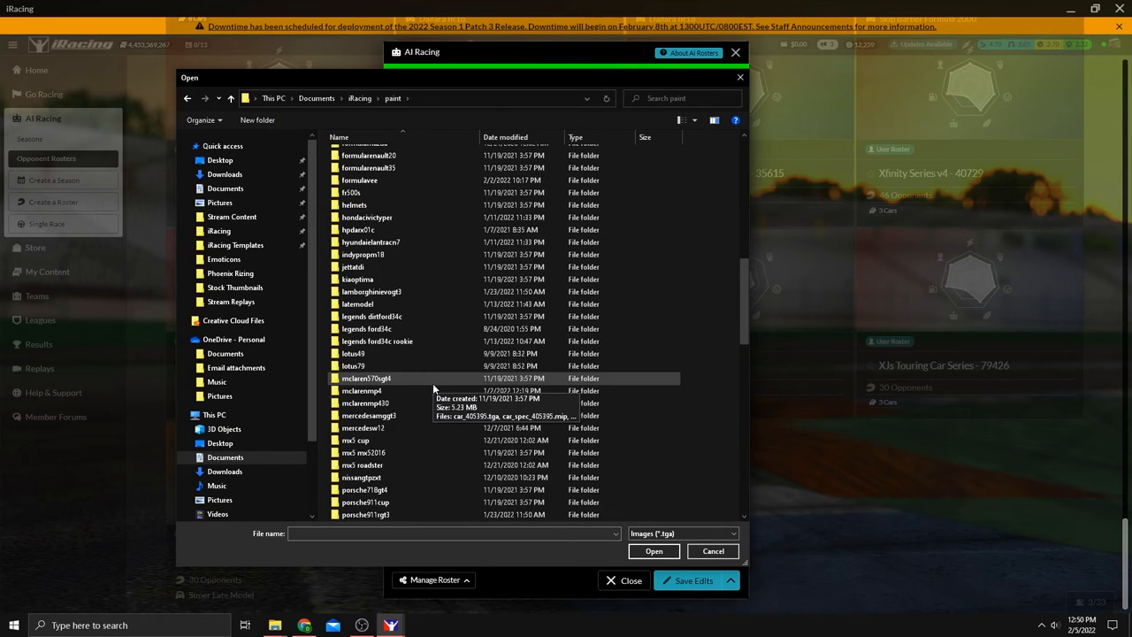
pyautogui.scroll(-3)
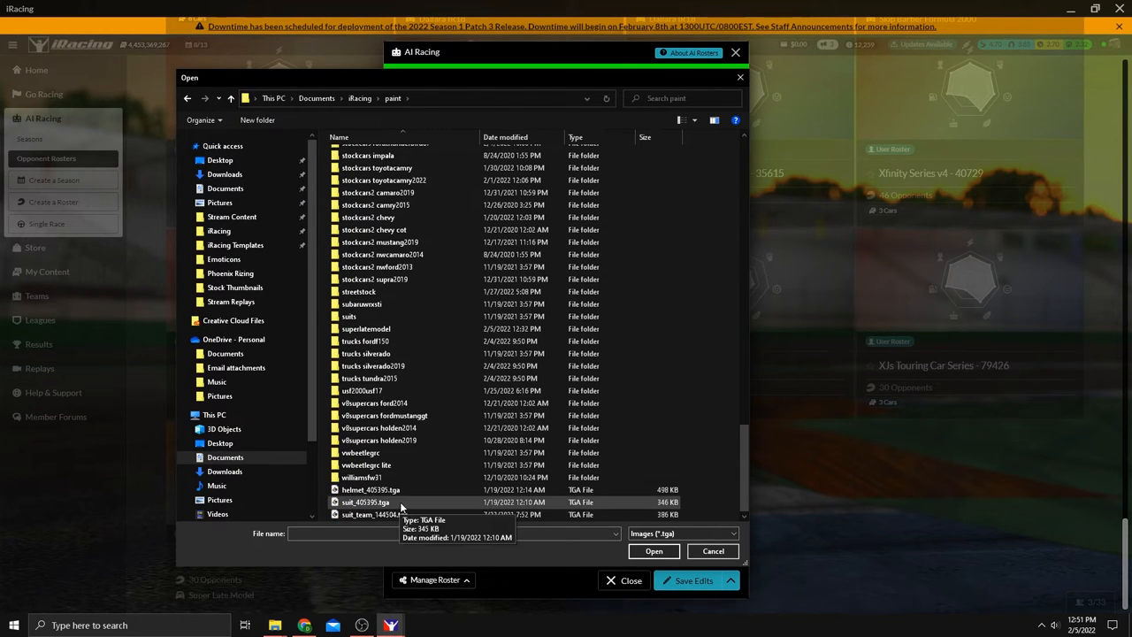
pyautogui.click(375, 513)
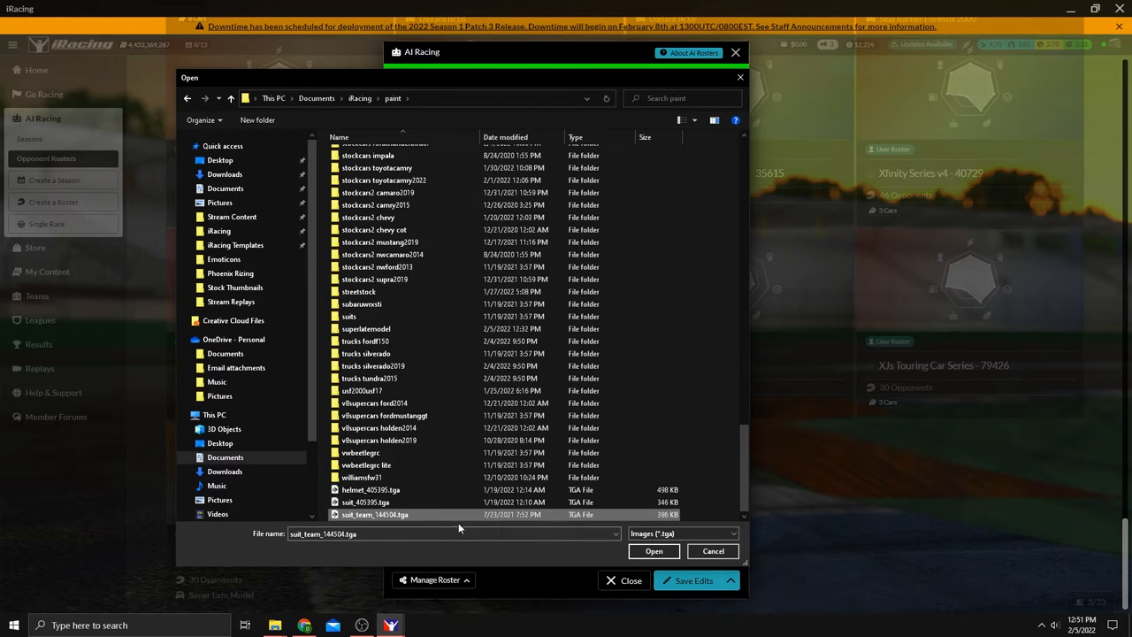
pyautogui.click(654, 550)
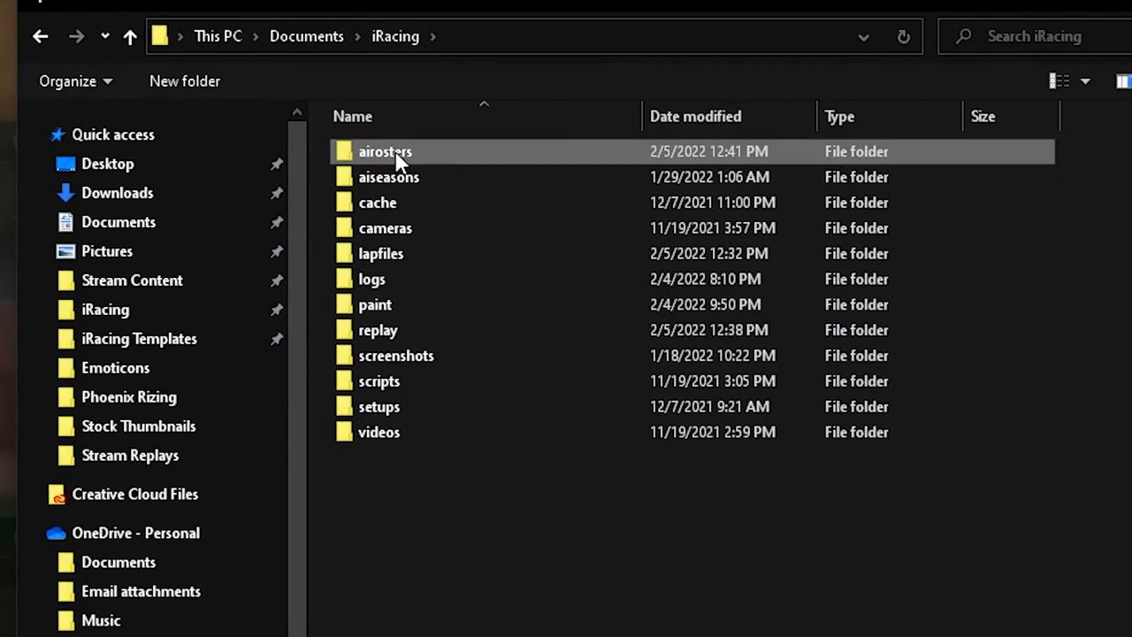
# Open airosters > YouTube Superlate Example and choose John_Deere.tga
pyautogui.doubleClick(385, 151)
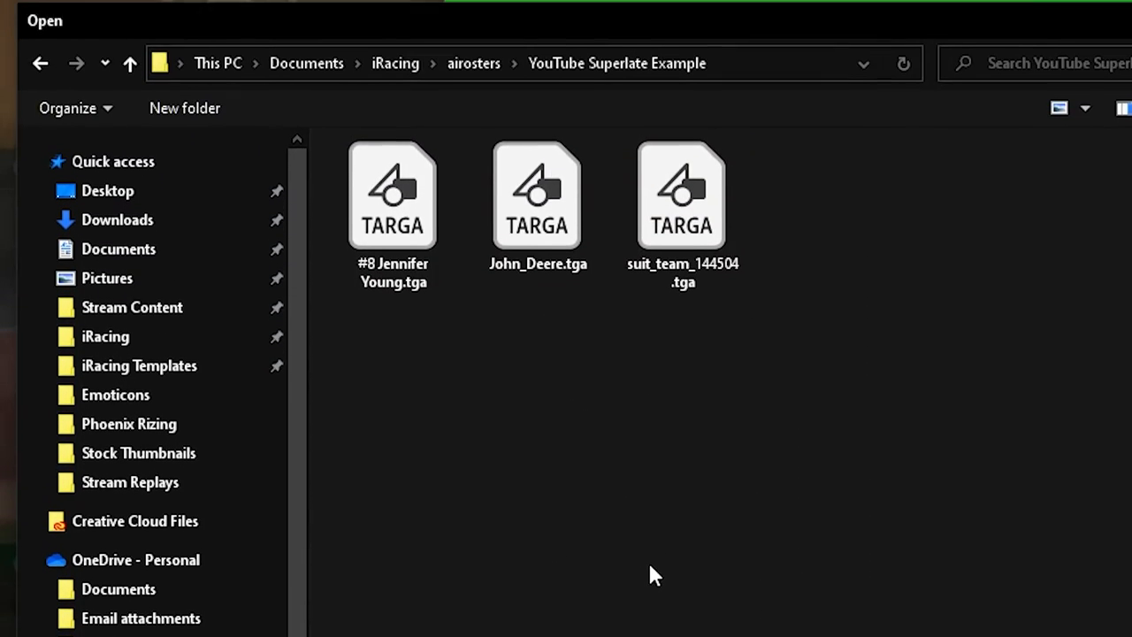
pyautogui.click(537, 194)
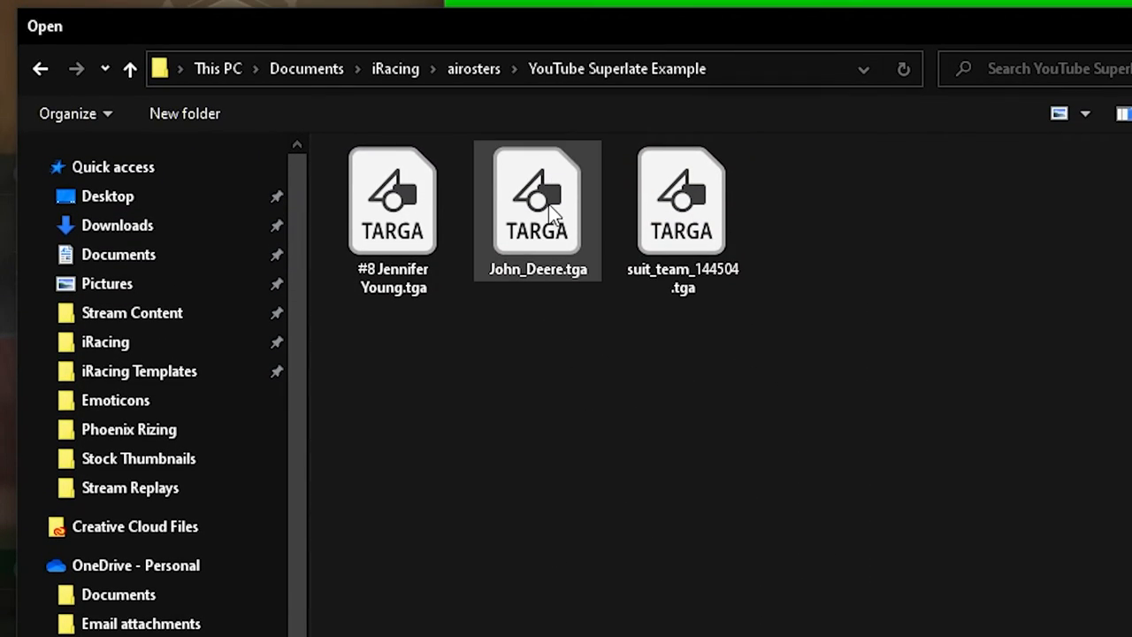
pyautogui.click(538, 199)
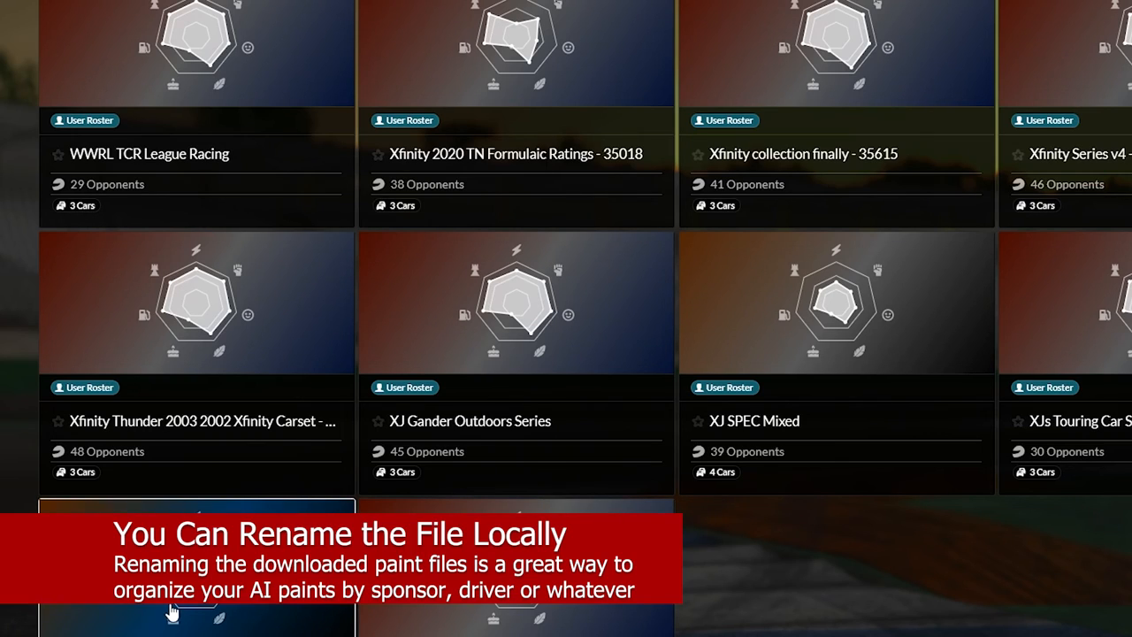
pyautogui.moveTo(806, 597)
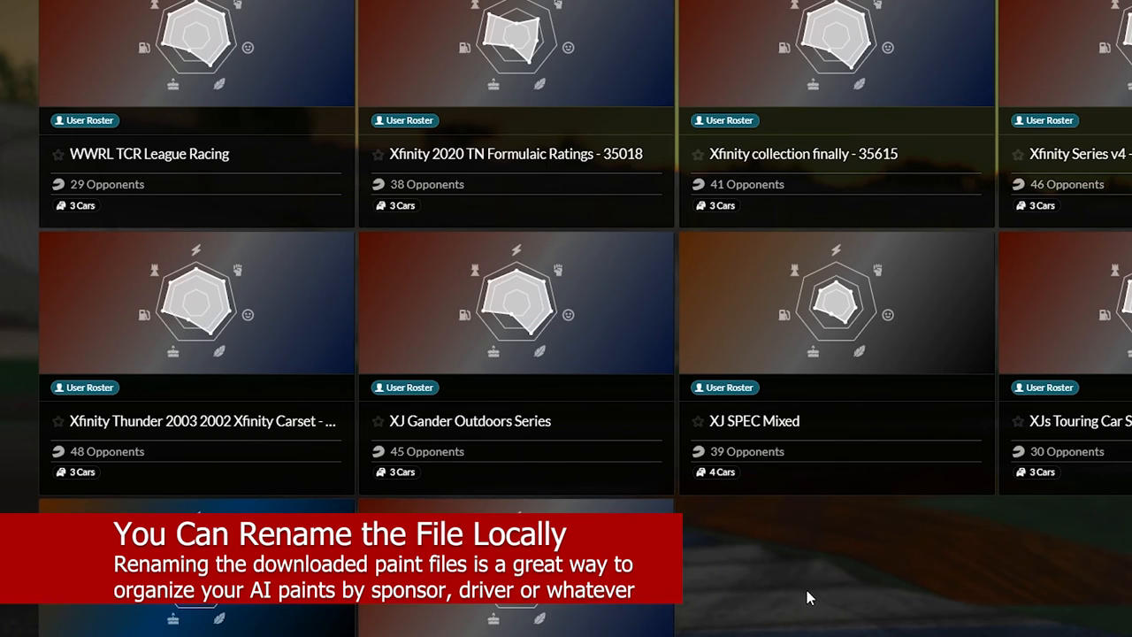